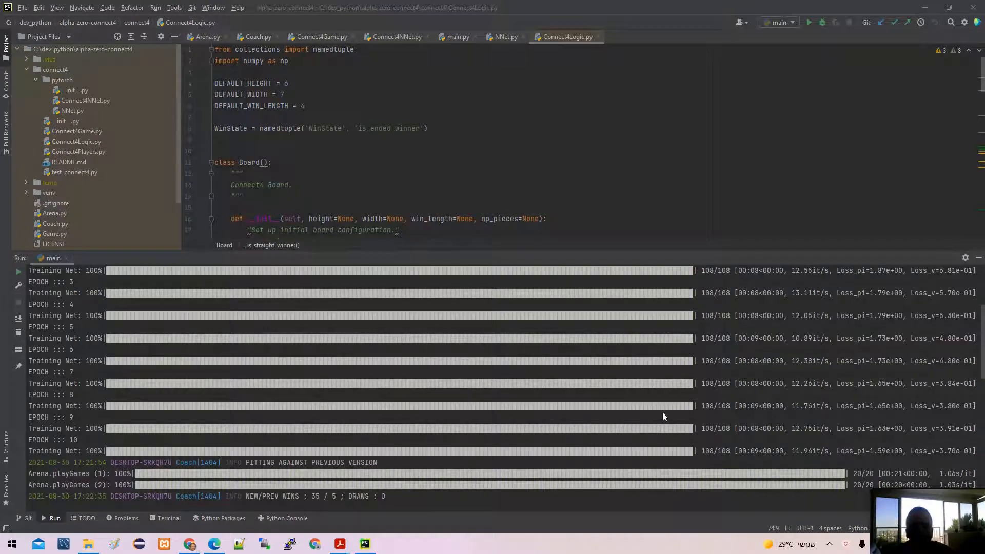
mouse_move(496, 461)
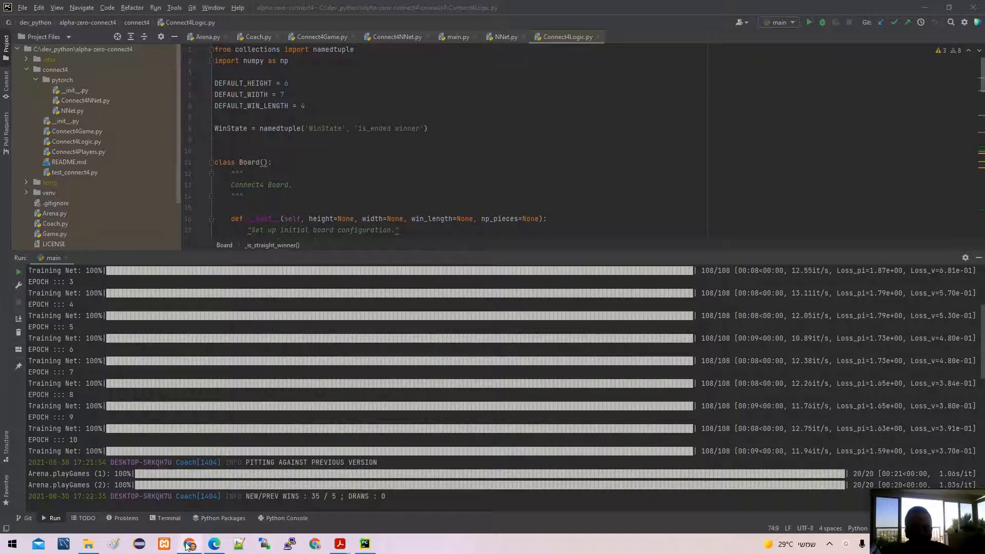
mouse_move(230, 542)
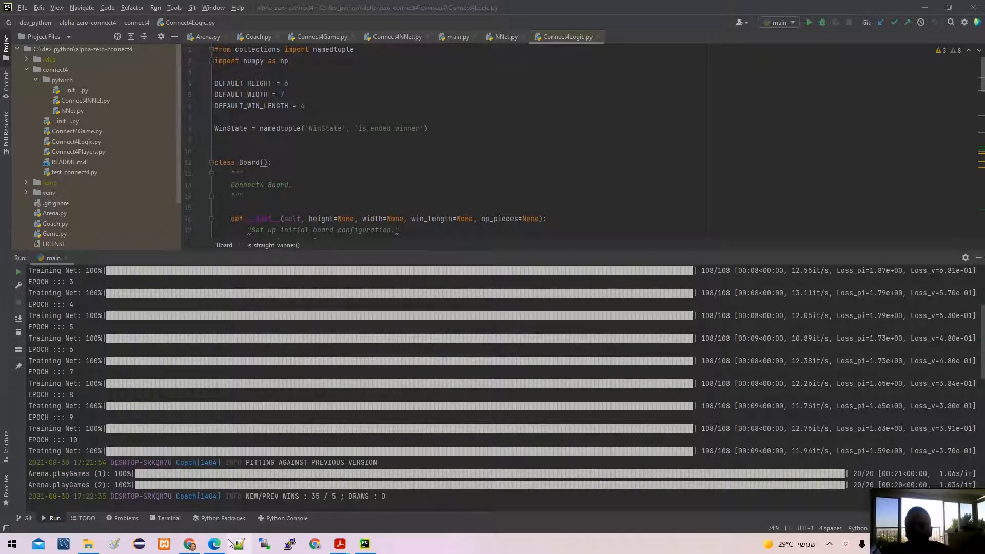
mouse_move(237, 543)
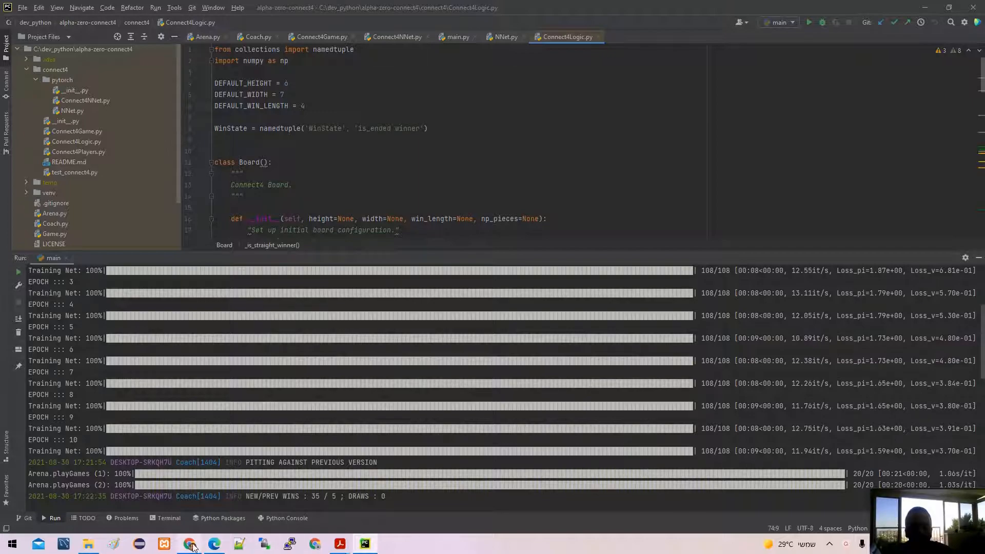
In Chrome, view the Mastering Connect-4 project page, then the meyrow/connect-4 repository
click(189, 544)
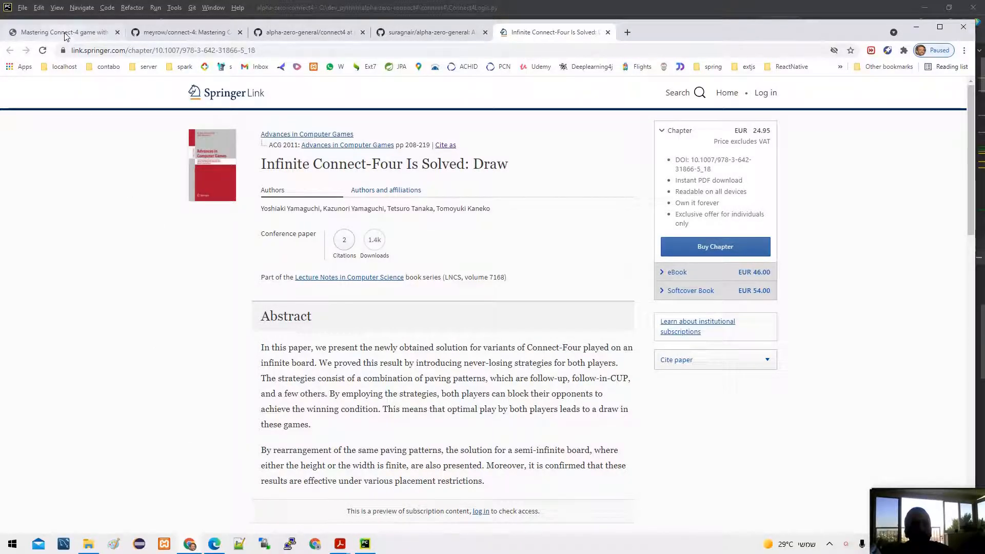
click(63, 32)
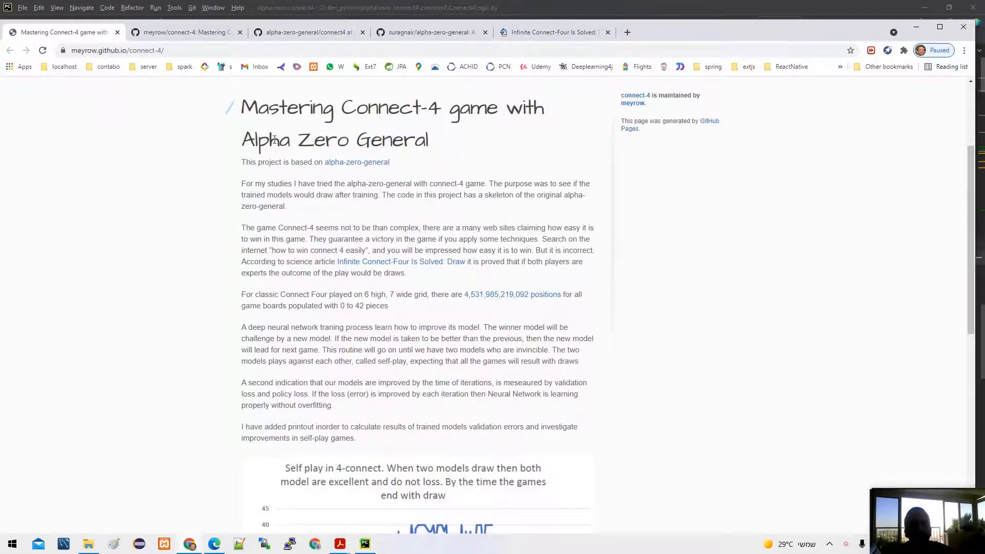
mouse_move(431, 145)
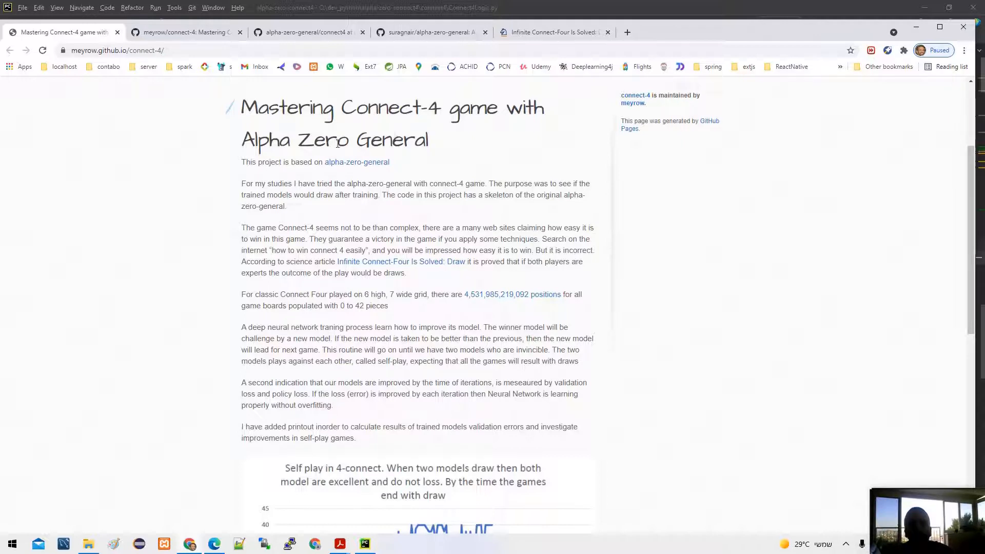
mouse_move(192, 168)
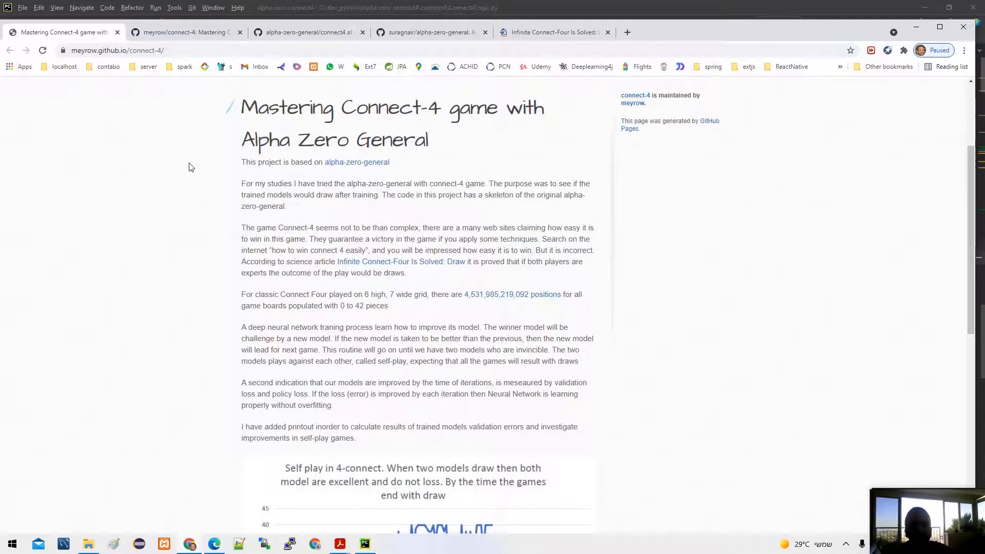
mouse_move(191, 185)
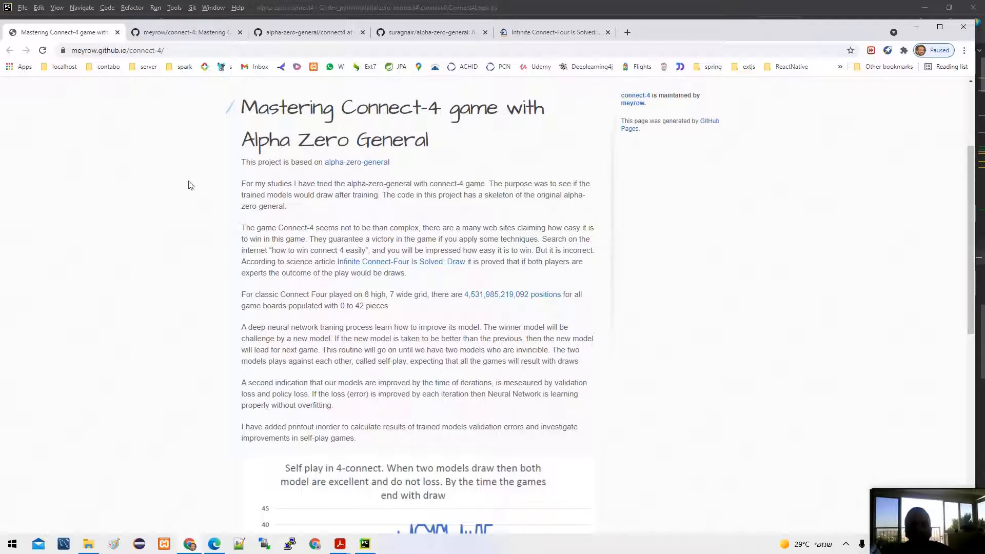
mouse_move(689, 148)
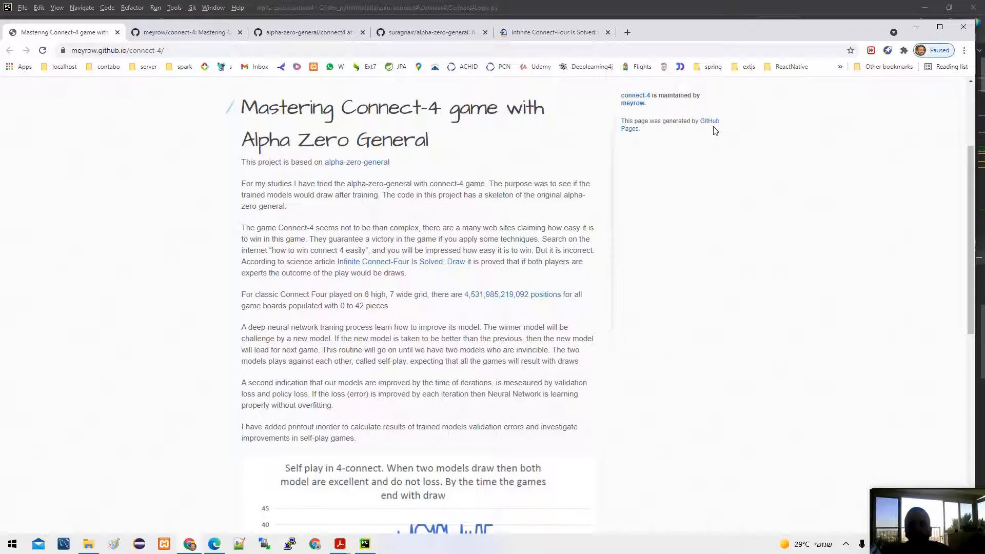
click(182, 32)
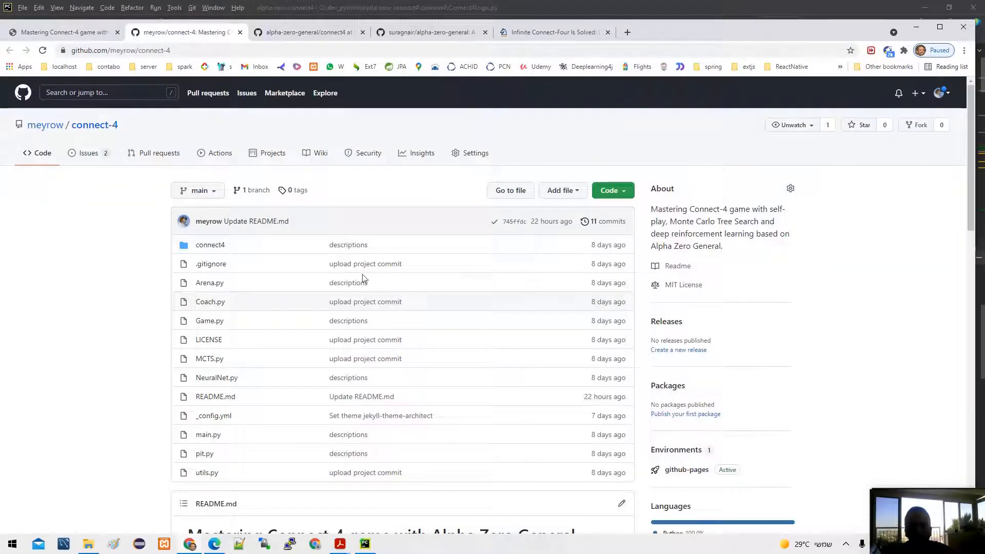
Scroll the meyrow/connect-4 README down to the self-play chart of draws over 100 iterations
scroll(down, 3)
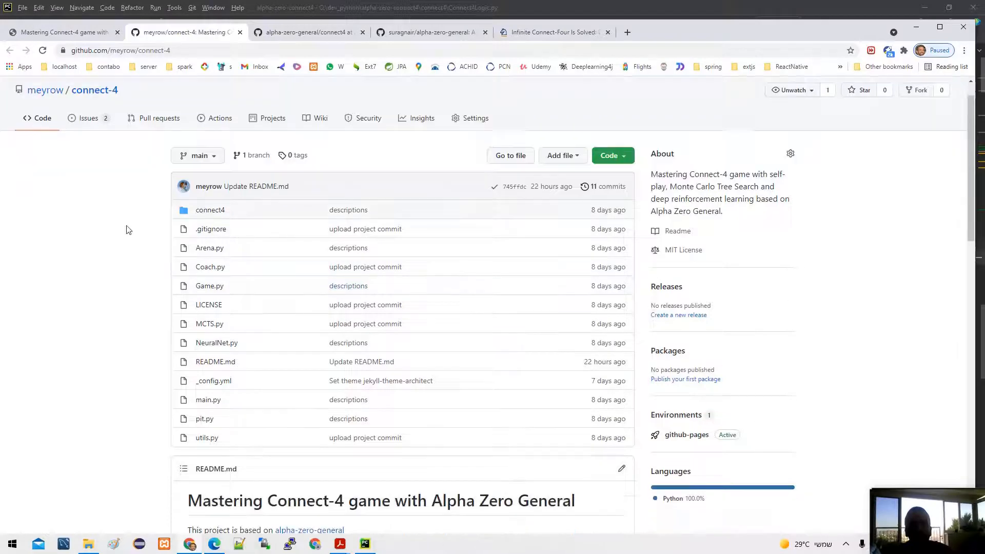
scroll(down, 3)
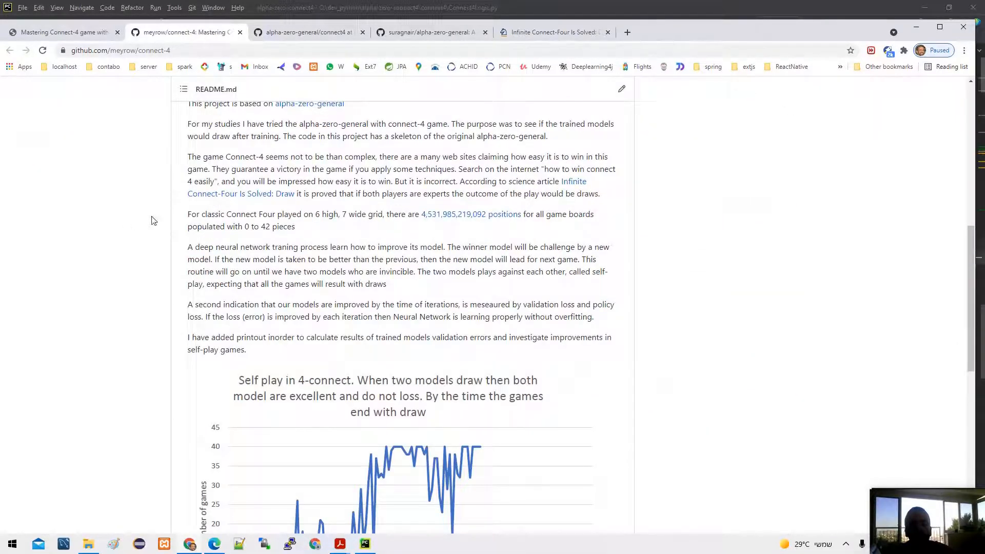
mouse_move(201, 126)
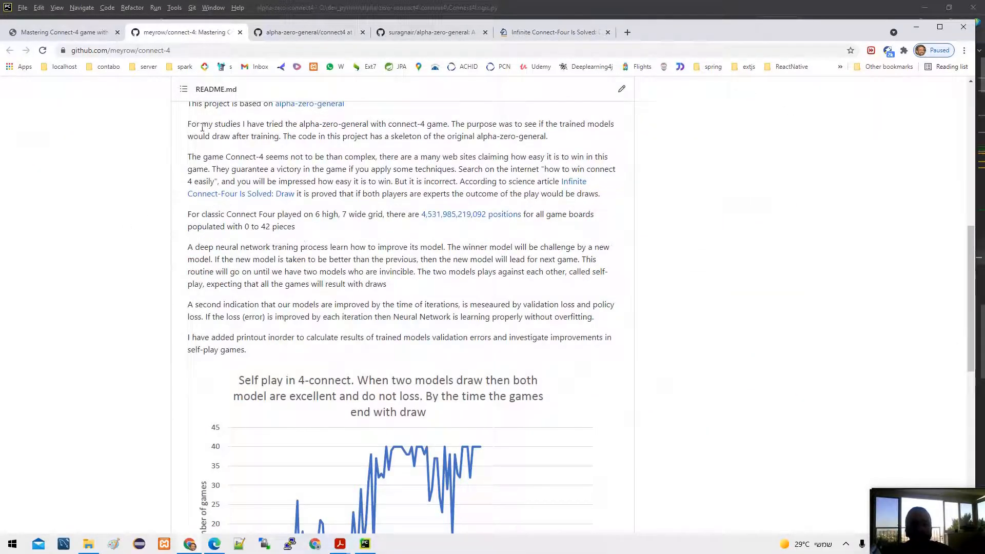
scroll(down, 3)
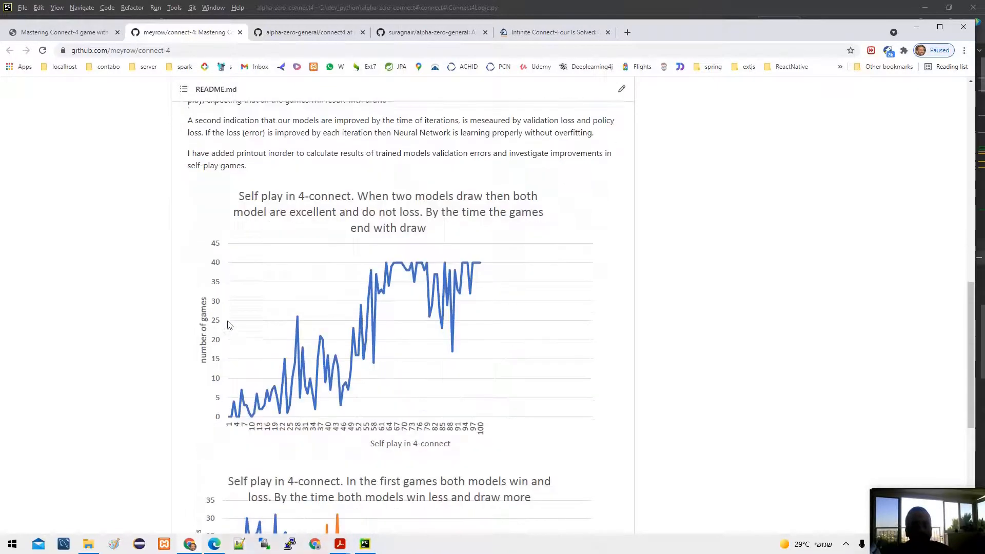
scroll(down, 3)
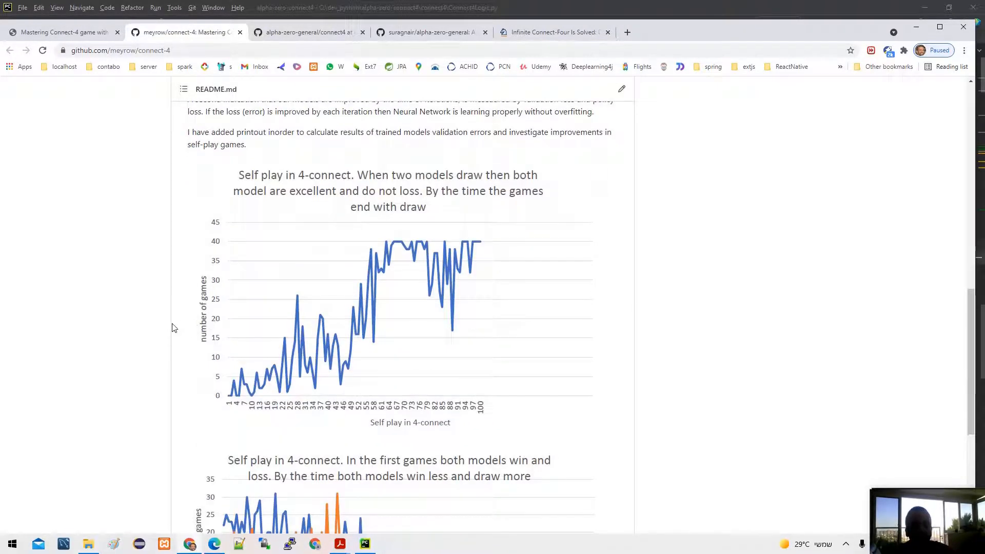
mouse_move(158, 331)
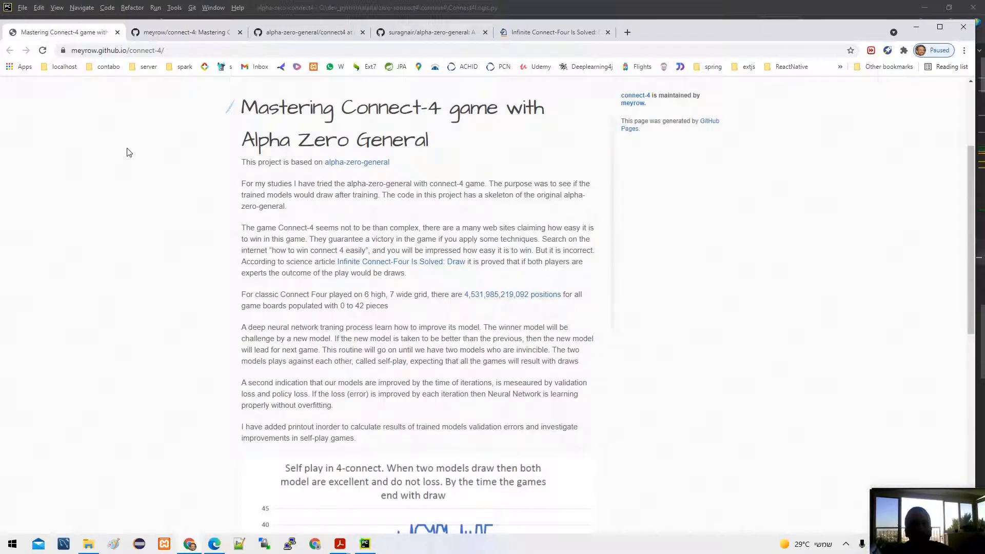
mouse_move(315, 450)
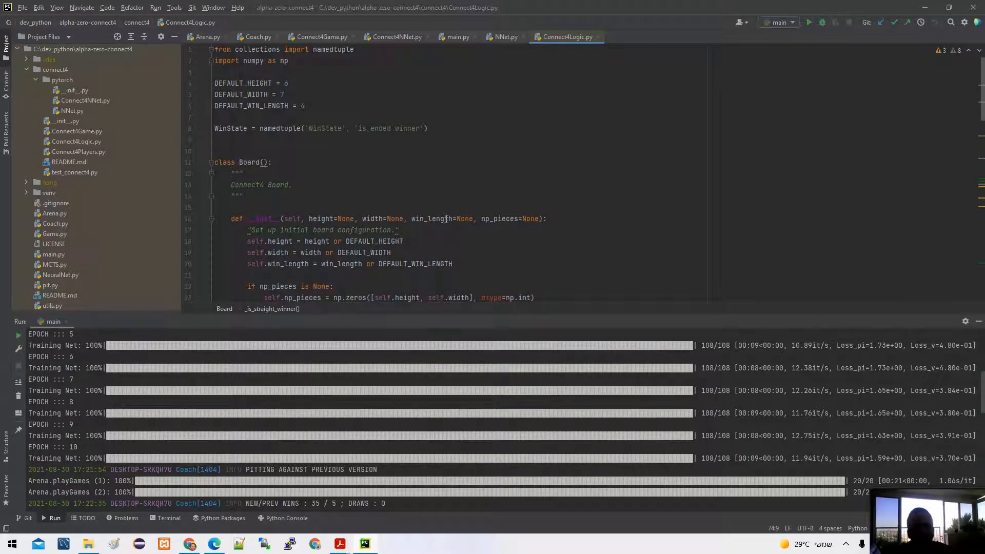
mouse_move(447, 370)
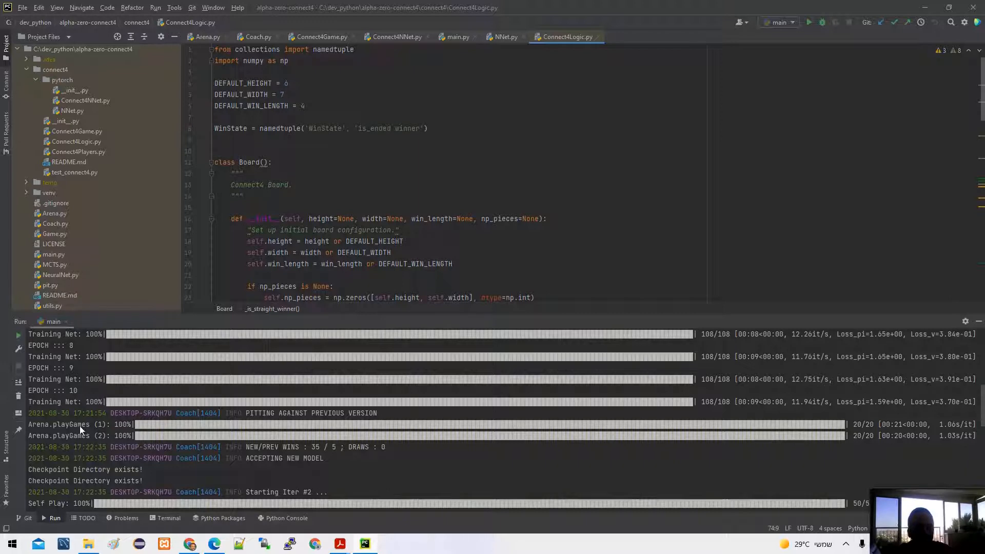
mouse_move(814, 291)
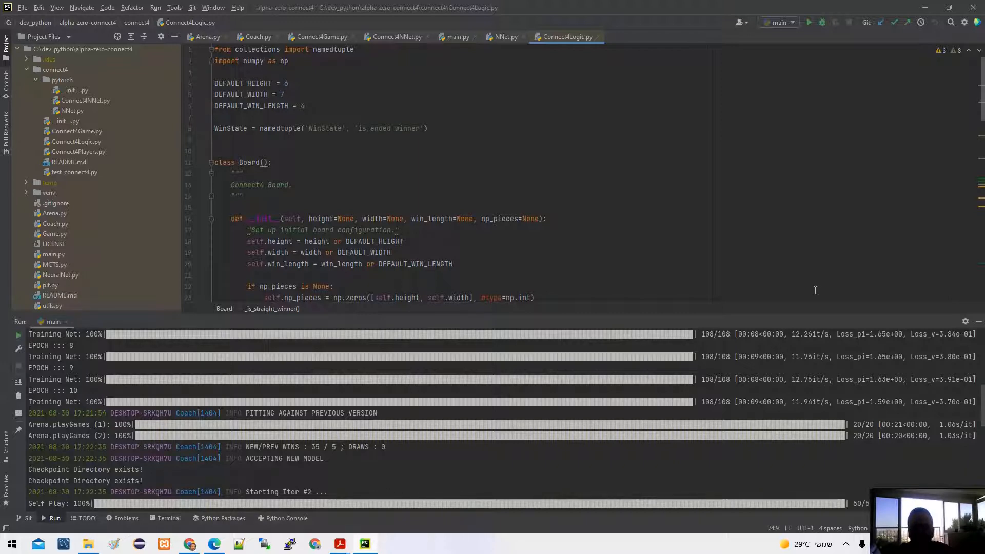
mouse_move(857, 435)
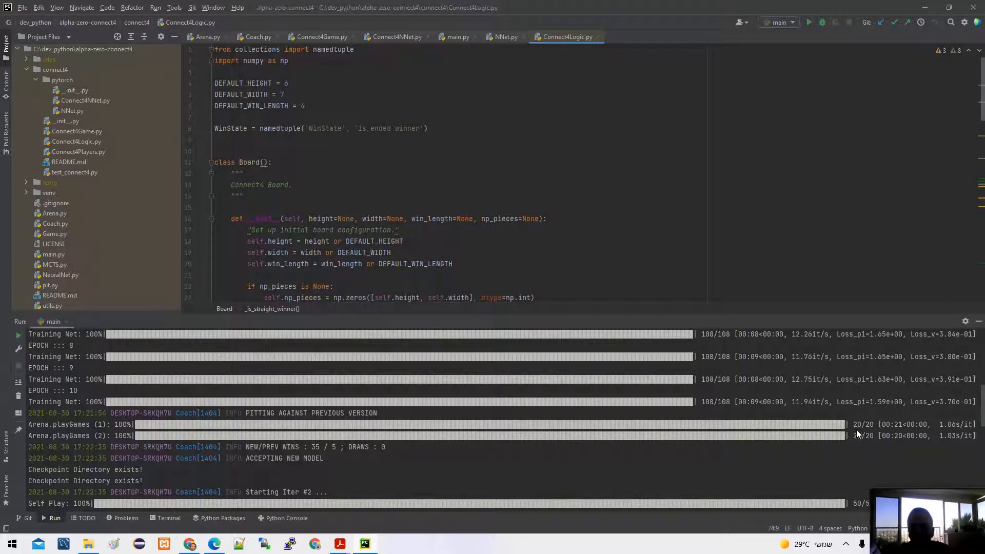
mouse_move(861, 432)
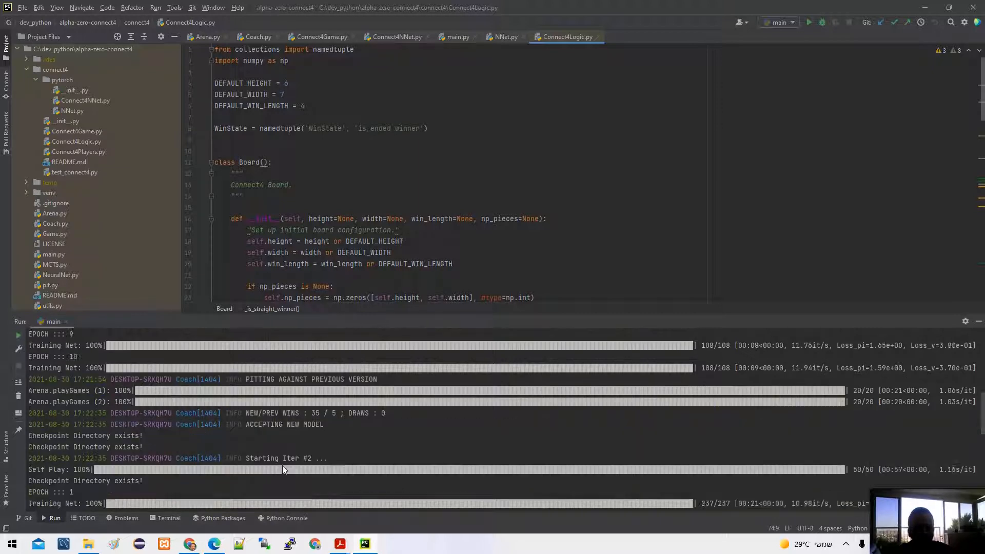
mouse_move(266, 465)
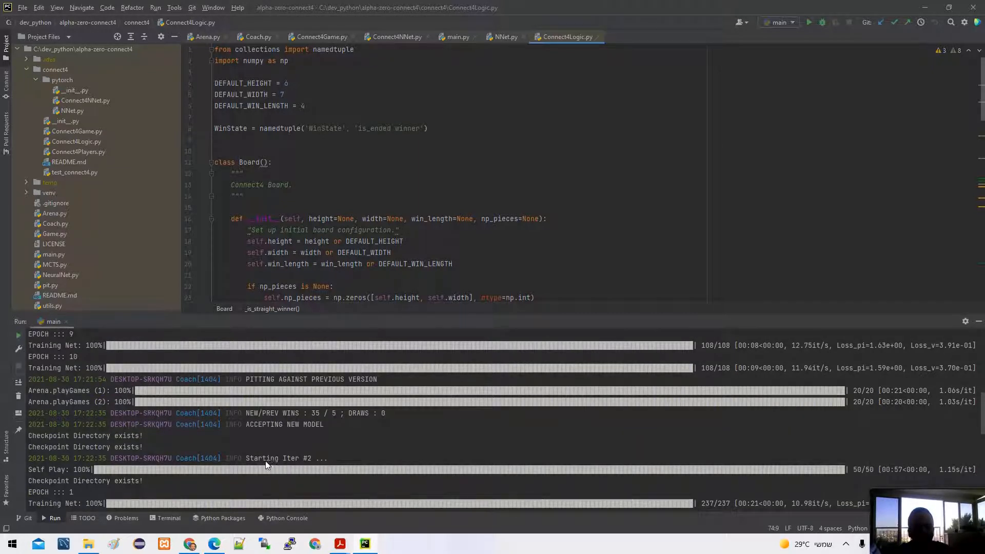
mouse_move(279, 442)
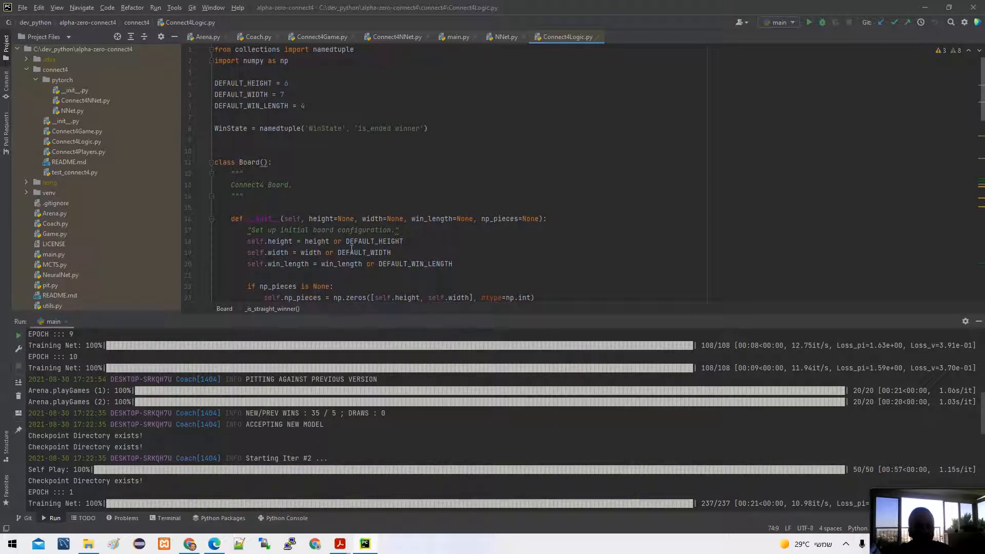
mouse_move(228, 386)
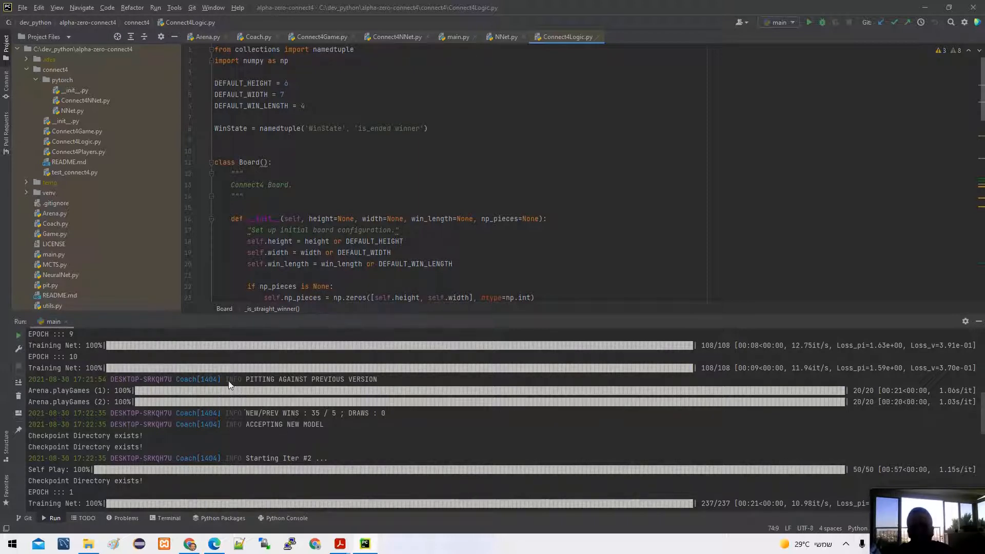
mouse_move(187, 507)
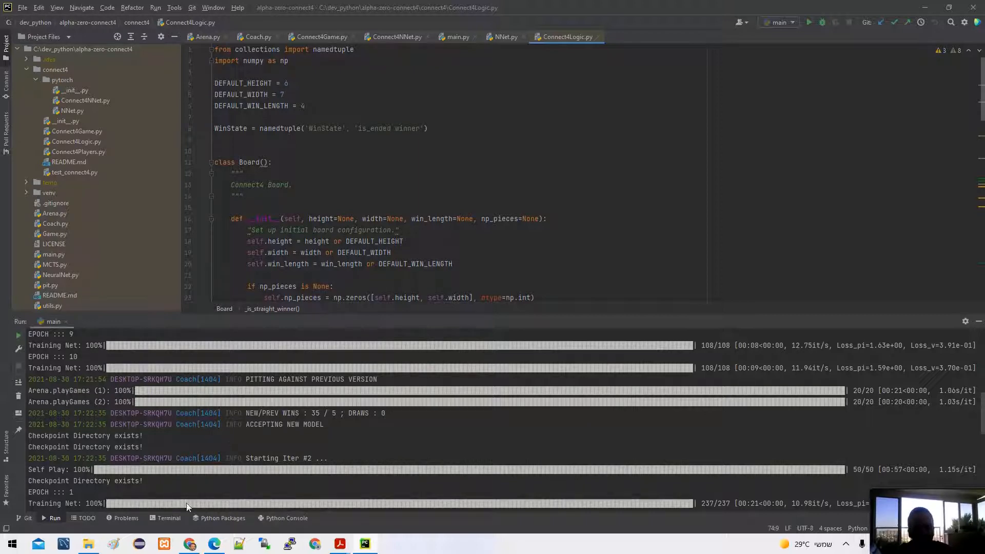
Switch back to Chrome on the meyrow.github.io/connect-4 project page
click(189, 544)
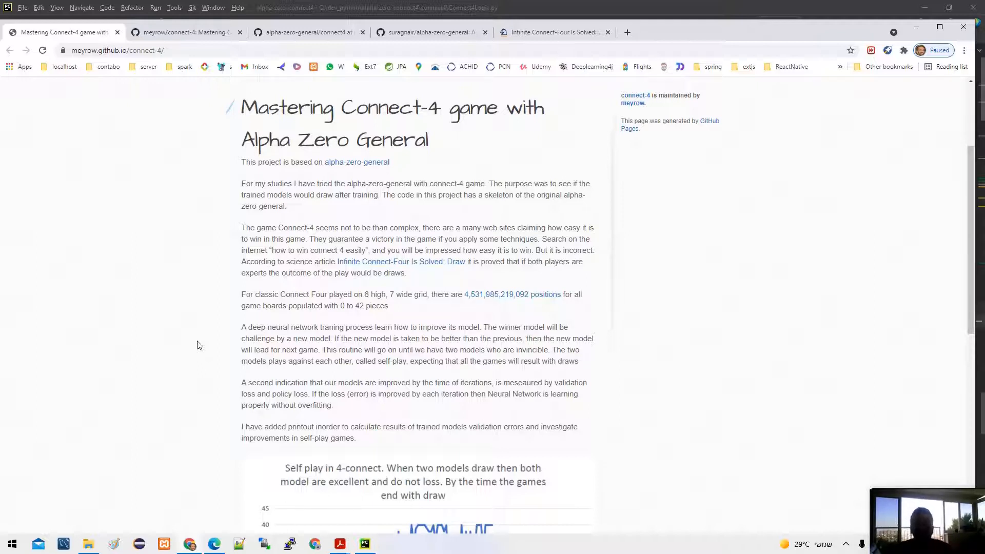
mouse_move(453, 194)
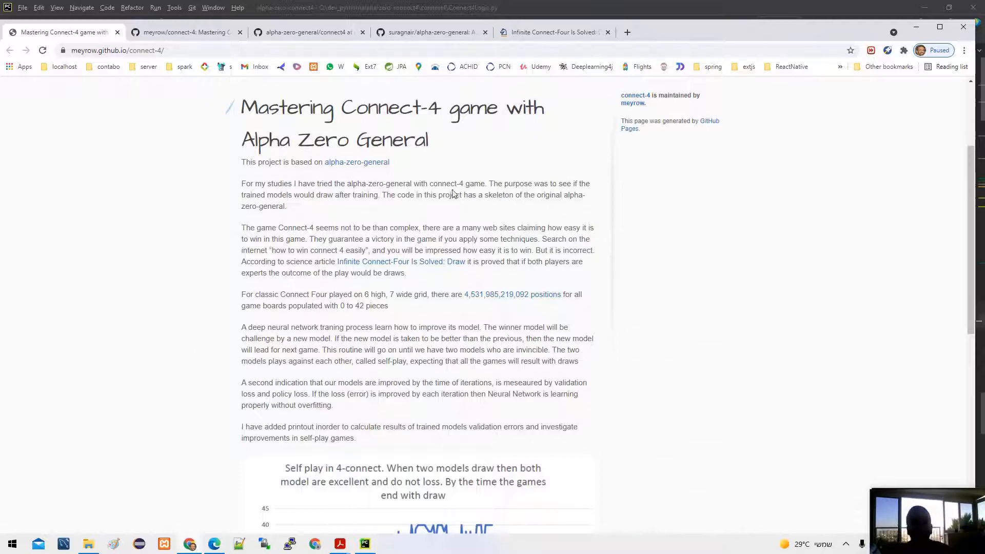
Open the SpringerLink chapter 'Infinite Connect-Four Is Solved: Draw' and read its abstract
click(553, 31)
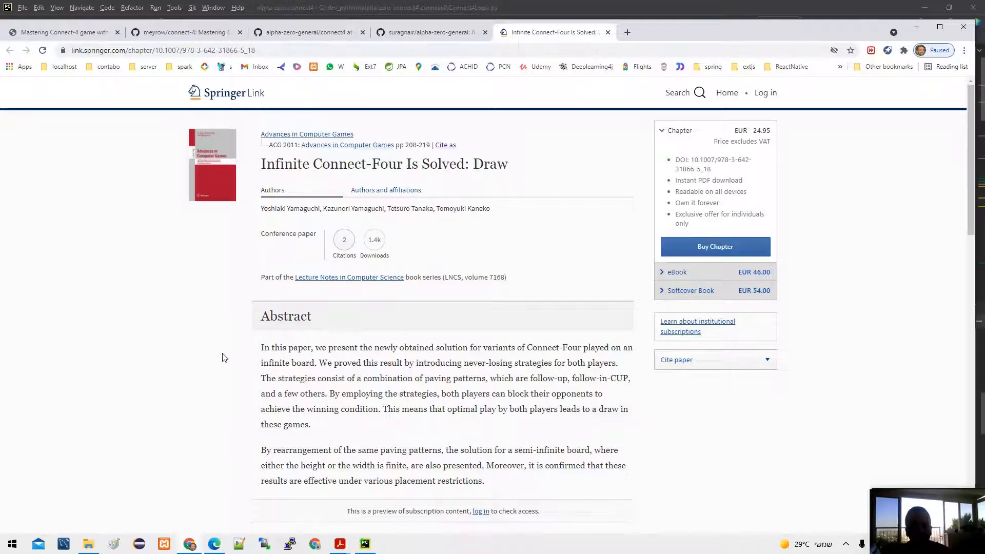
mouse_move(249, 361)
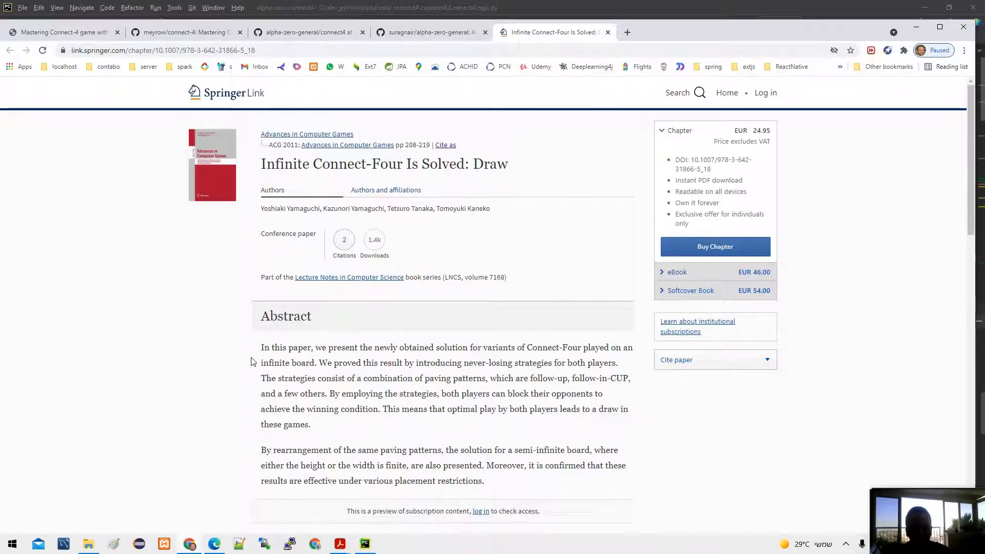
scroll(down, 3)
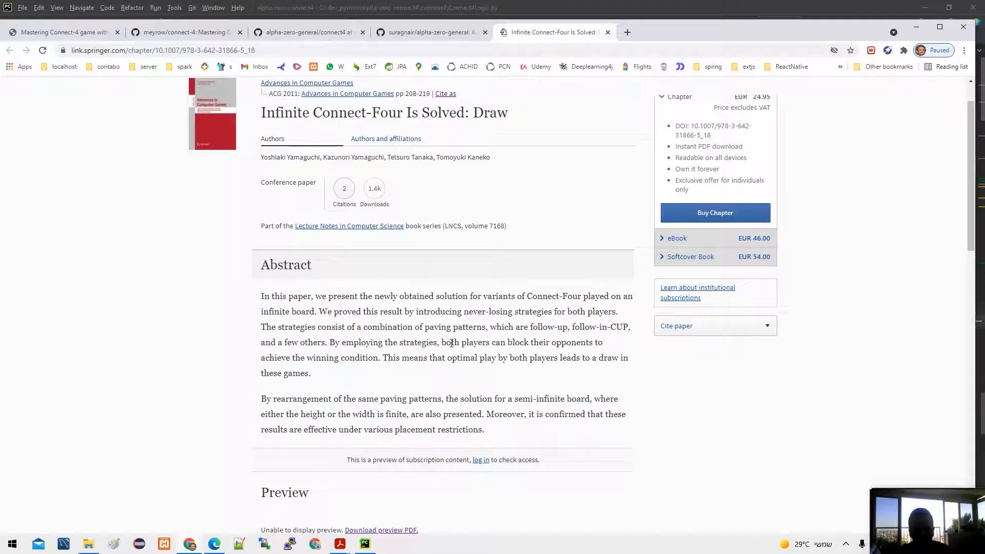
mouse_move(67, 84)
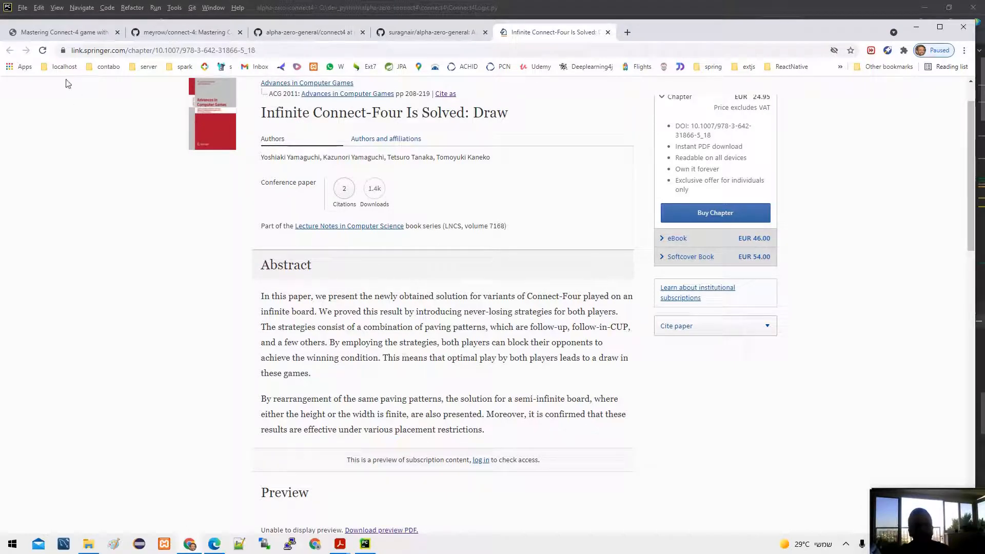
Go back to the Mastering Connect-4 tab showing the introduction on draws
click(63, 32)
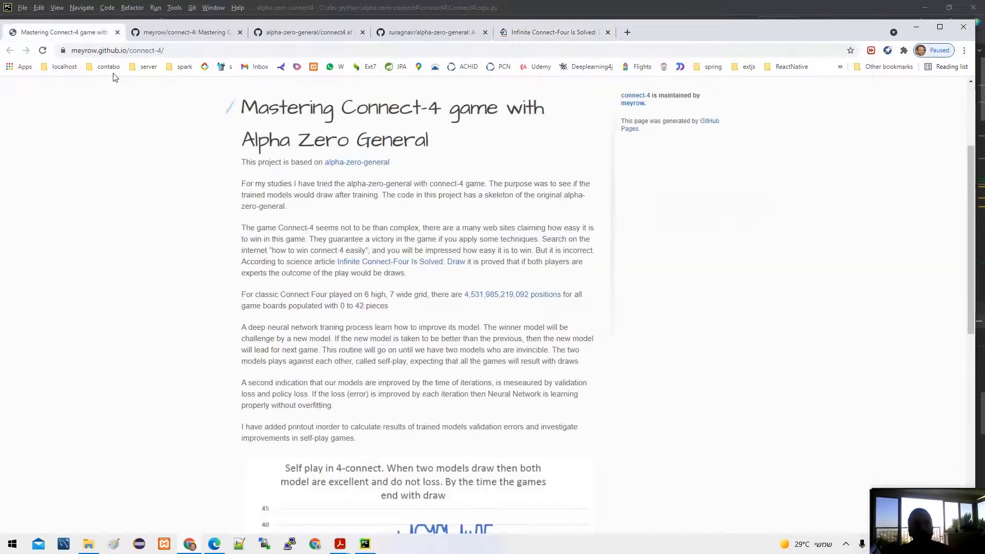
mouse_move(226, 241)
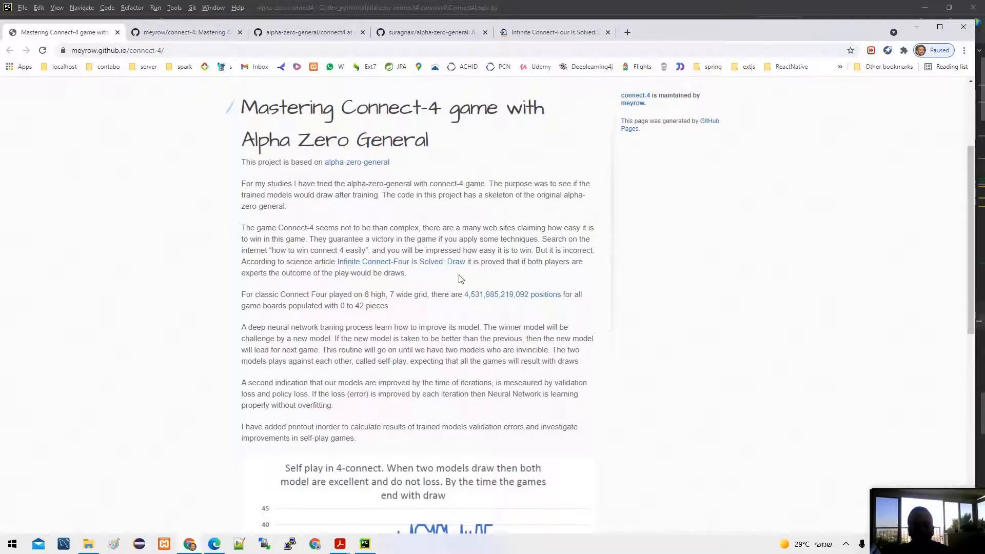
mouse_move(374, 279)
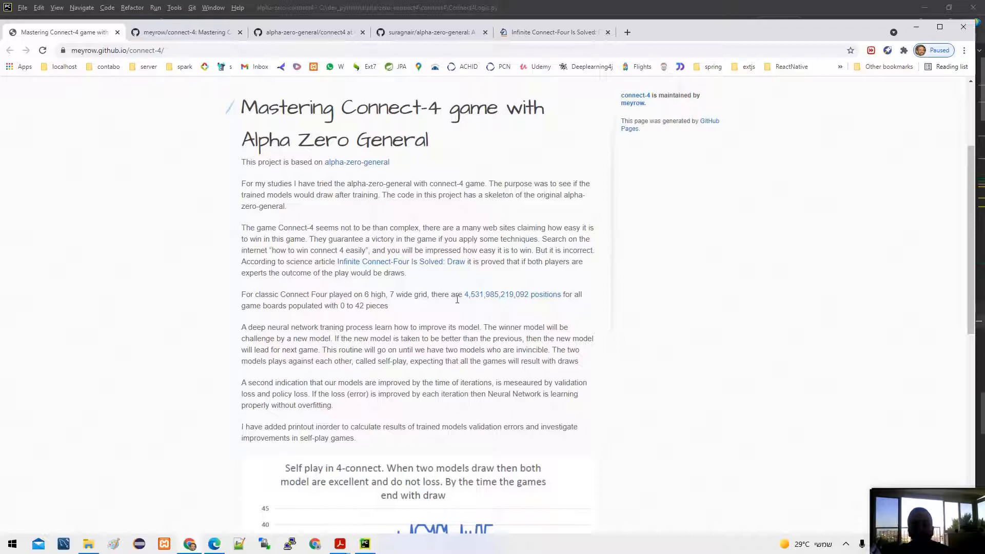
mouse_move(474, 304)
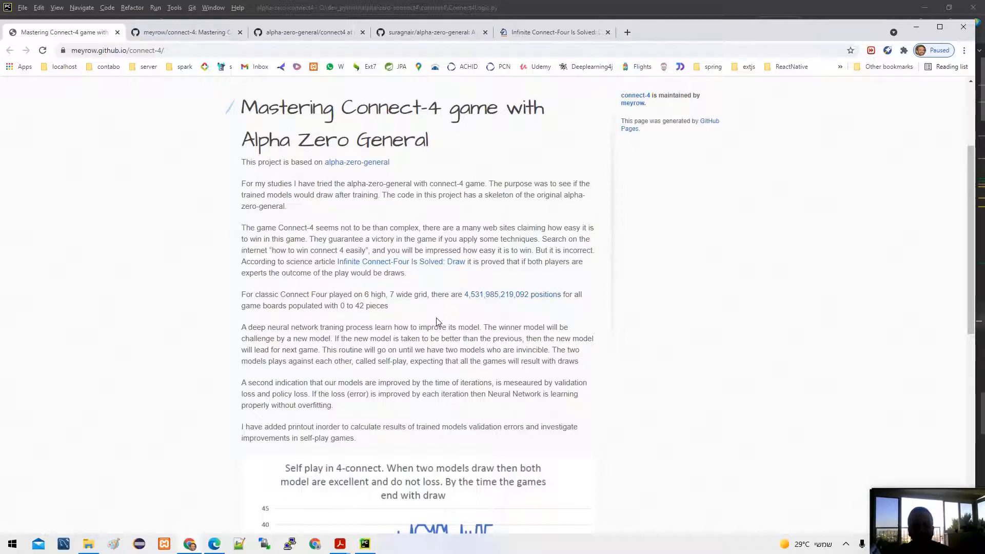
Scroll down the project page to the self-play draw chart and the wins-versus-draws chart
scroll(down, 3)
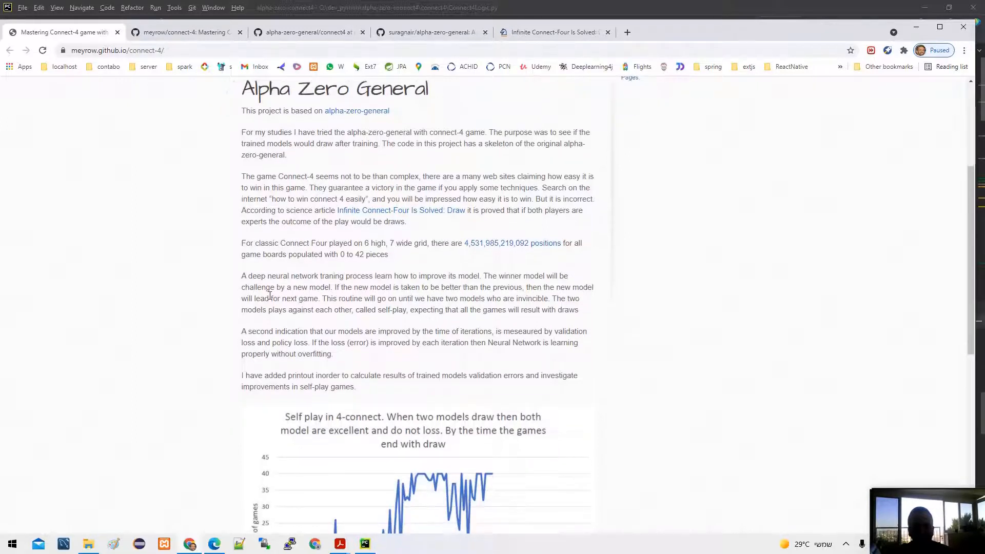
scroll(down, 3)
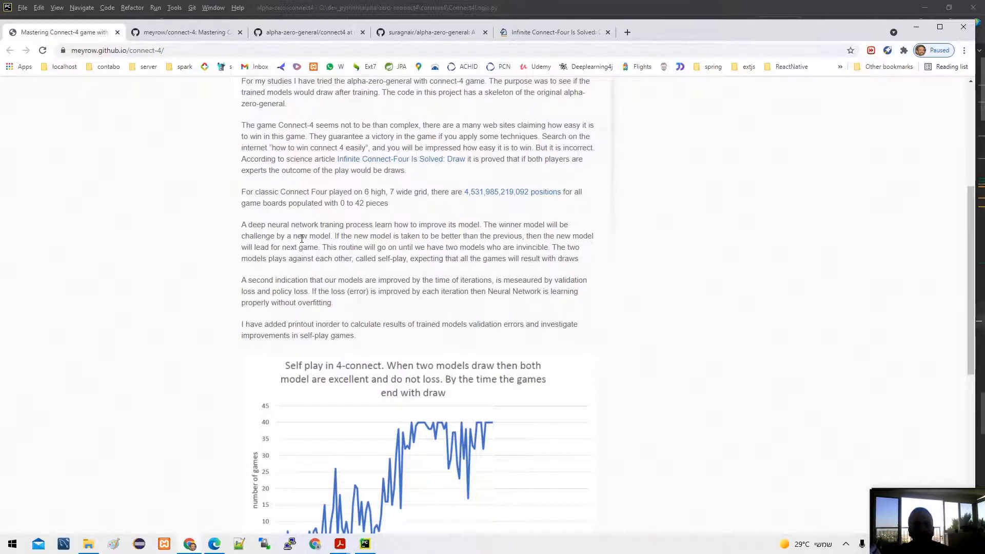
scroll(down, 3)
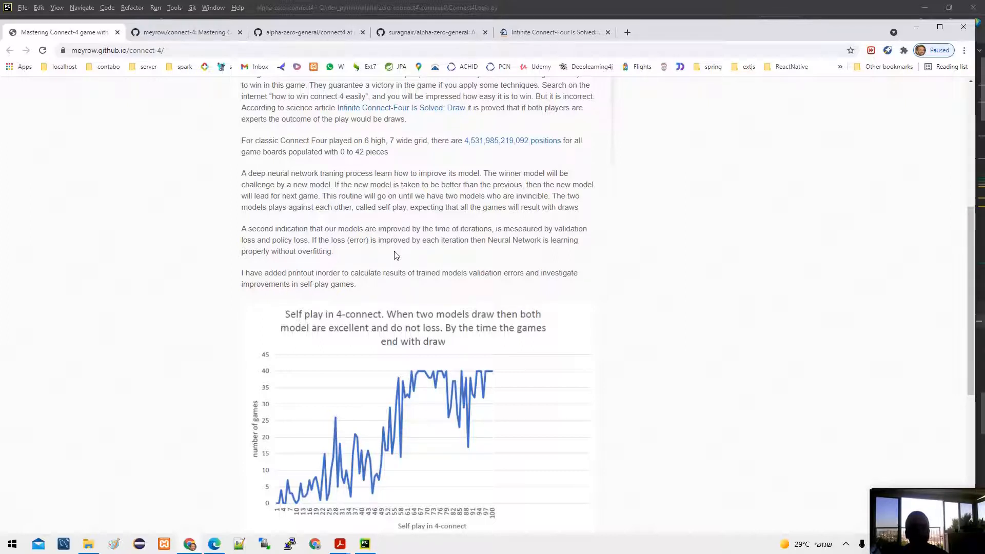
mouse_move(380, 254)
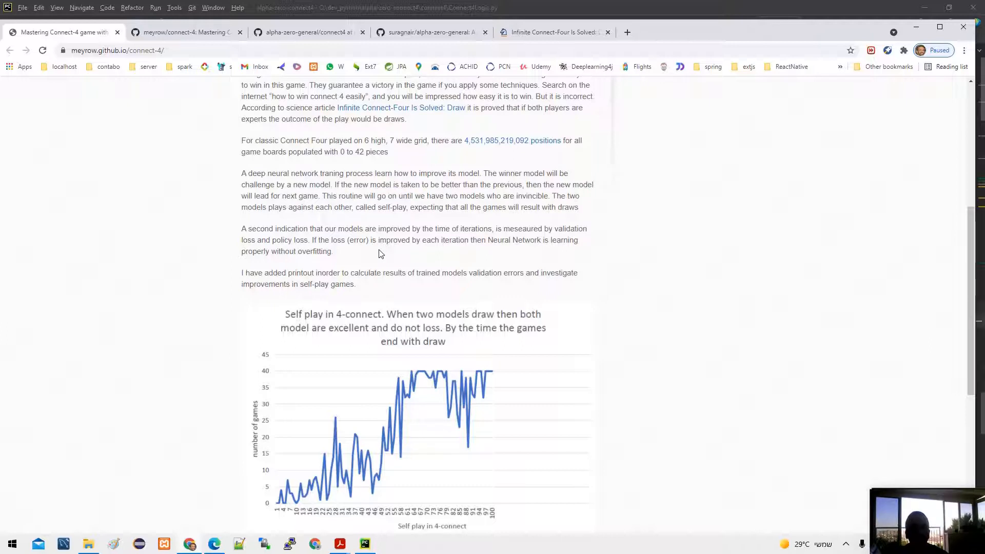
mouse_move(395, 251)
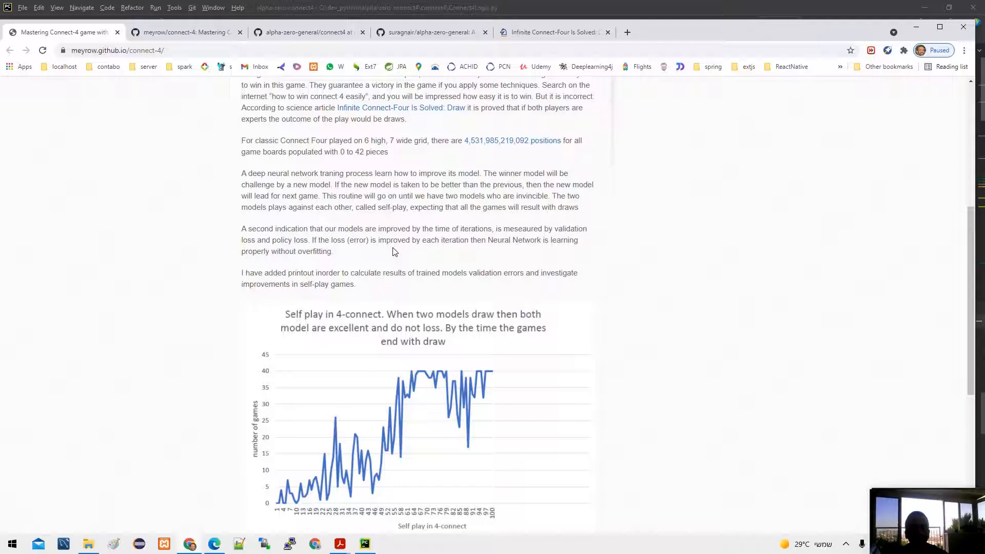
scroll(down, 3)
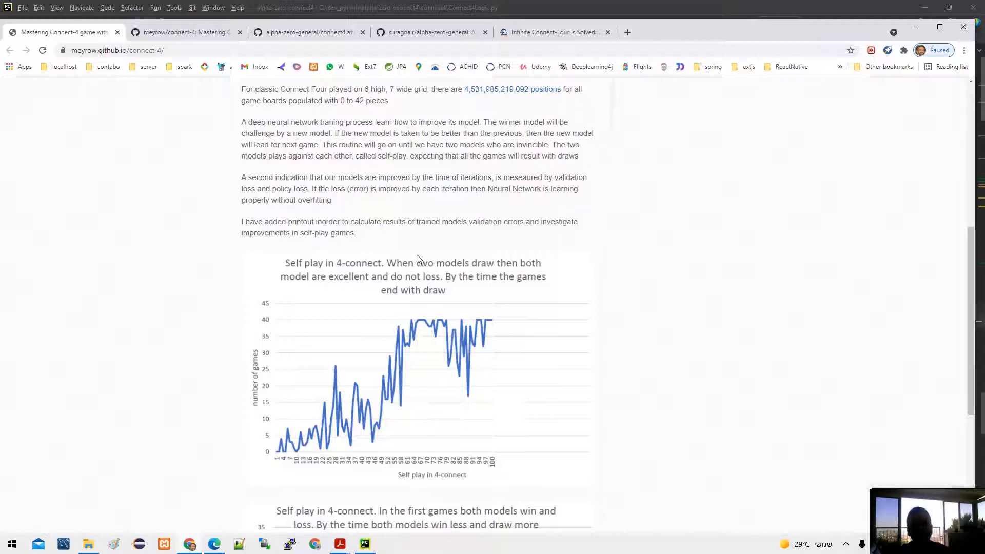
scroll(down, 3)
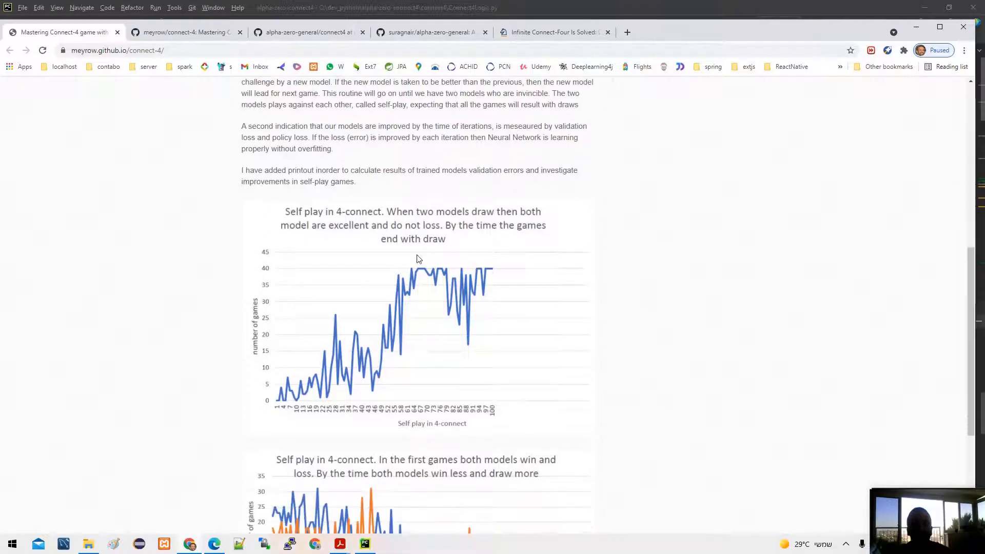
scroll(up, 3)
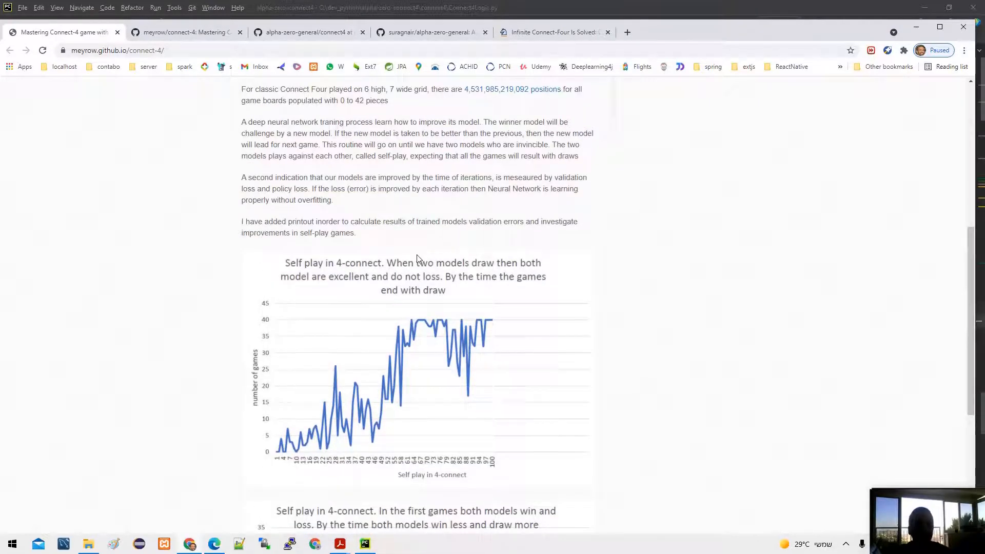
scroll(down, 3)
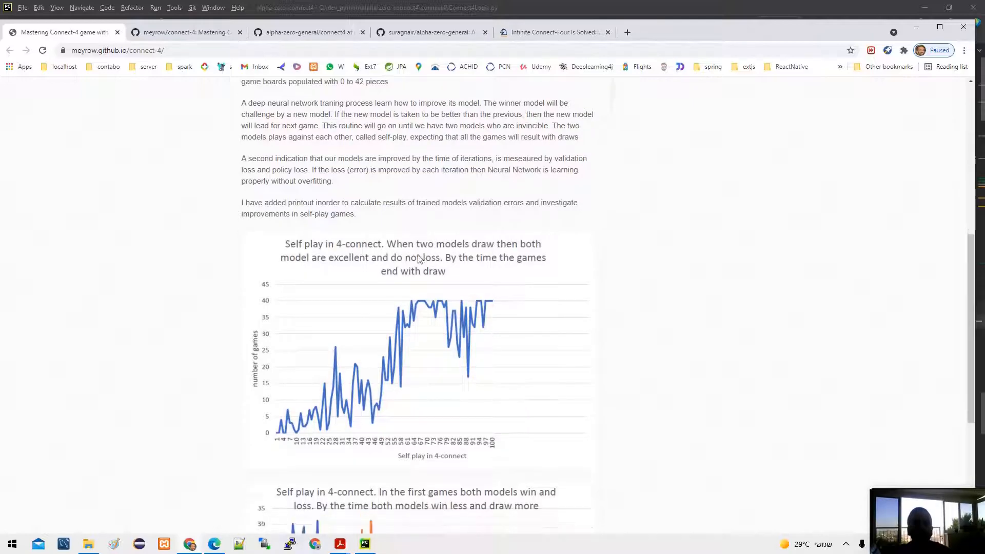
scroll(down, 3)
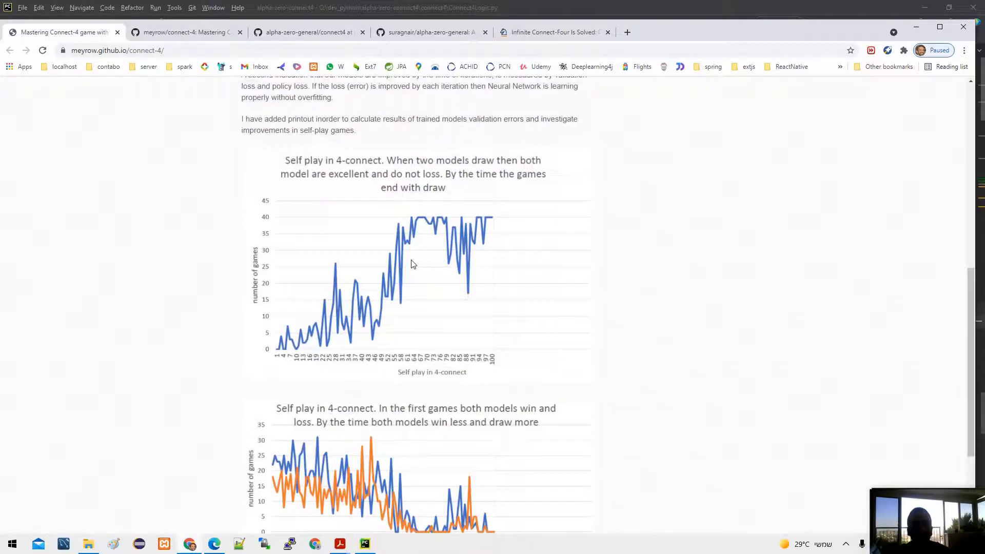
mouse_move(286, 347)
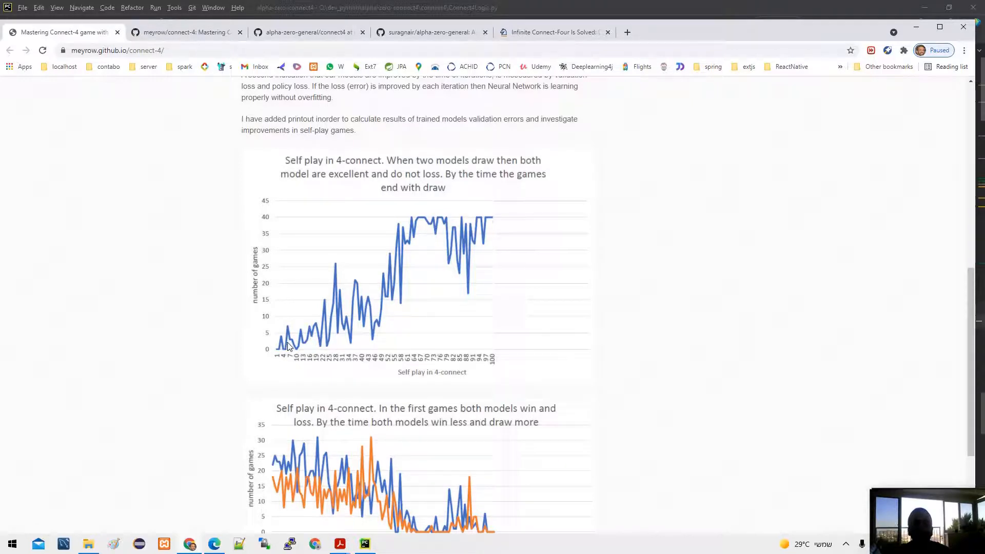
mouse_move(288, 359)
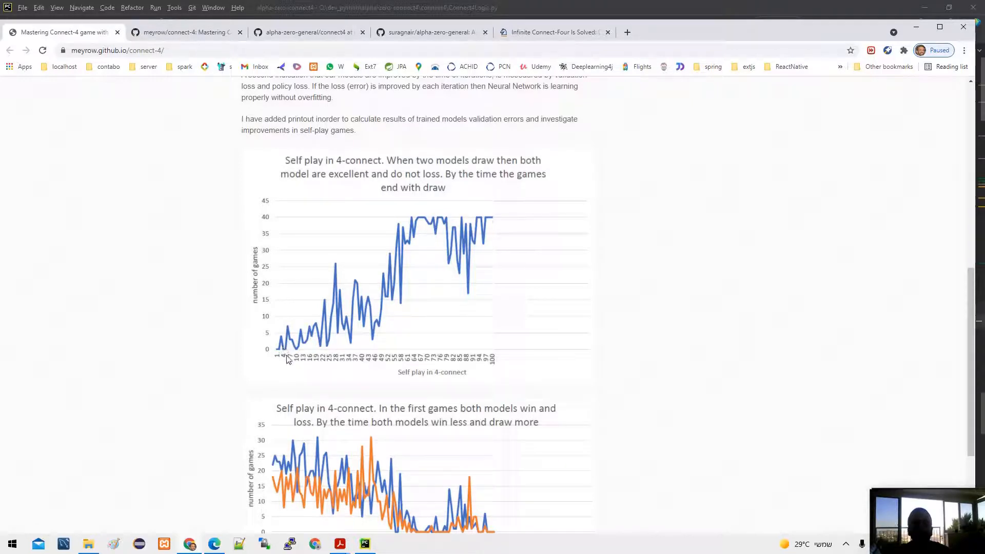
mouse_move(407, 365)
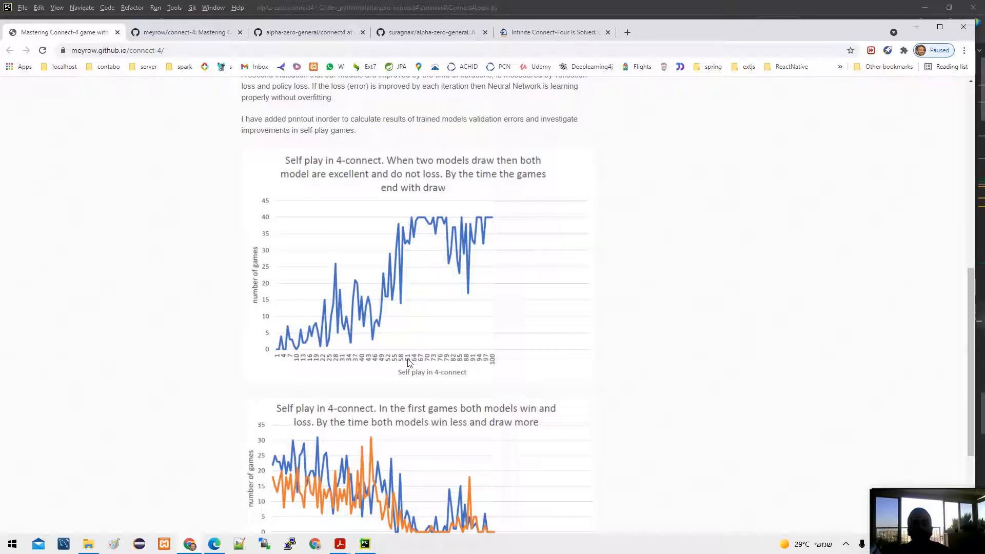
mouse_move(414, 364)
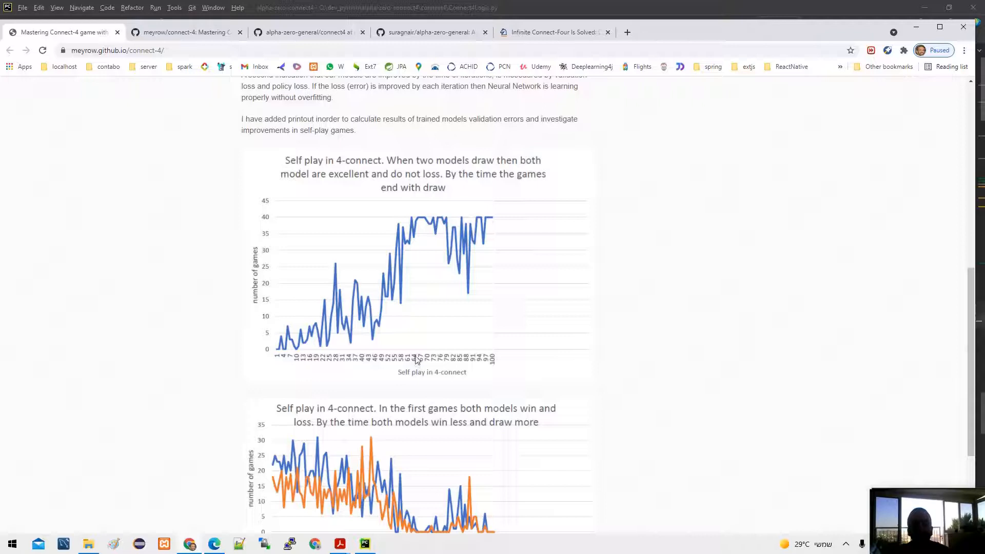
mouse_move(269, 225)
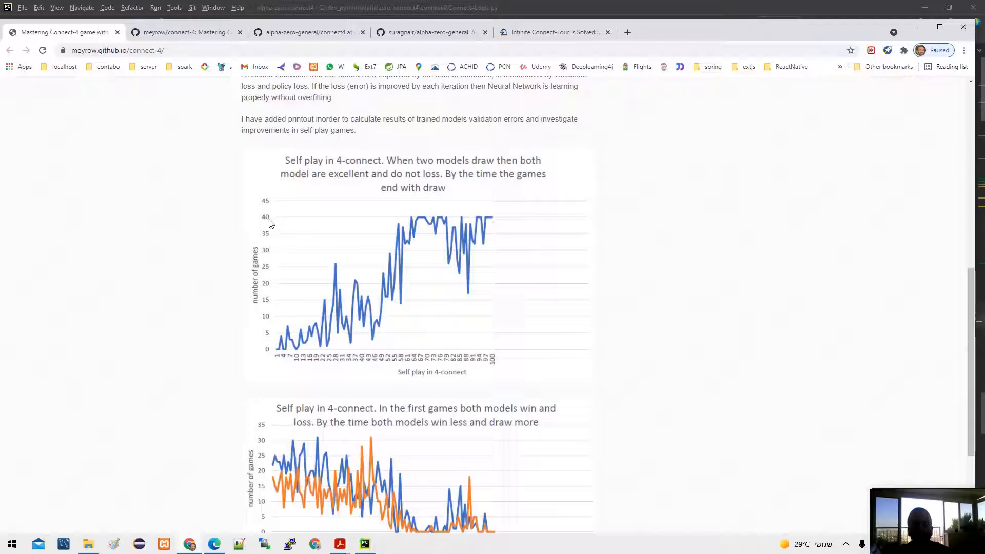
mouse_move(320, 226)
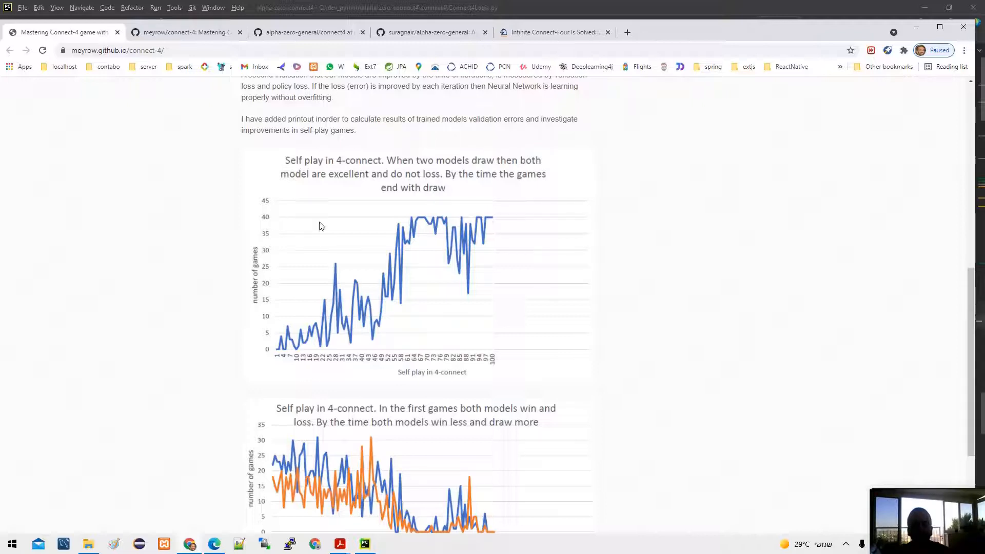
mouse_move(412, 222)
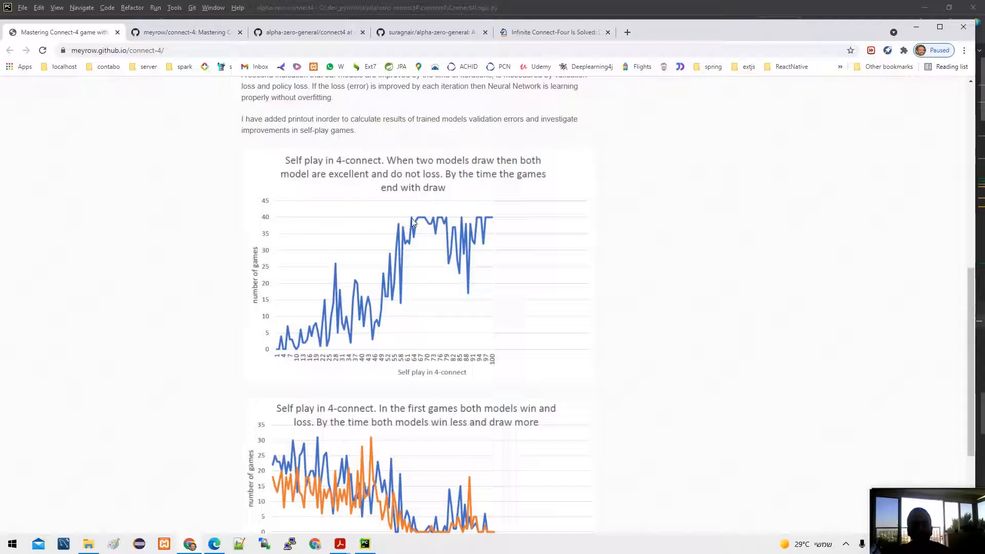
mouse_move(425, 222)
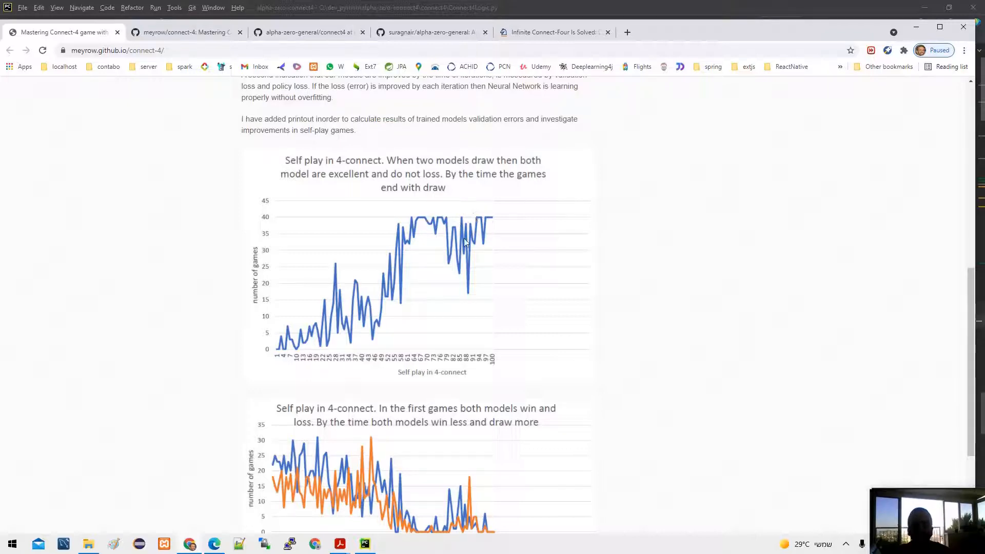
mouse_move(419, 223)
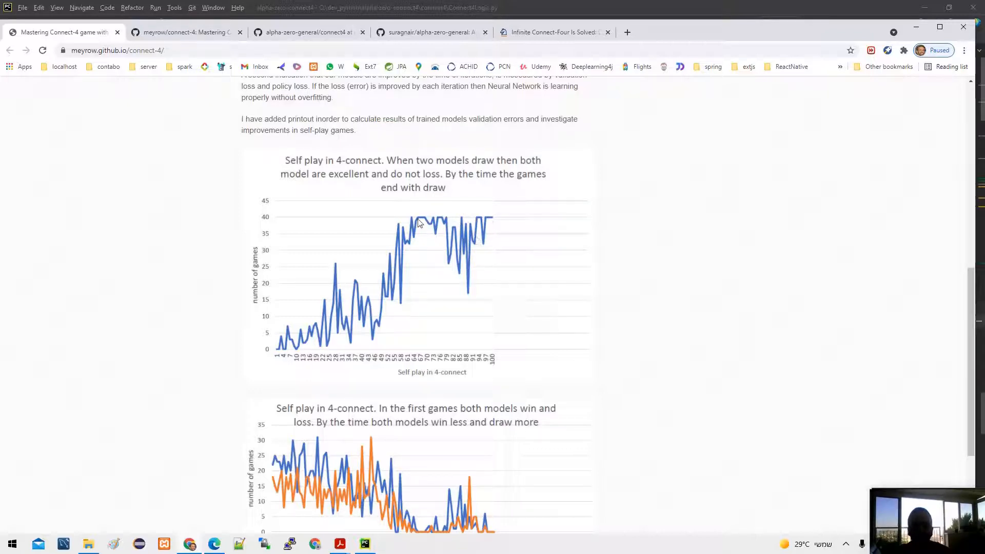
mouse_move(510, 220)
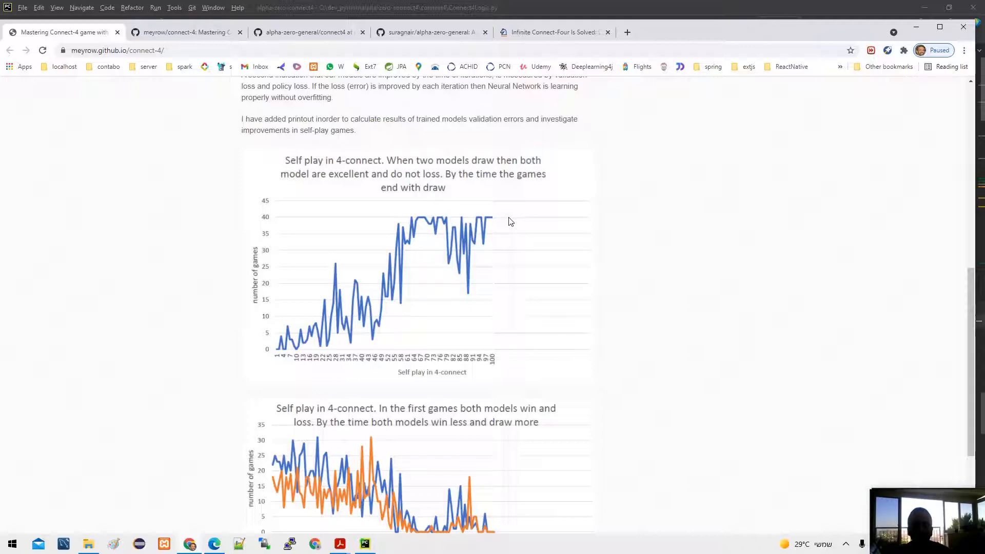
scroll(down, 3)
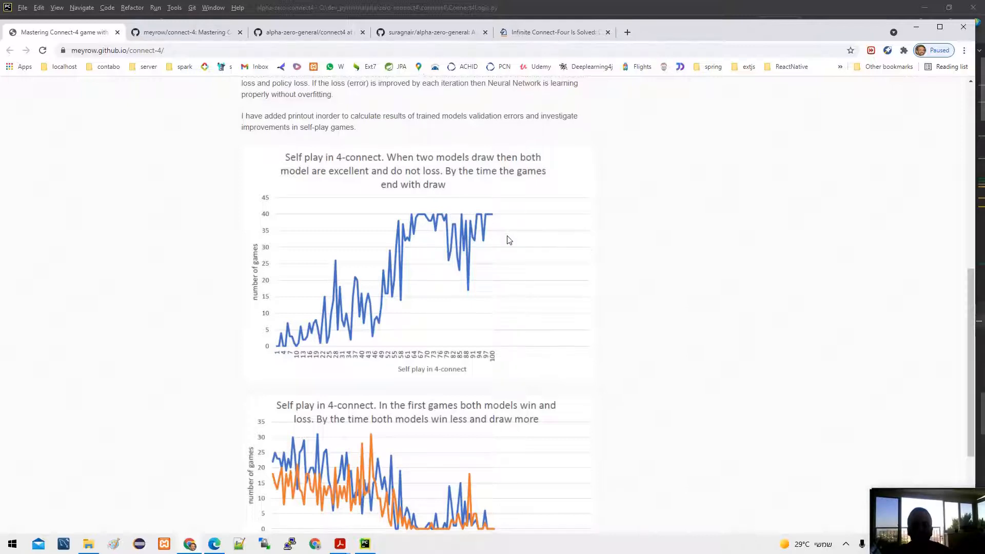
scroll(down, 3)
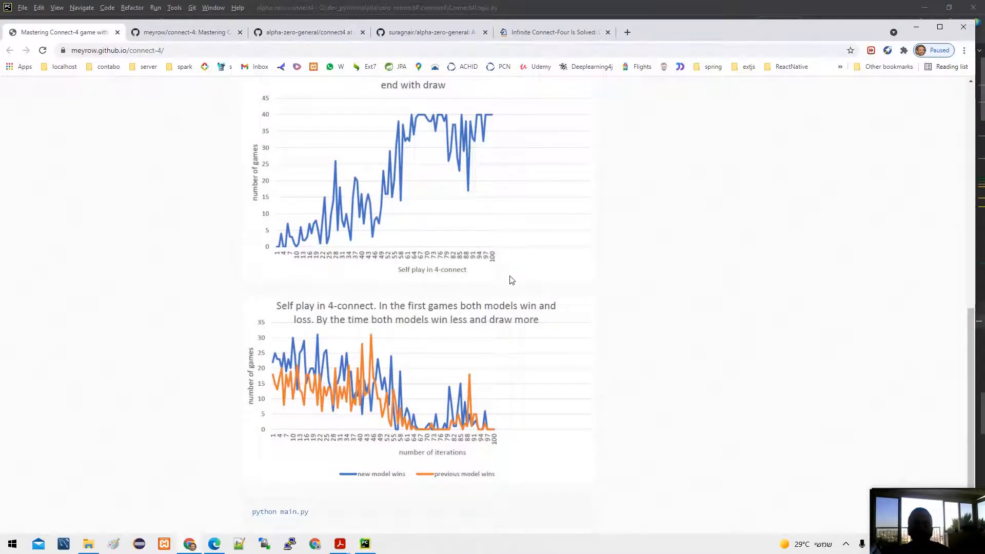
scroll(down, 3)
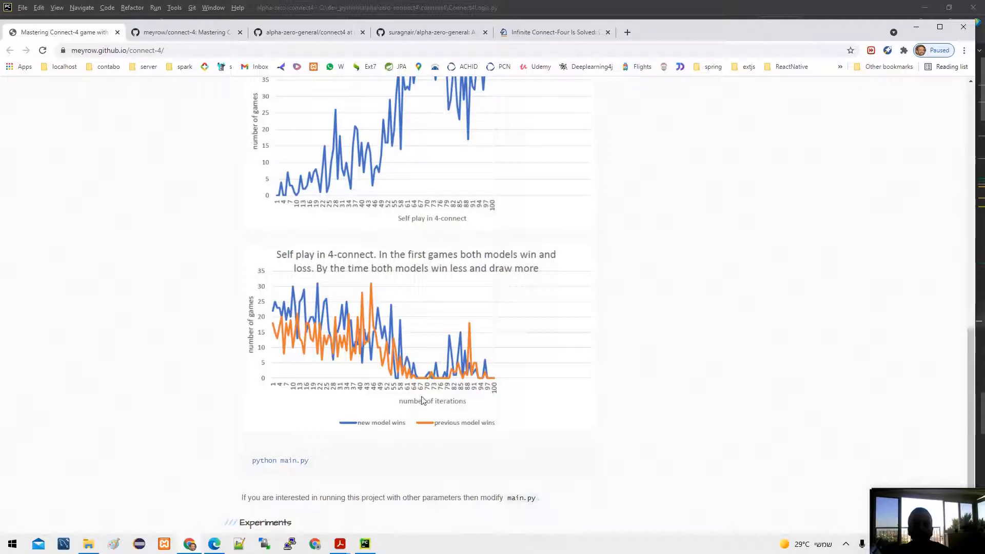
mouse_move(279, 313)
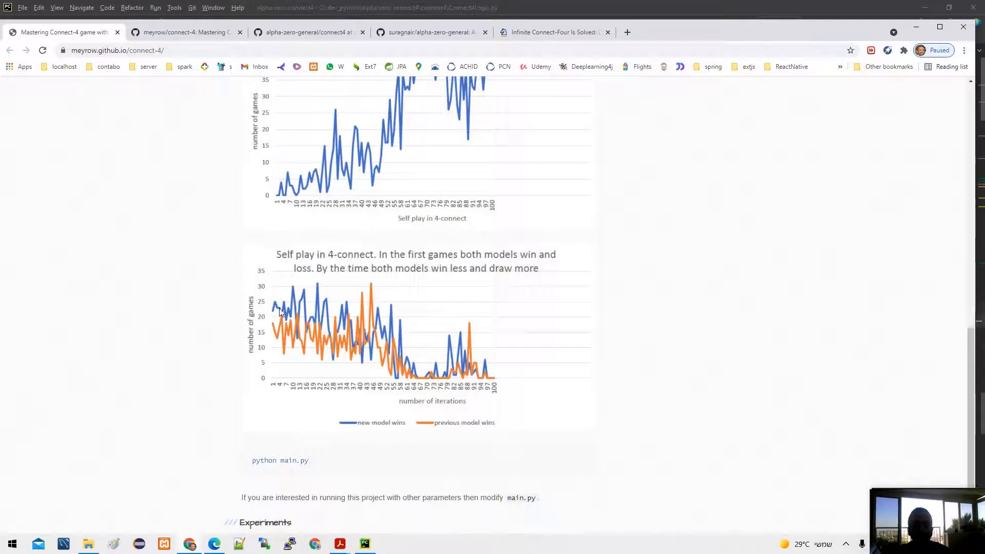
mouse_move(287, 308)
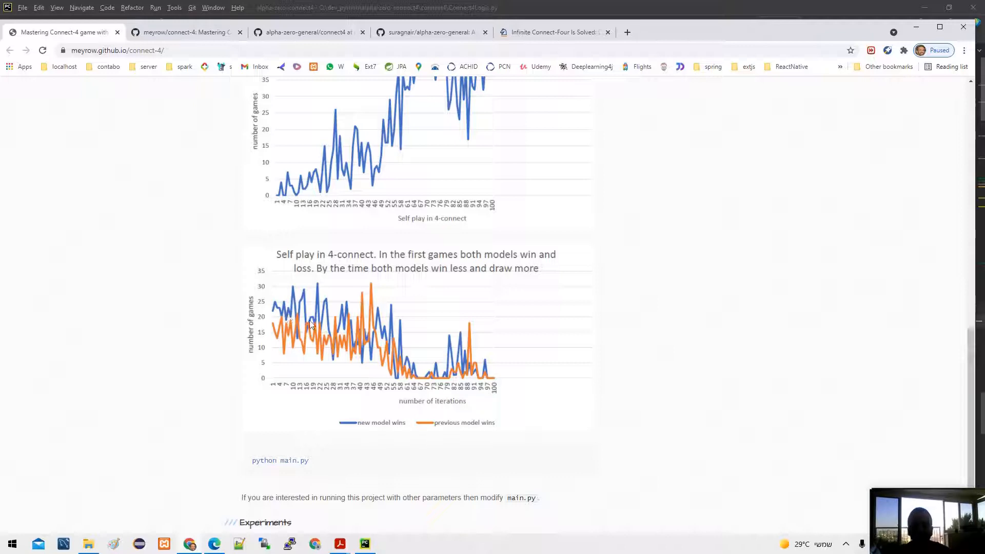
mouse_move(393, 351)
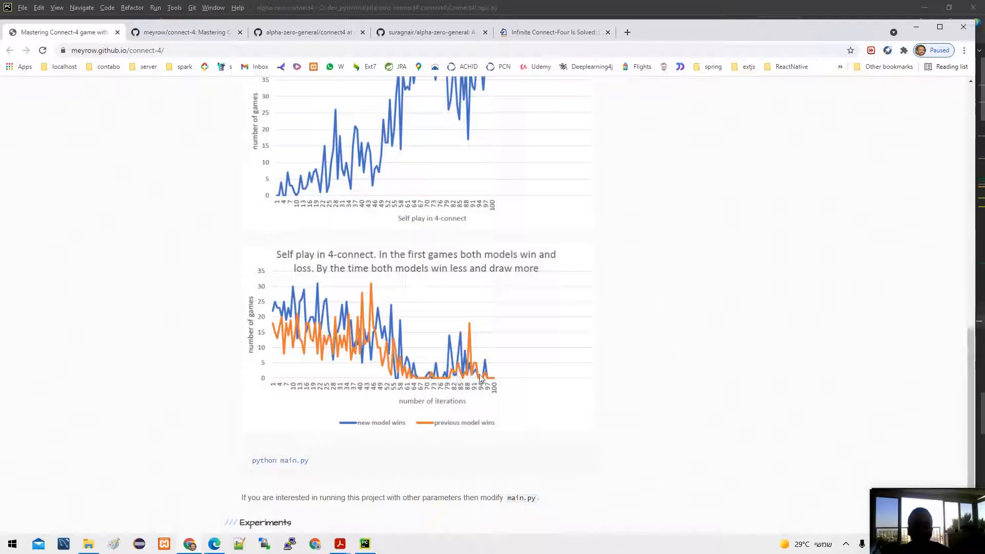
mouse_move(456, 357)
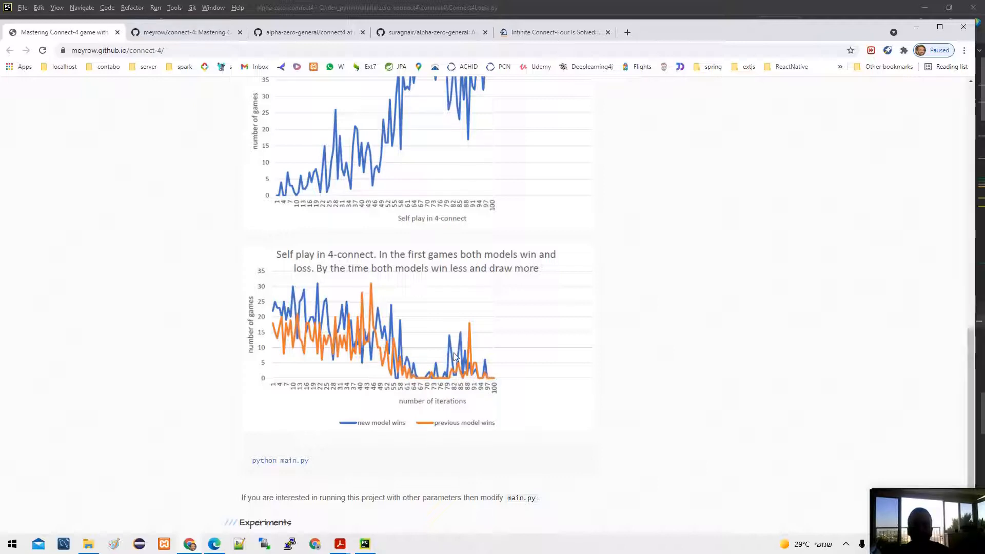
mouse_move(426, 288)
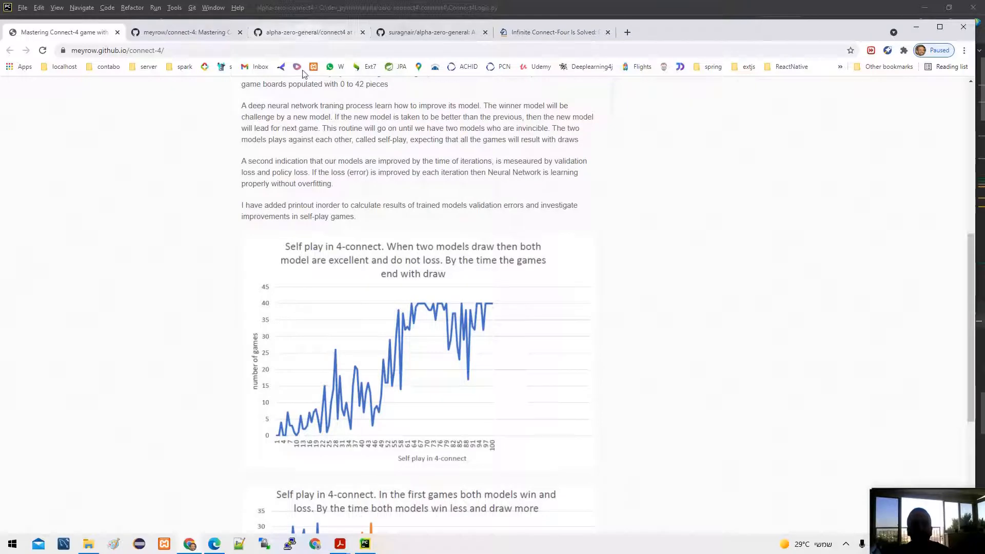
Show the alpha-zero-general connect4 folder listing Connect4Game.py, Connect4Logic.py and README
scroll(up, 3)
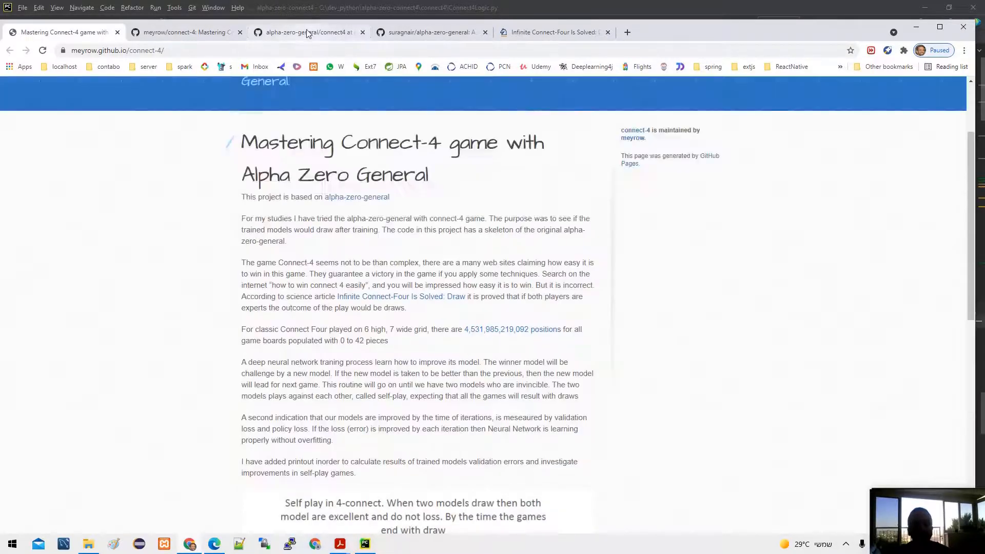
click(308, 32)
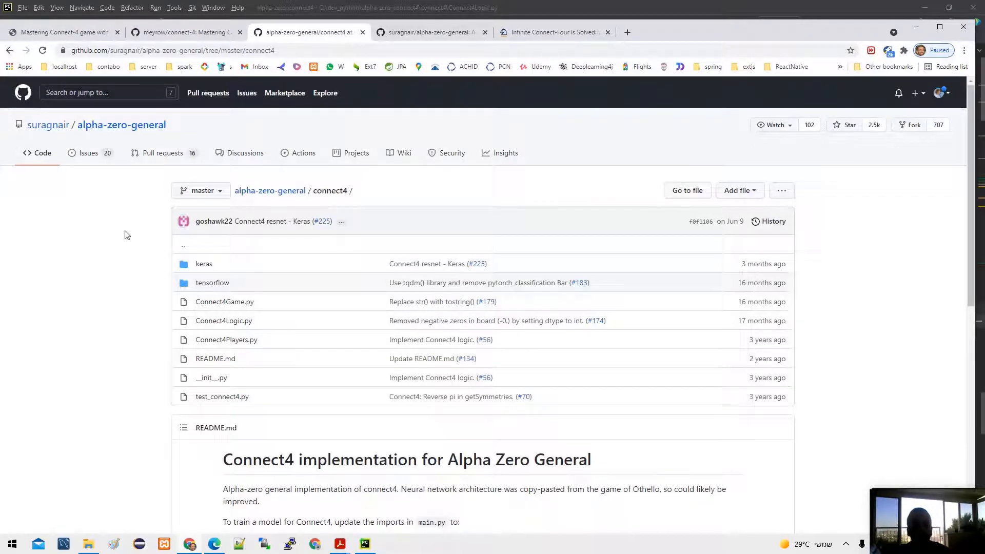
mouse_move(270, 193)
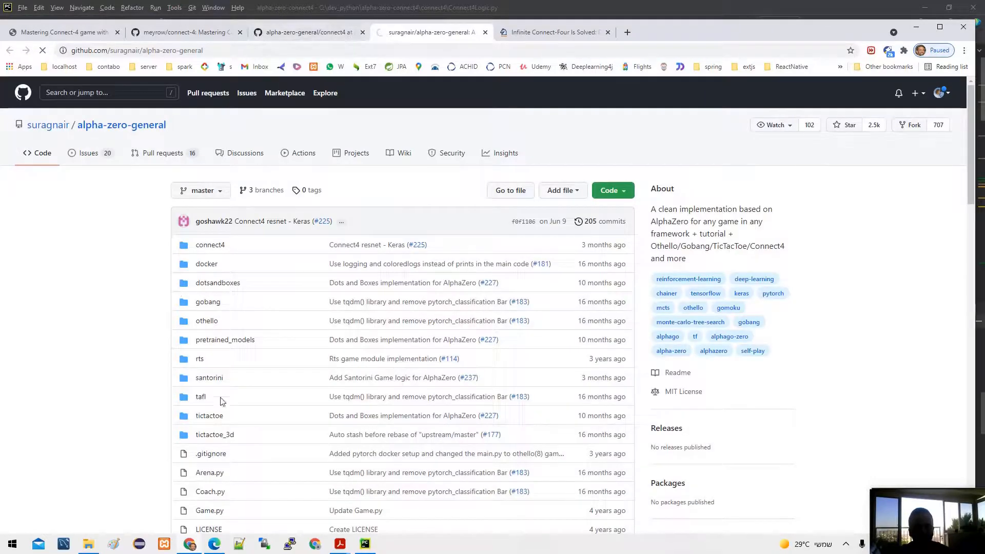
mouse_move(216, 355)
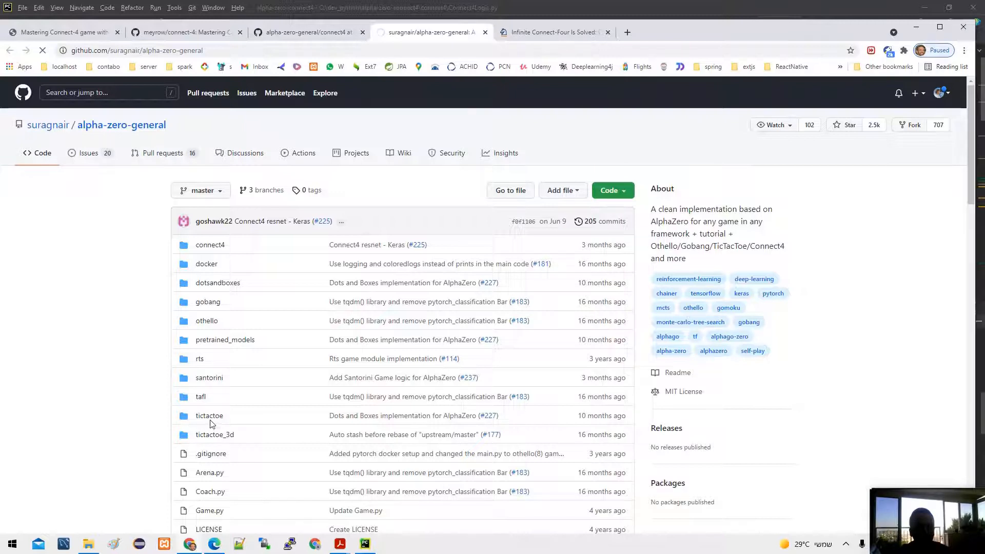
mouse_move(218, 388)
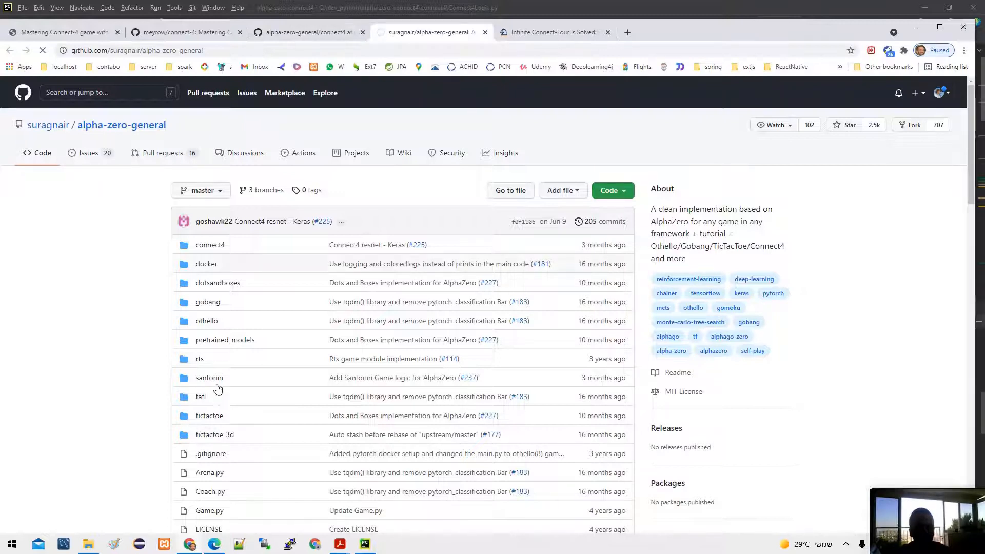
mouse_move(142, 361)
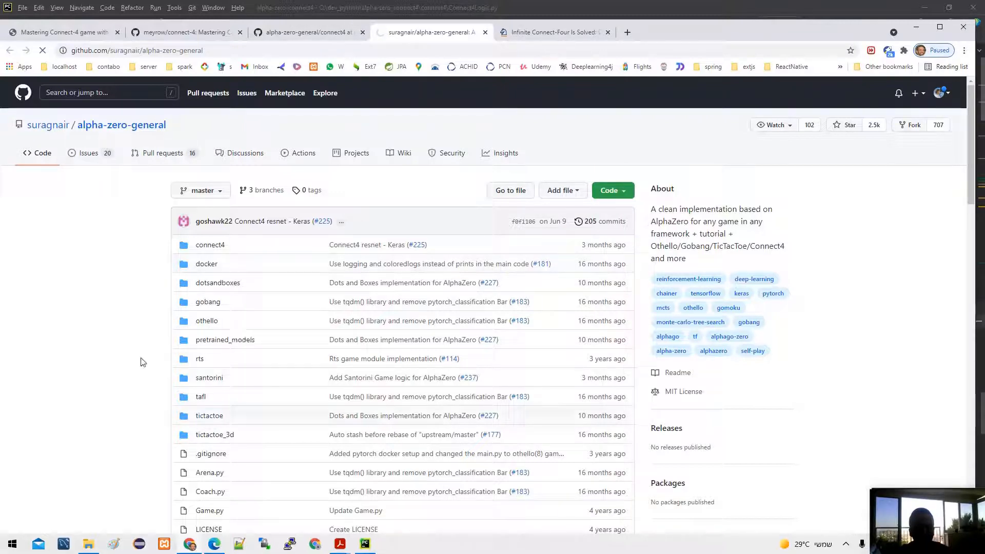
mouse_move(204, 256)
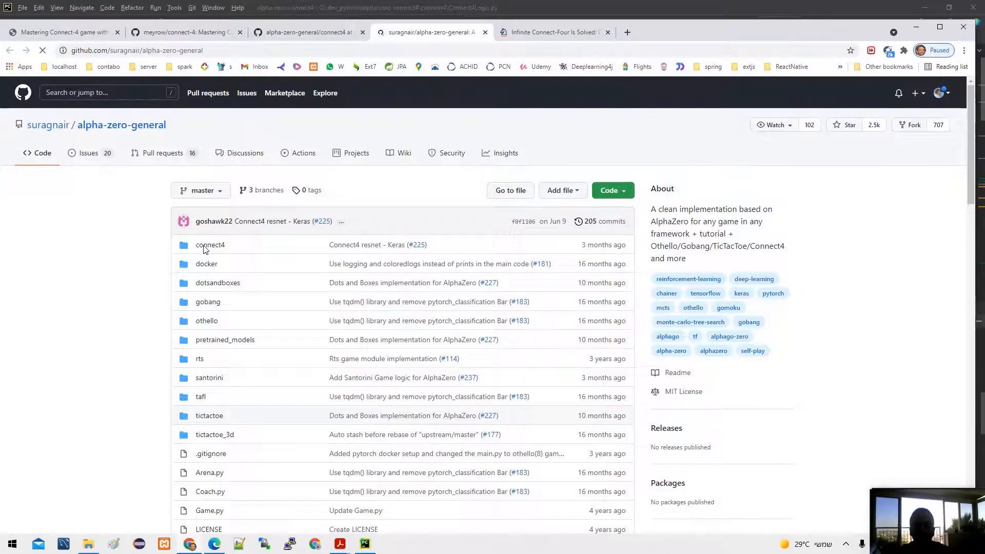
mouse_move(231, 247)
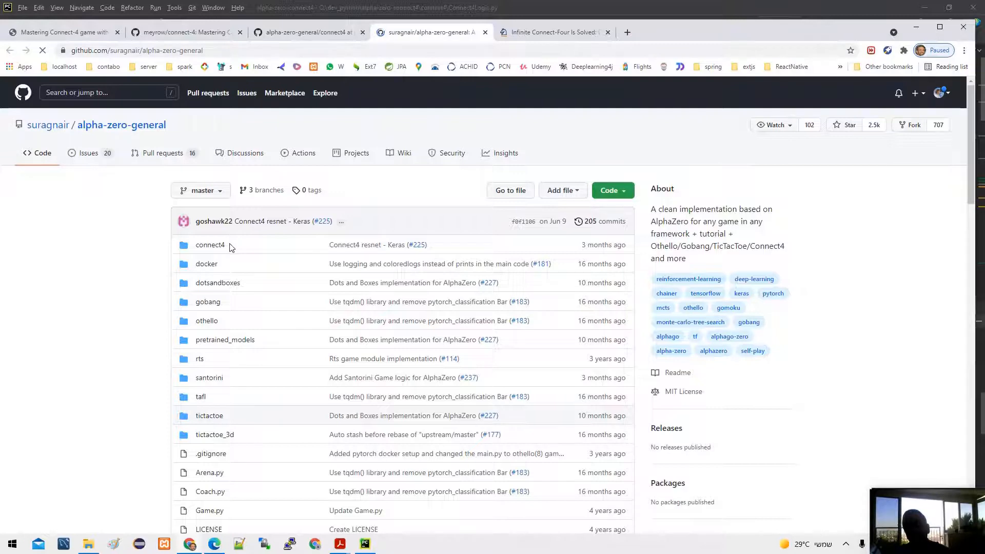
Return to the connect4 folder listing, then switch to PyCharm showing Connect4Logic.py
click(210, 244)
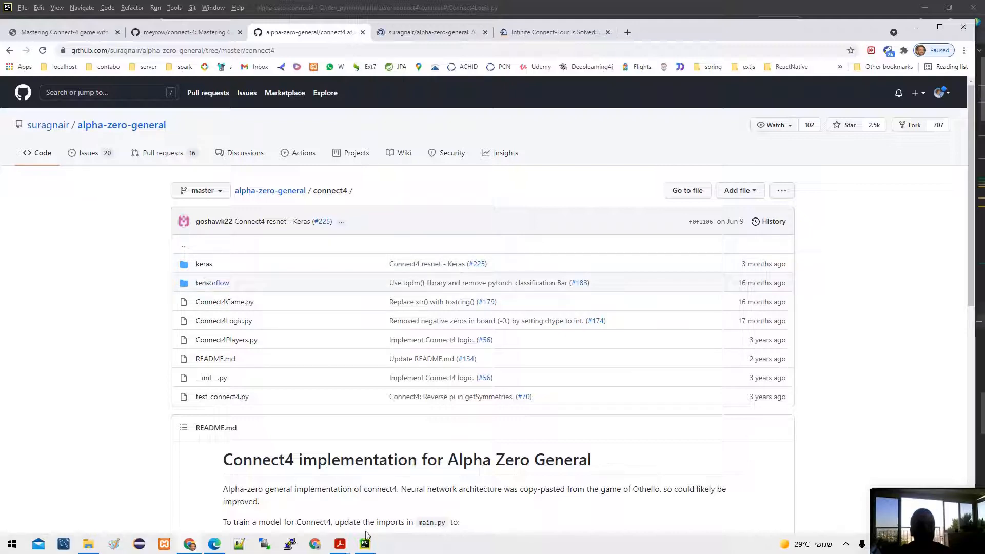
click(364, 544)
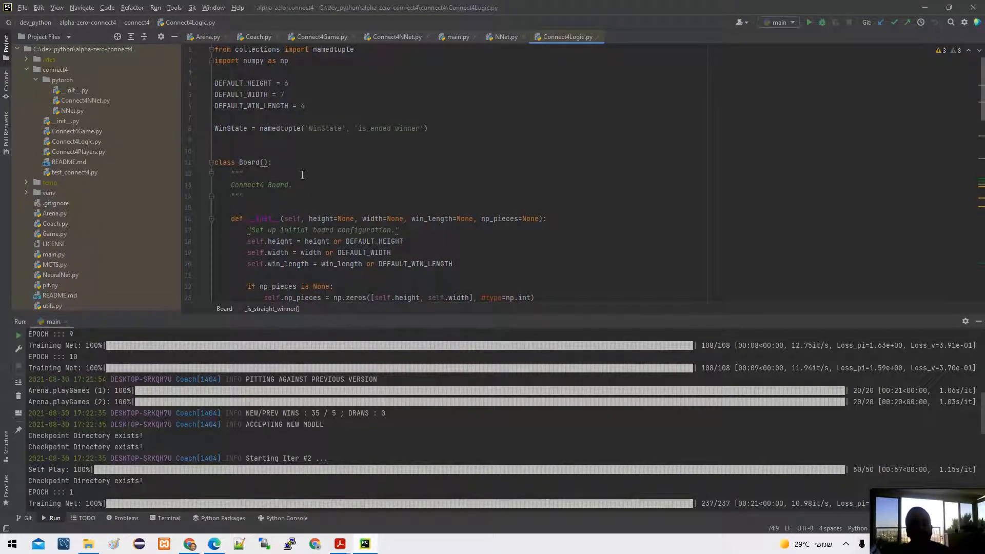
click(339, 543)
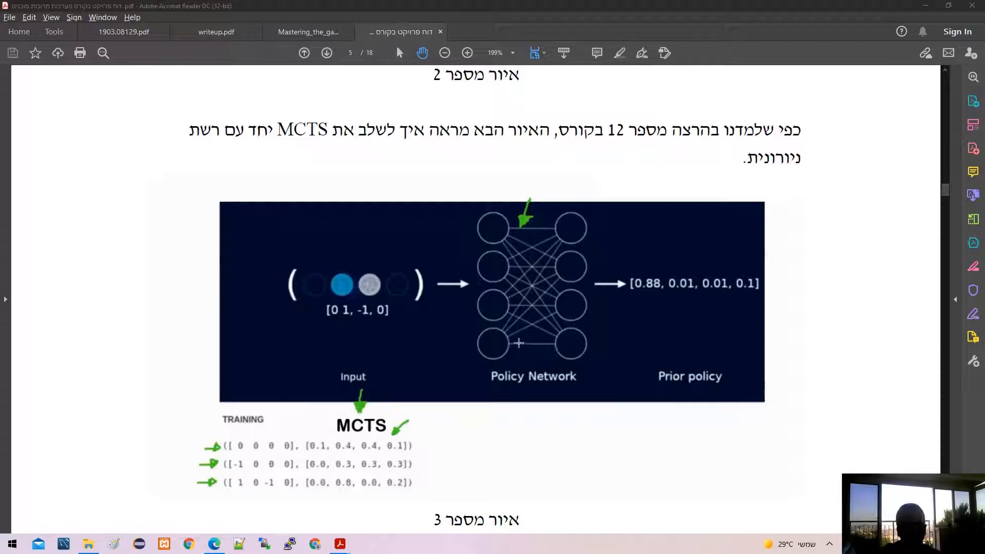
mouse_move(496, 353)
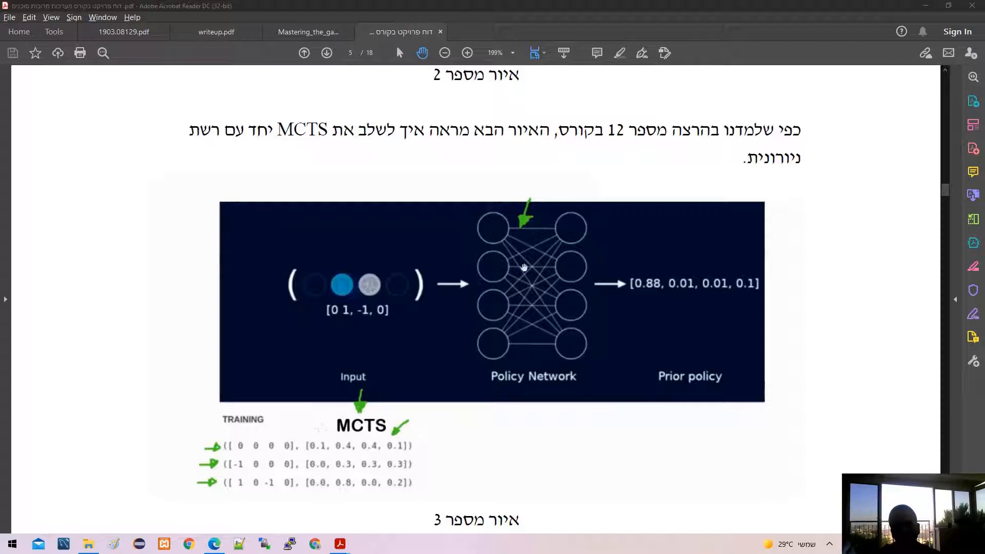
mouse_move(517, 270)
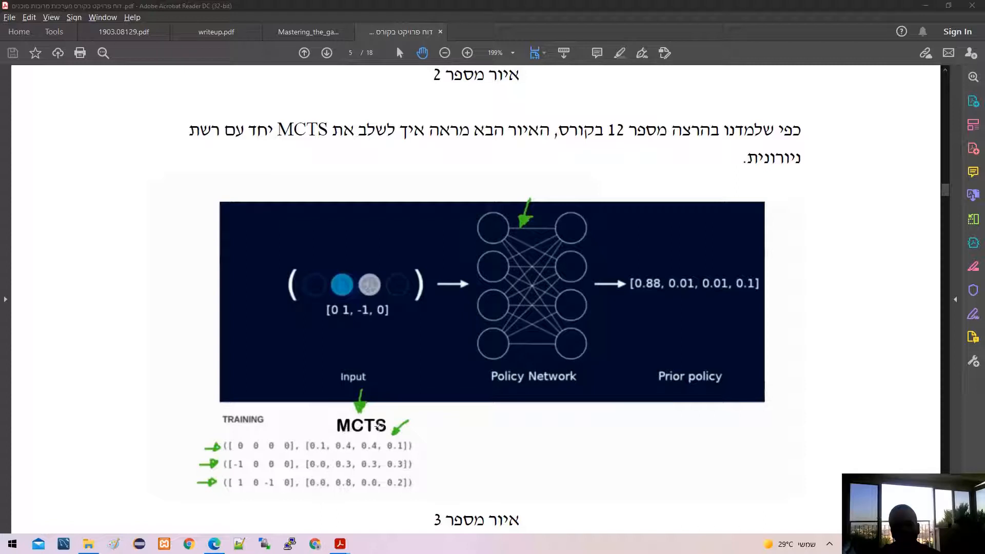
mouse_move(309, 489)
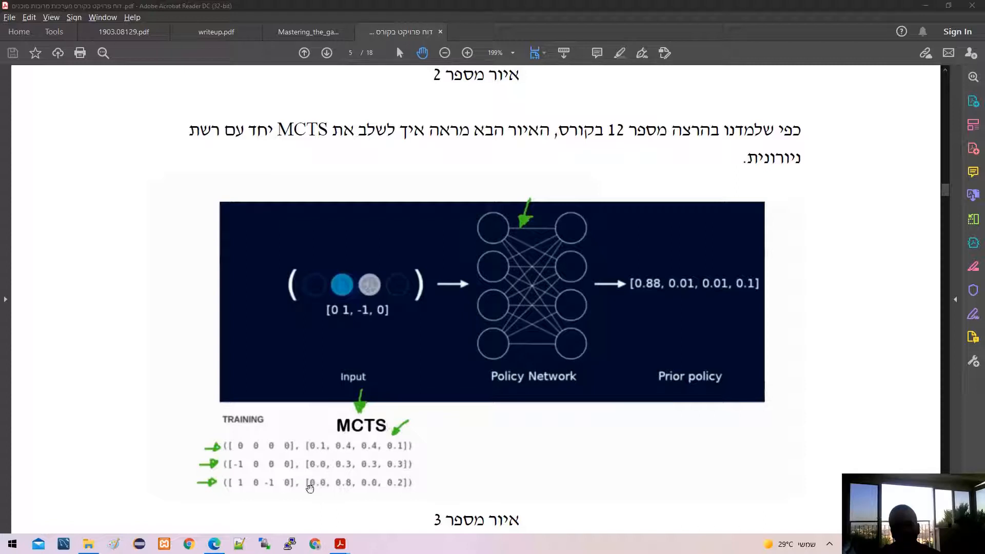
mouse_move(237, 450)
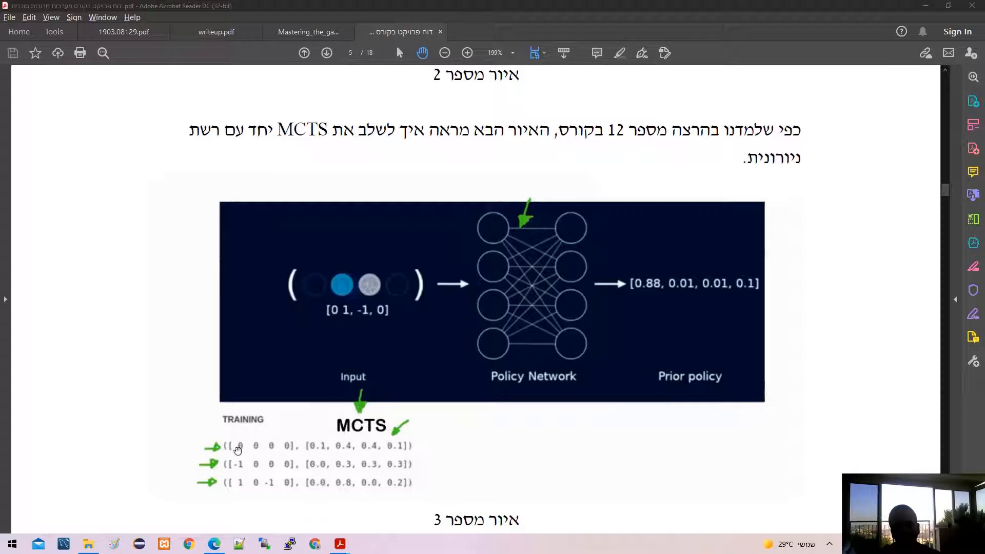
mouse_move(335, 443)
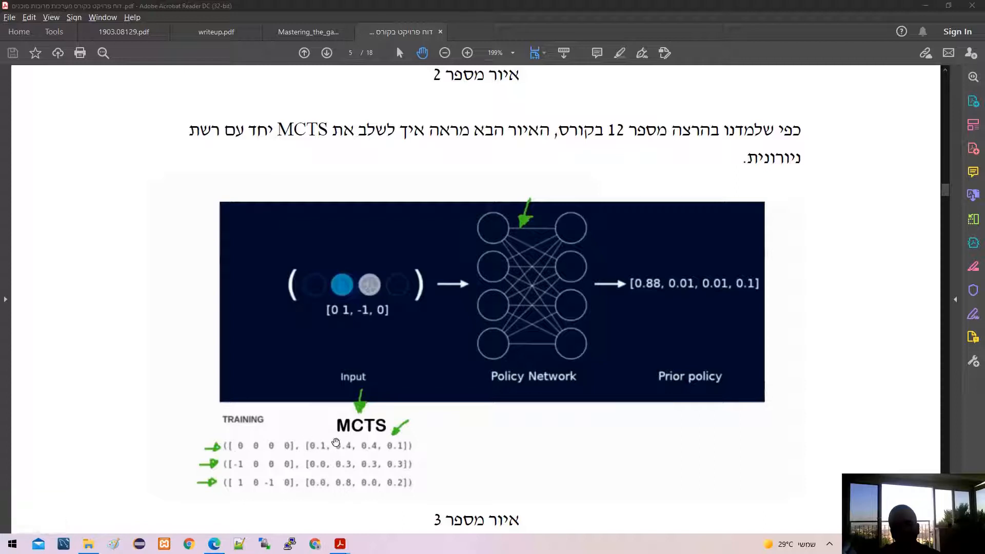
mouse_move(326, 440)
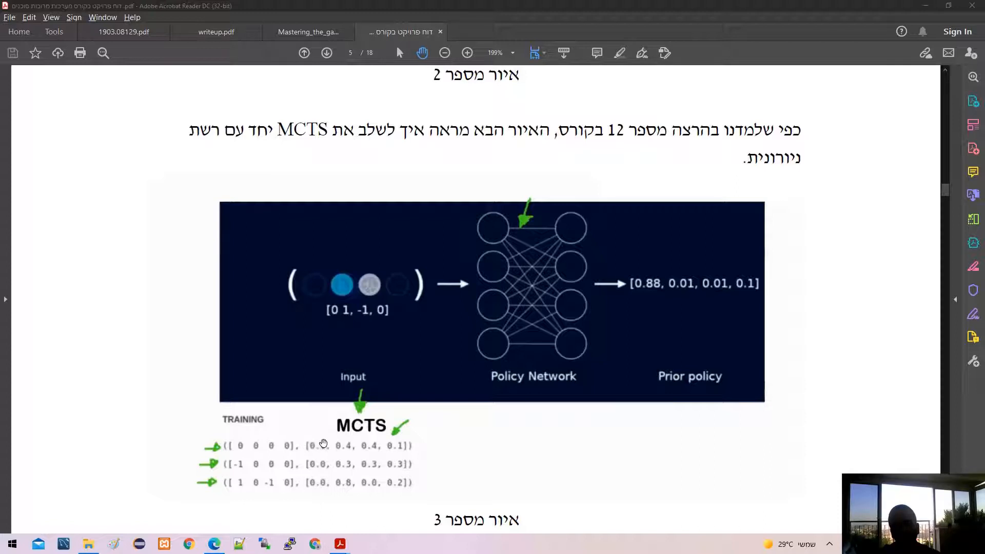
mouse_move(345, 441)
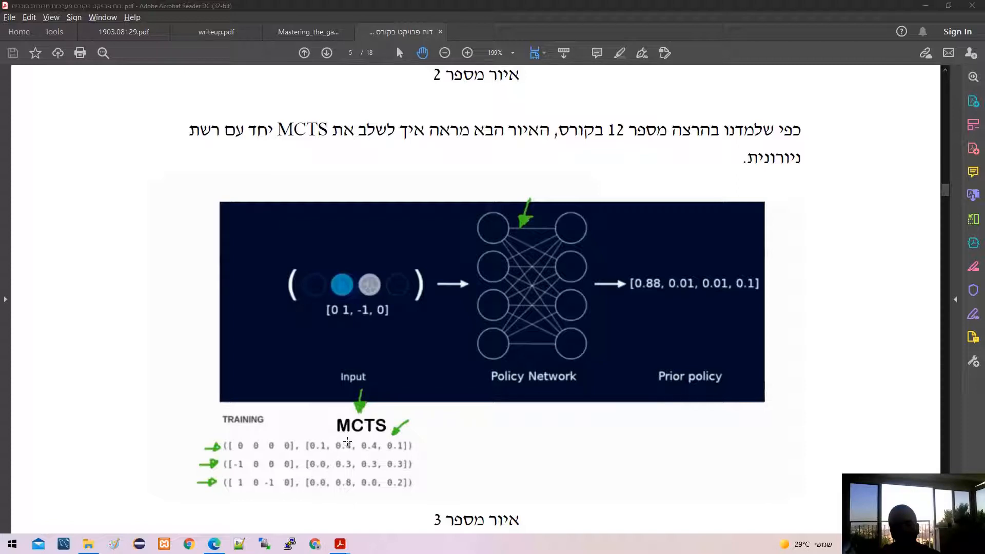
mouse_move(437, 425)
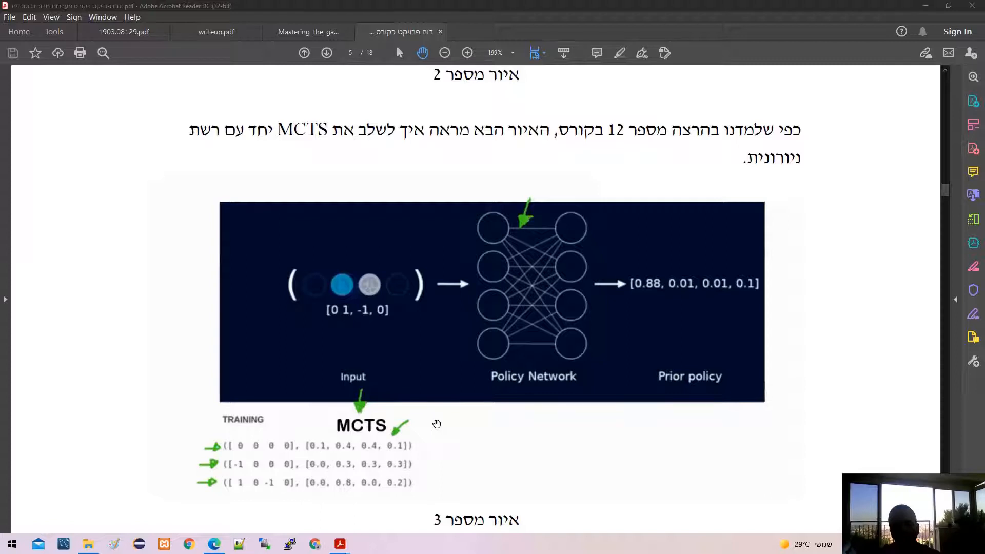
Scroll the report past figure 3's caption to the paragraph on AlphaGo and AlphaGo Zero
scroll(down, 3)
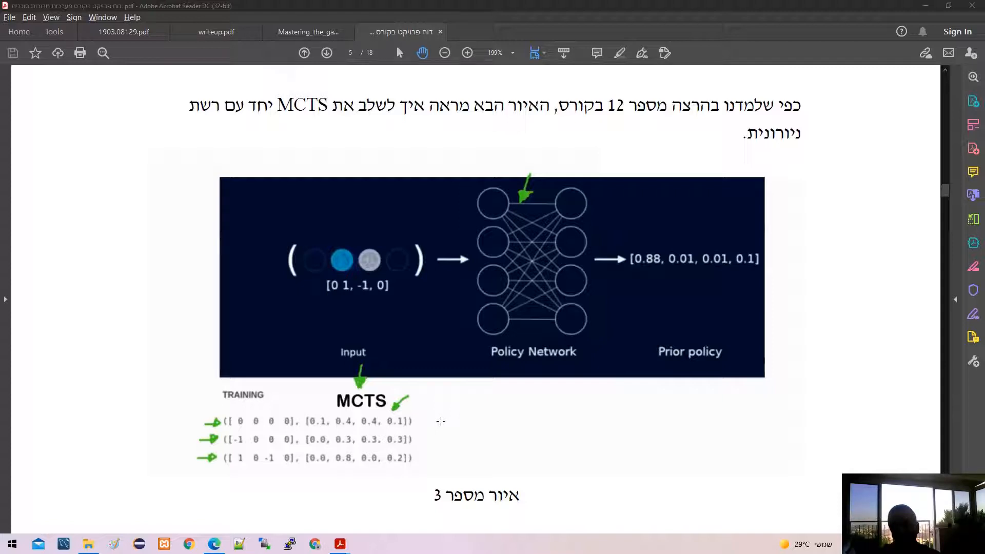
scroll(down, 3)
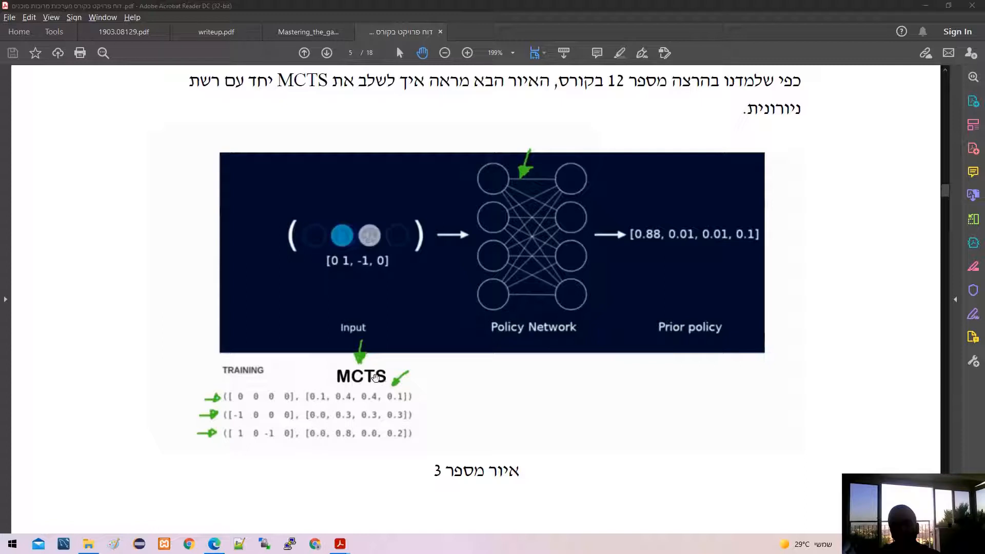
mouse_move(370, 415)
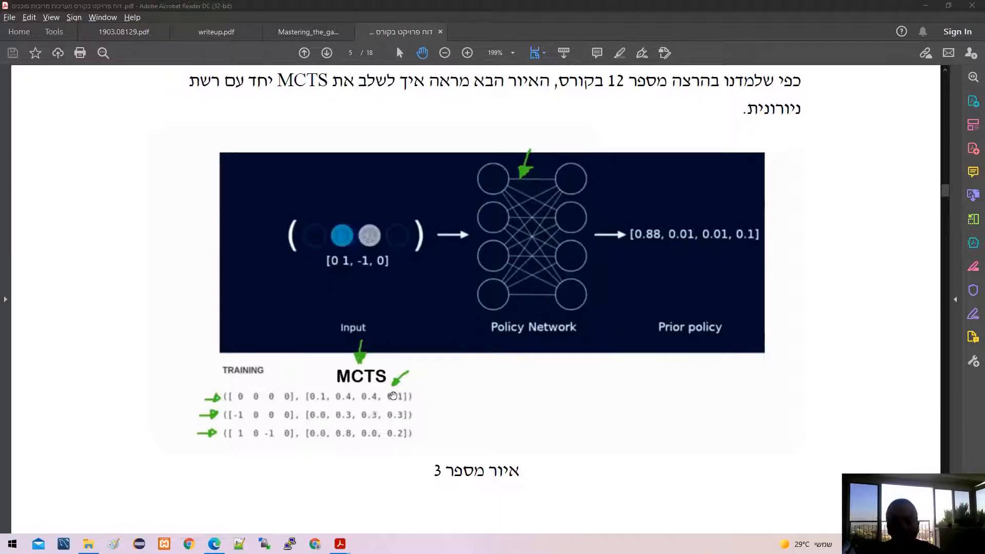
scroll(down, 3)
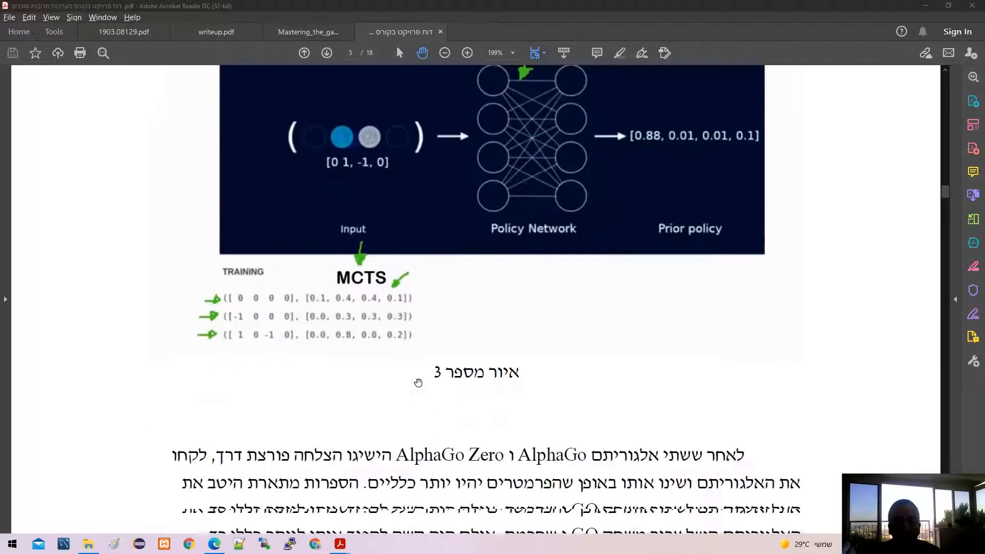
scroll(down, 3)
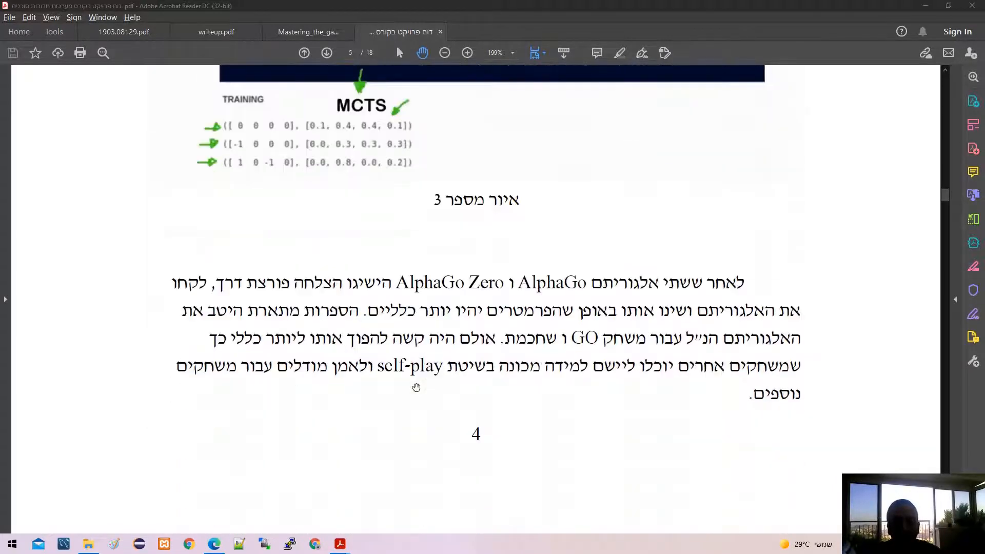
scroll(down, 3)
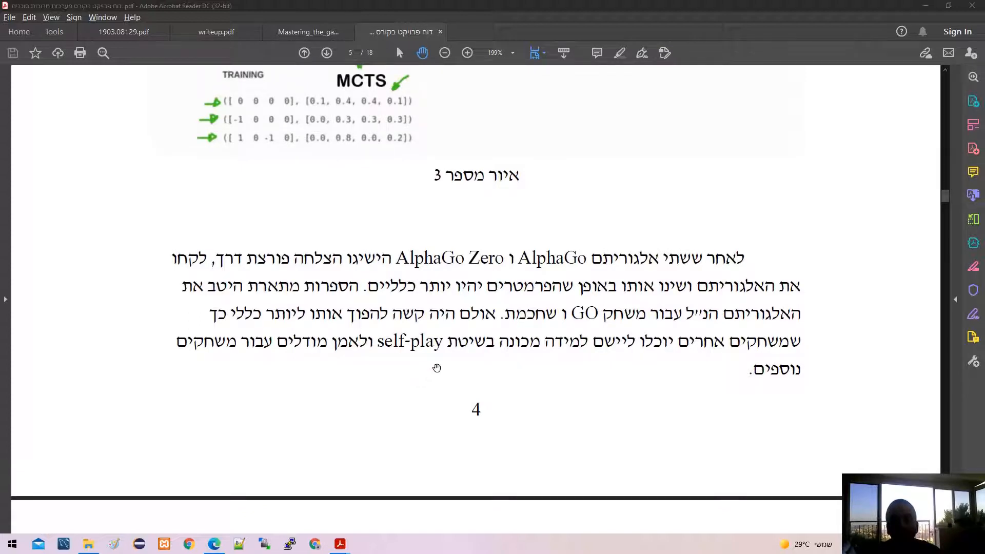
mouse_move(433, 278)
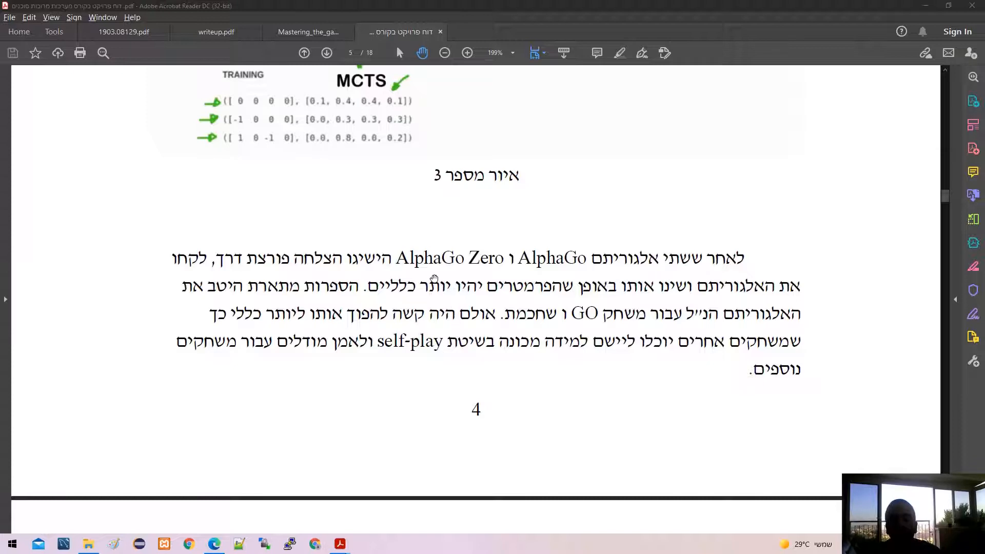
mouse_move(529, 260)
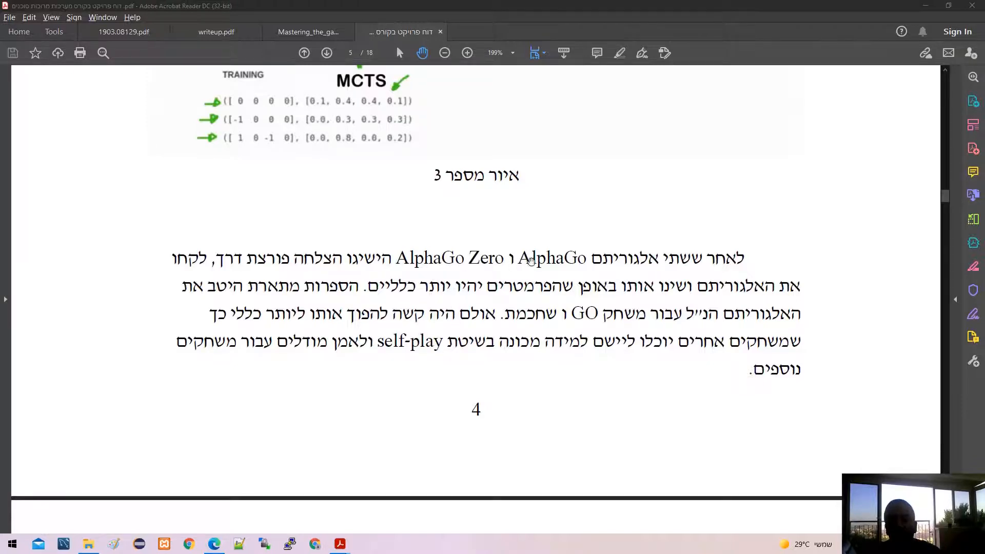
mouse_move(451, 339)
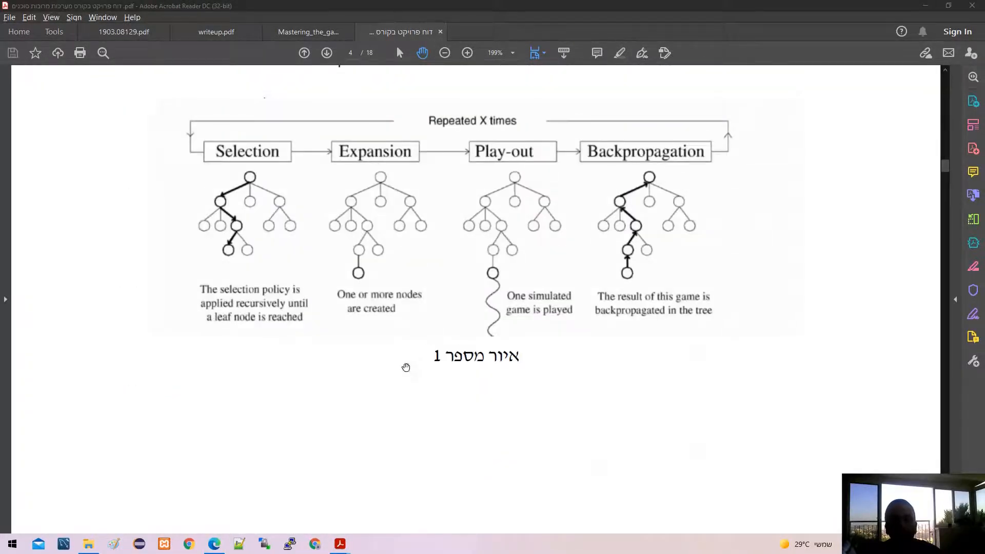
mouse_move(401, 370)
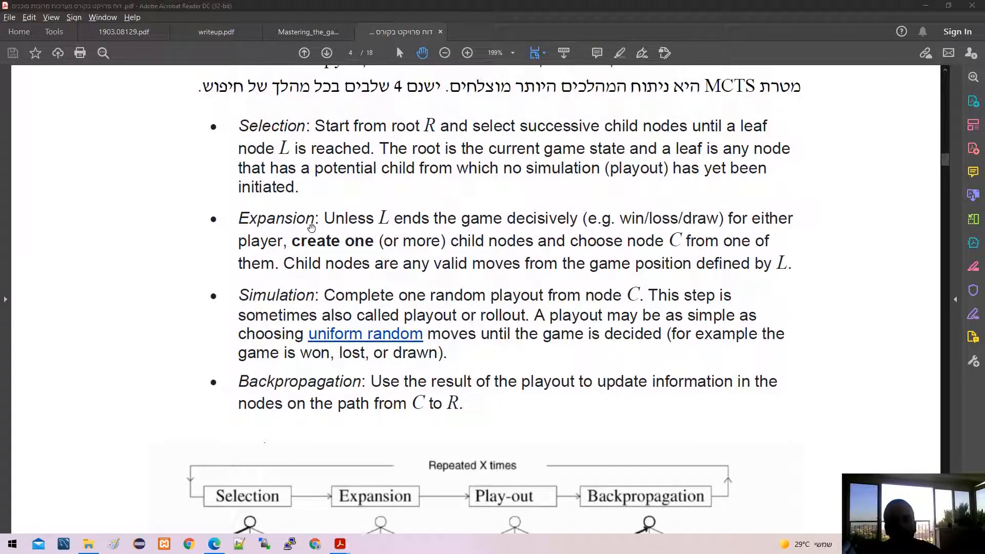
mouse_move(364, 333)
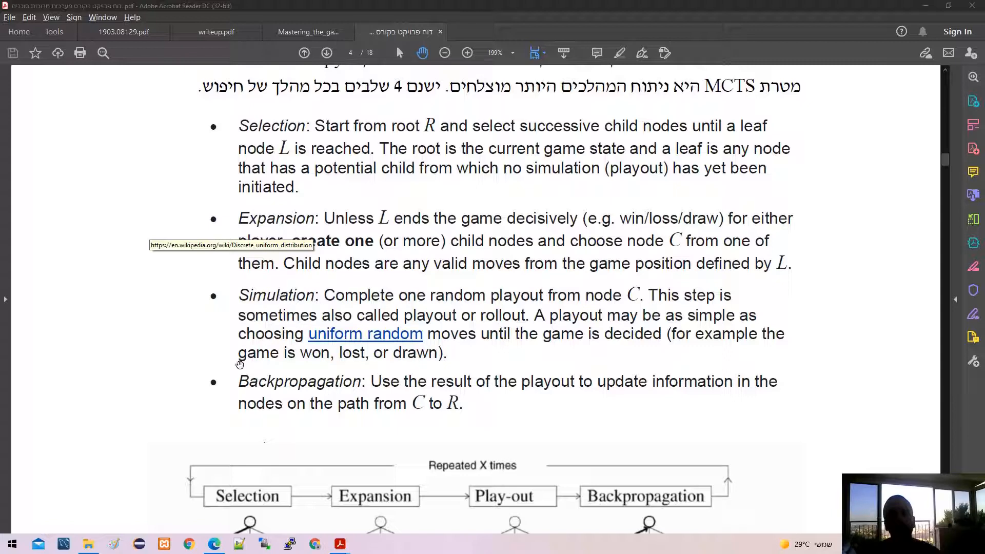
Bring page 4's MCTS stage list and its diagram into view
scroll(down, 3)
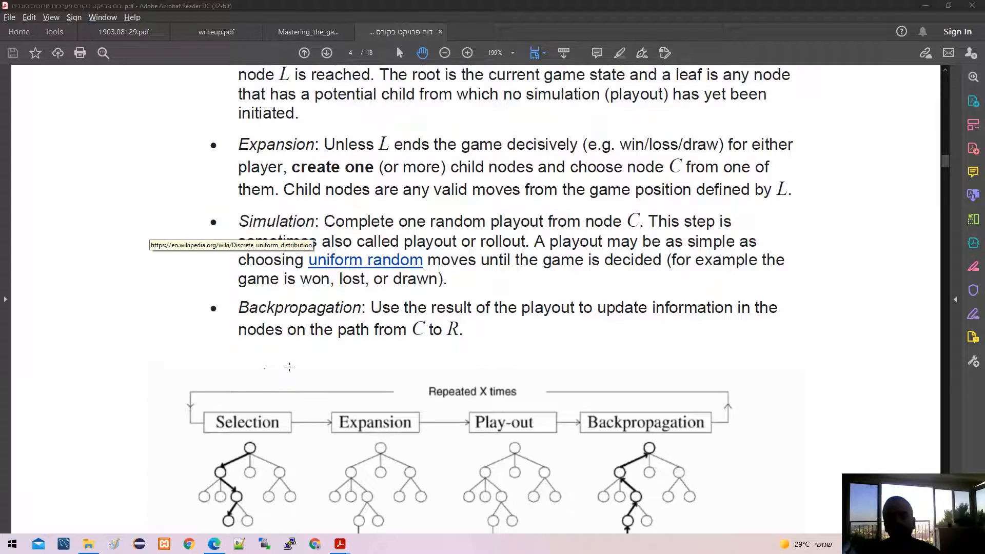
scroll(down, 3)
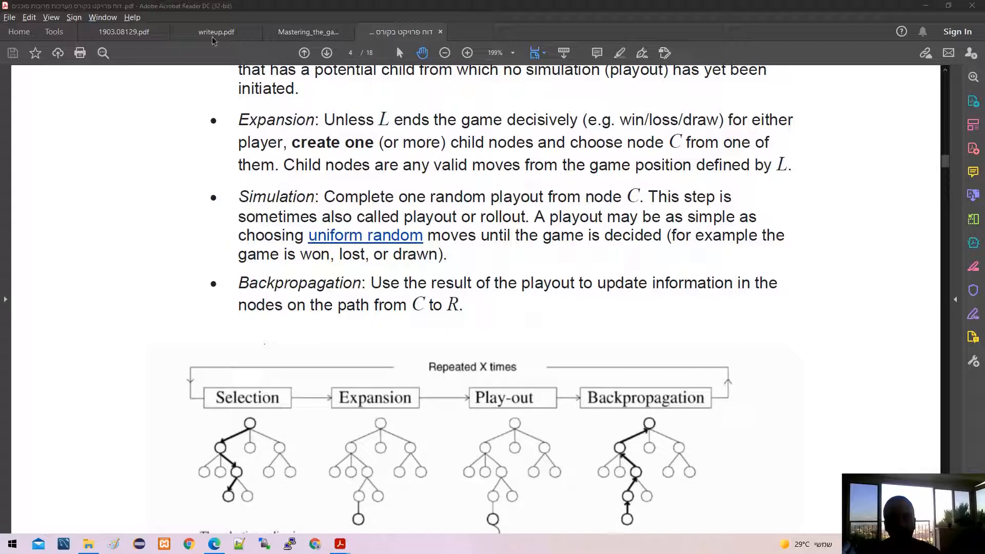
Browse the Othello writeup.pdf down to Algorithm 1, then switch to the Mastering the Game of Go paper
click(215, 31)
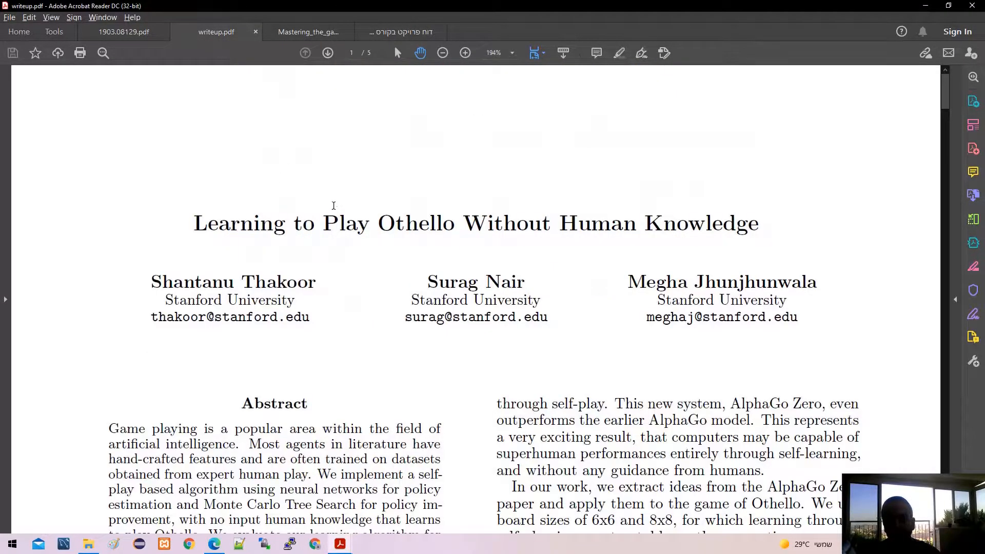
scroll(down, 3)
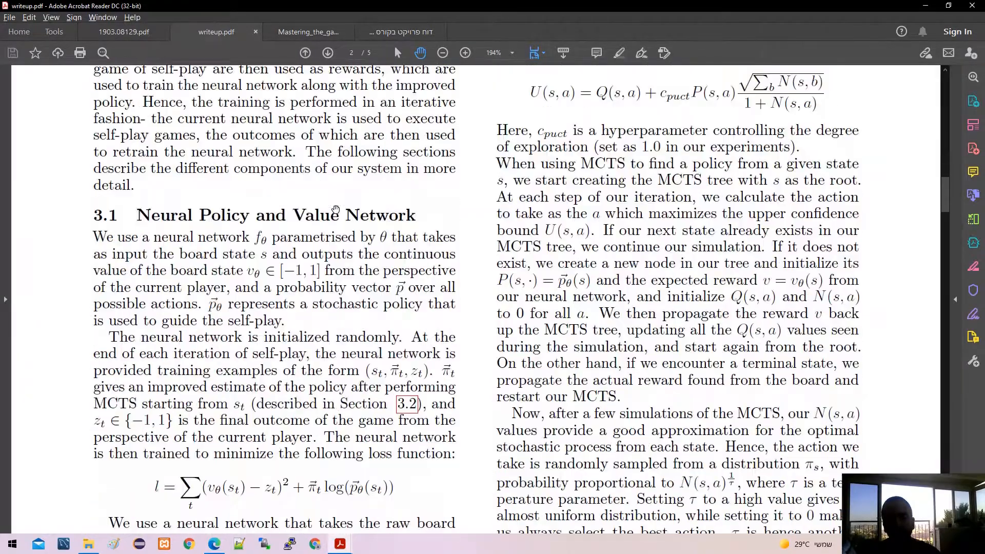
scroll(down, 3)
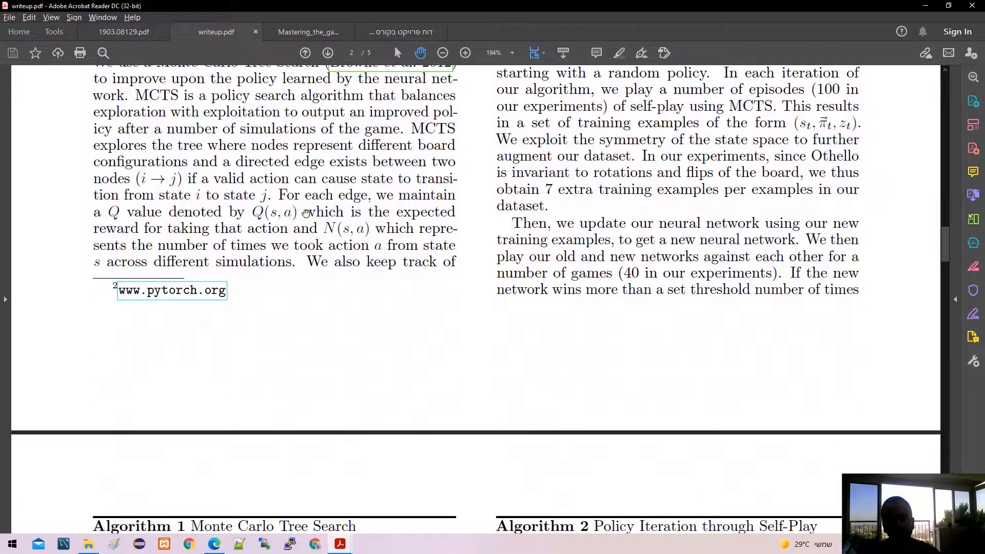
scroll(down, 3)
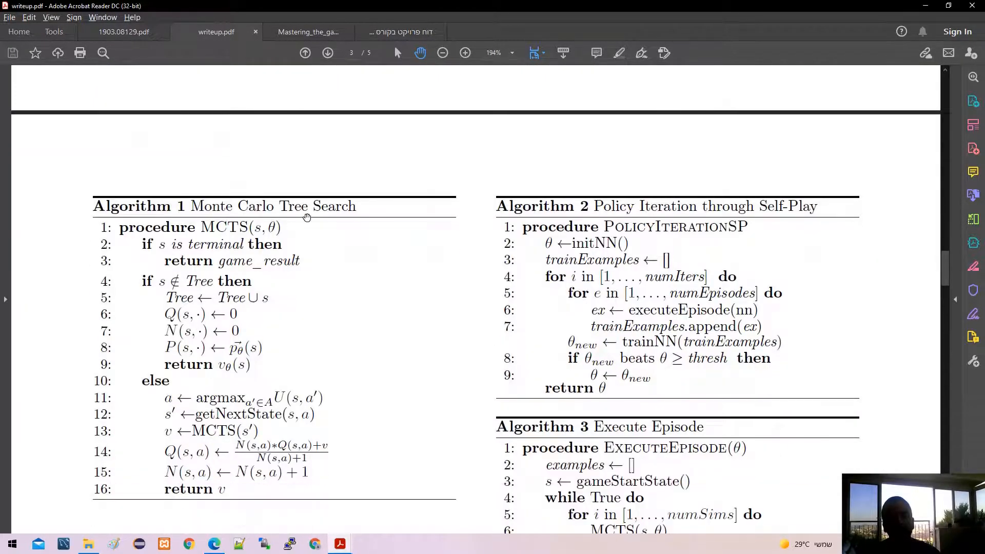
click(307, 32)
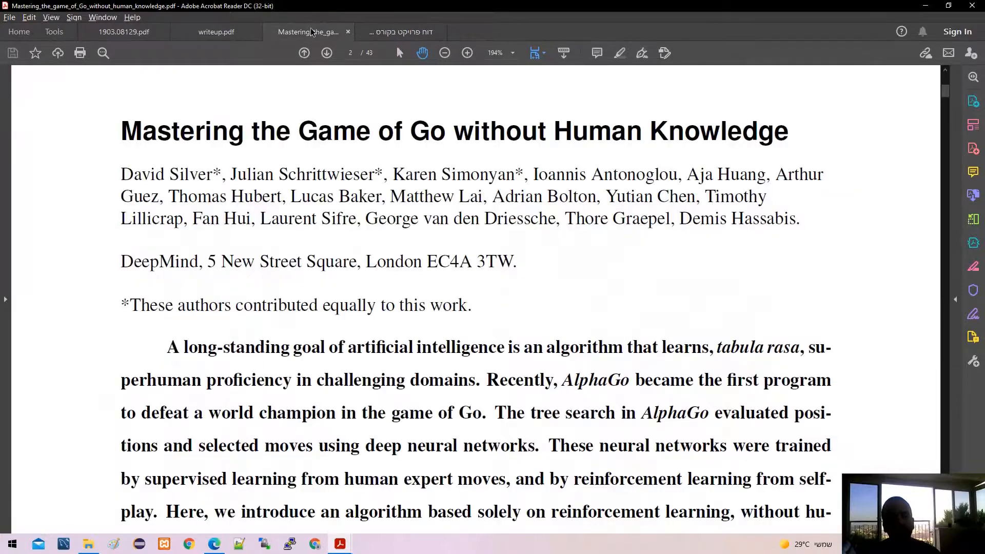
Scroll 1903.08129.pdf to Algorithm 1 on page 5, then return to the project report
click(123, 32)
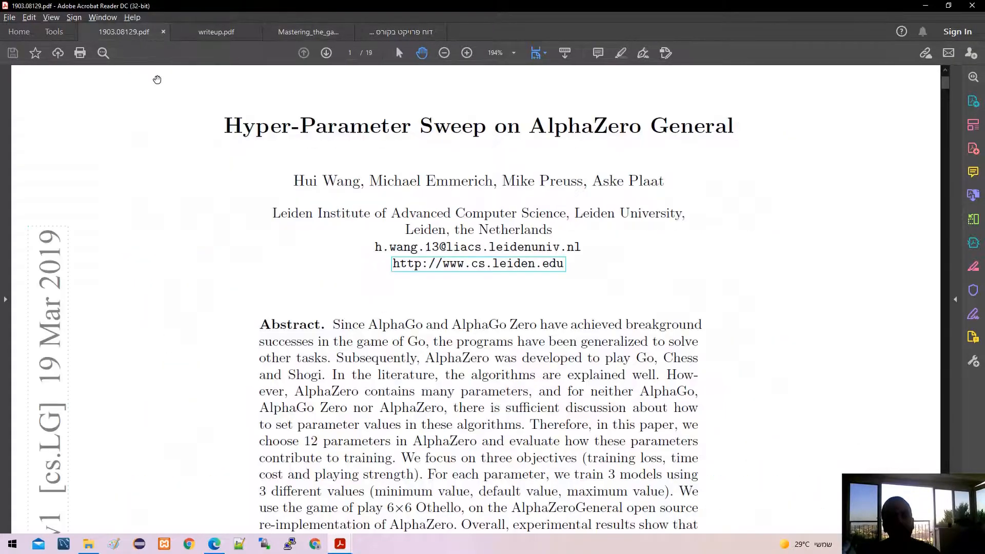
scroll(down, 3)
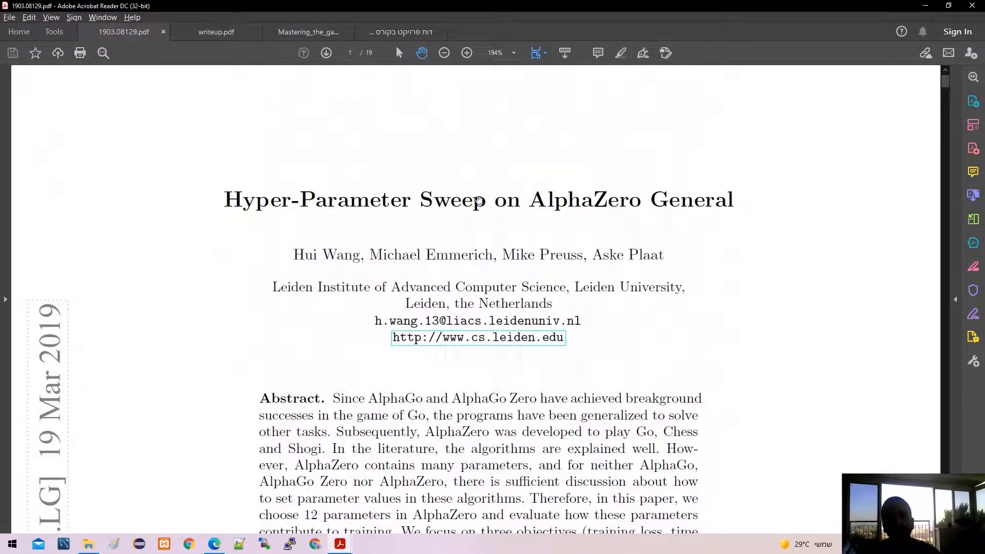
scroll(down, 3)
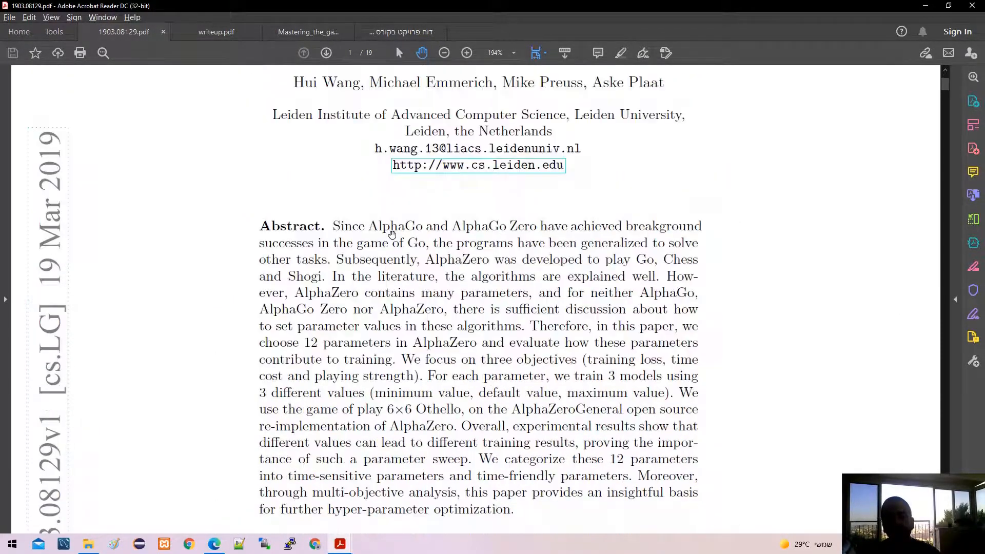
scroll(down, 3)
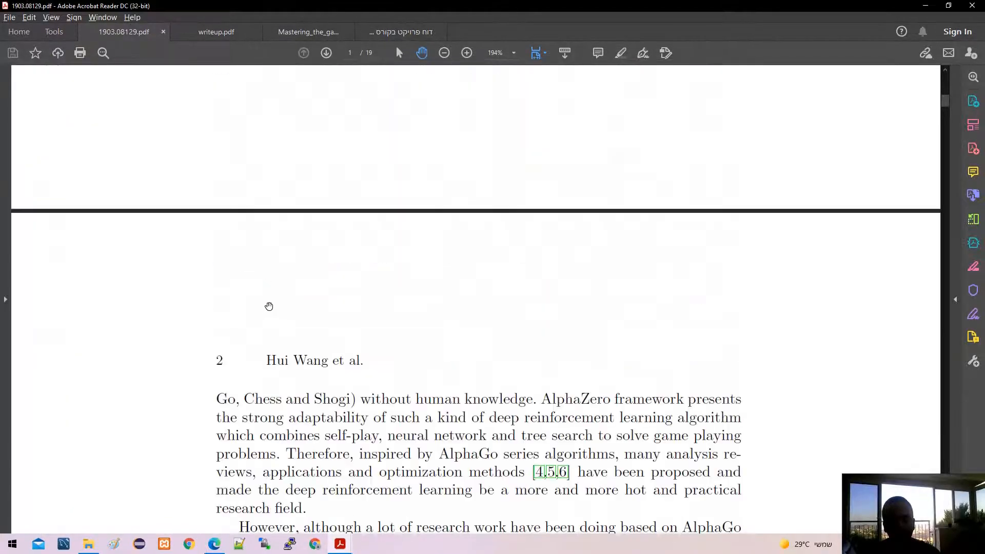
scroll(down, 3)
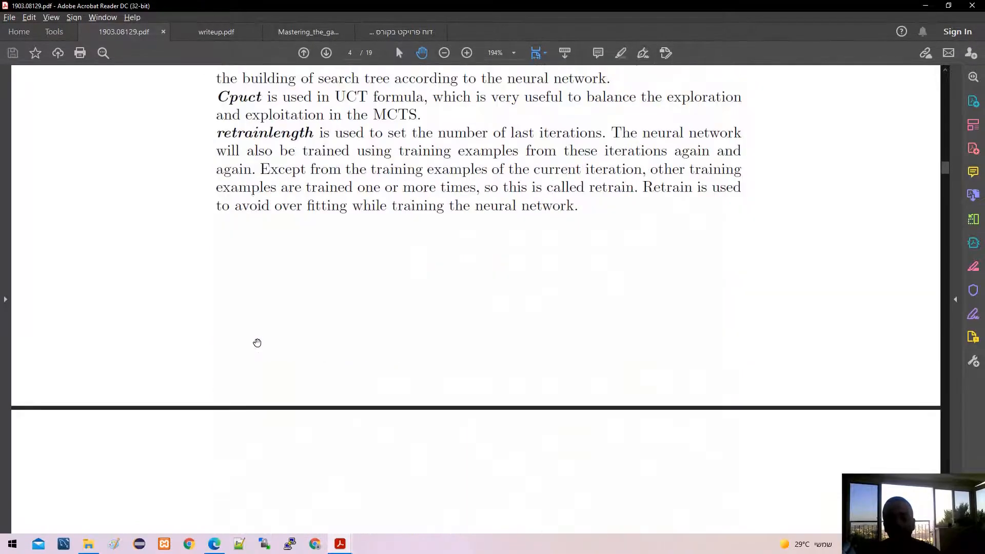
scroll(down, 3)
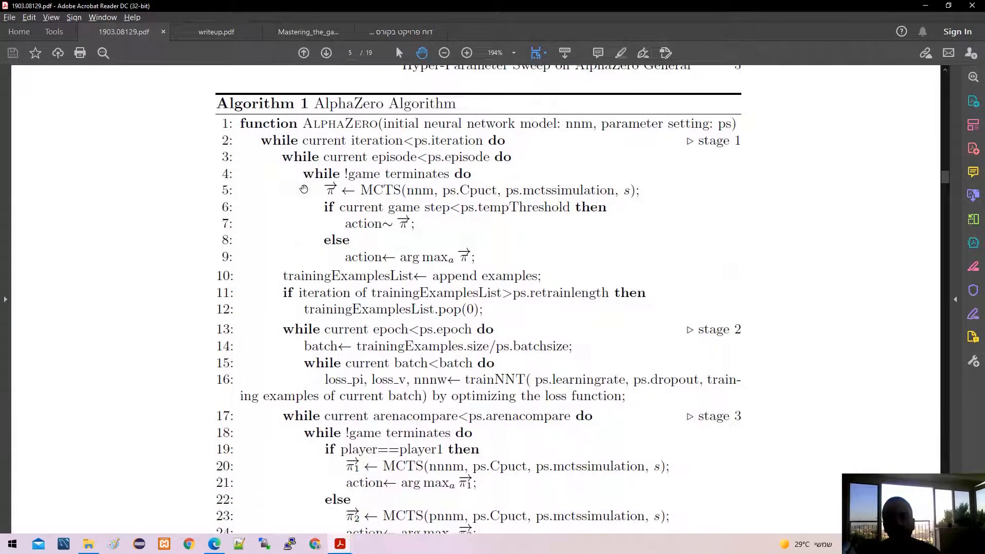
mouse_move(227, 119)
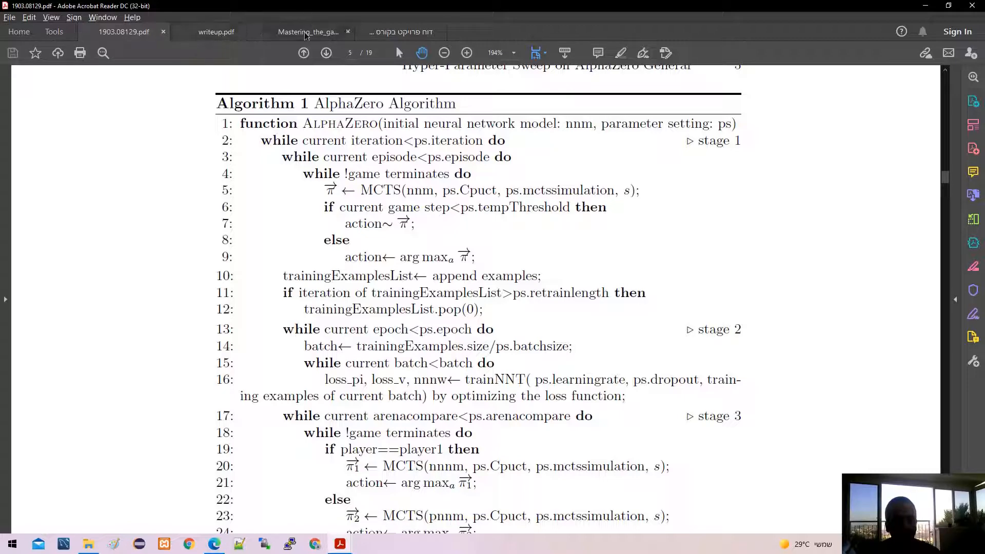
click(401, 32)
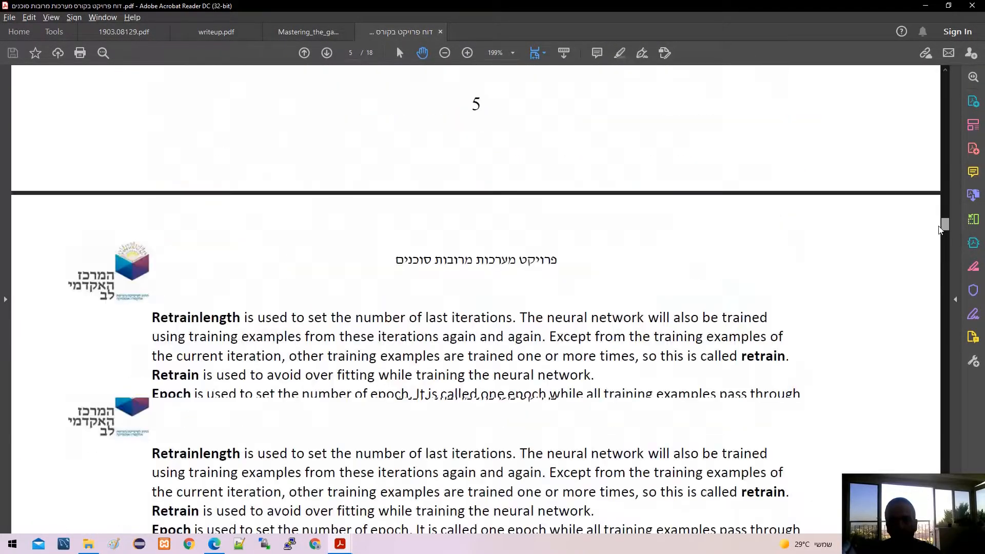
Scroll through the pages 6–7 parameter list to the section 3 heading on Alpha Zero General
scroll(down, 3)
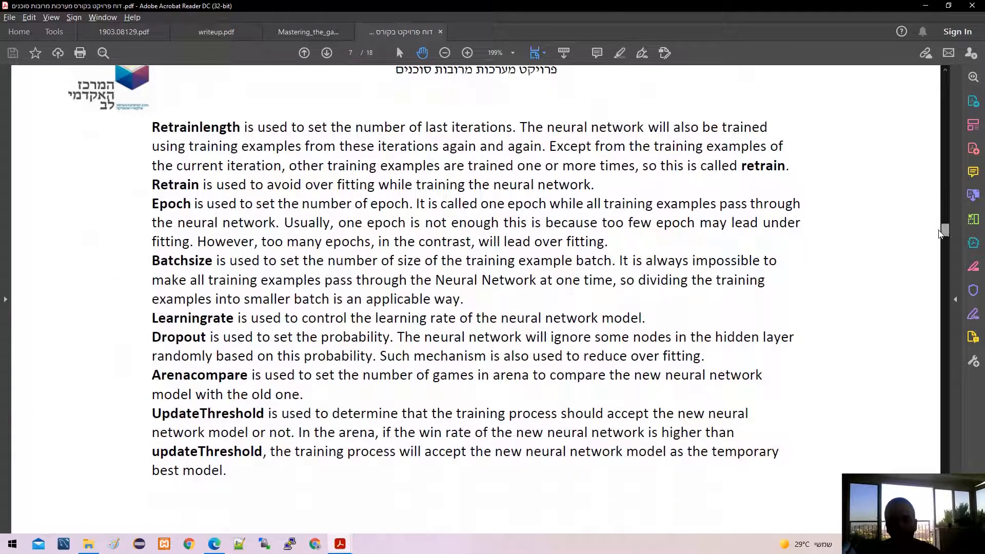
scroll(down, 3)
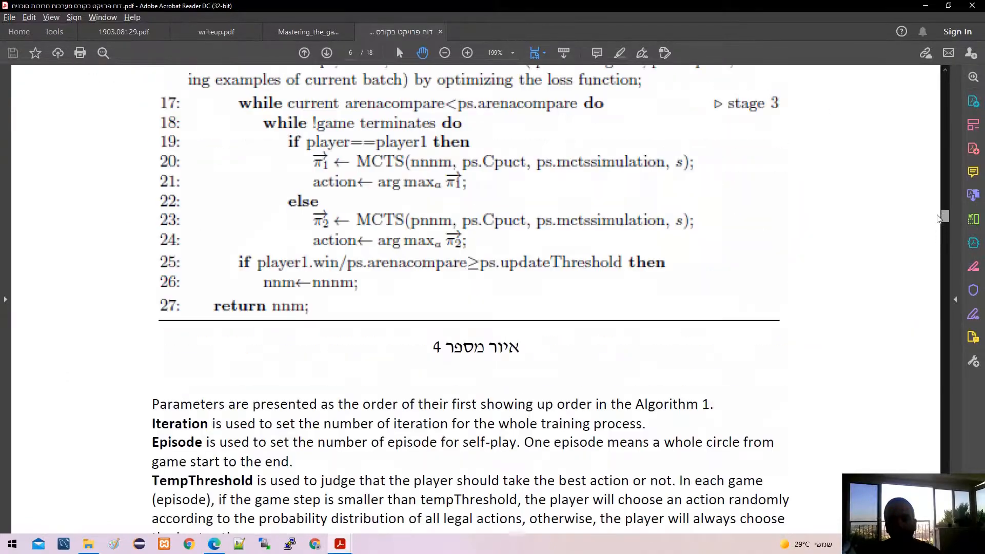
scroll(down, 3)
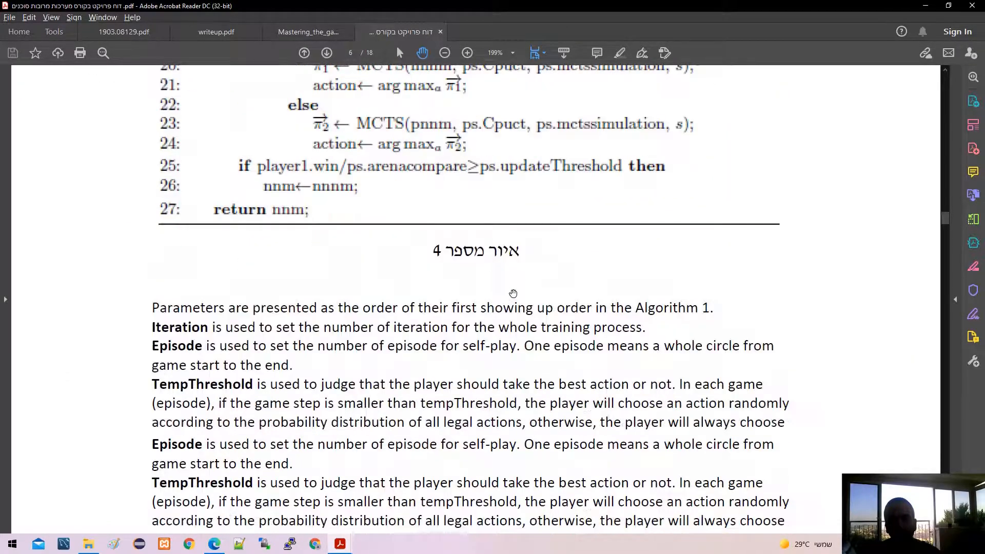
scroll(down, 3)
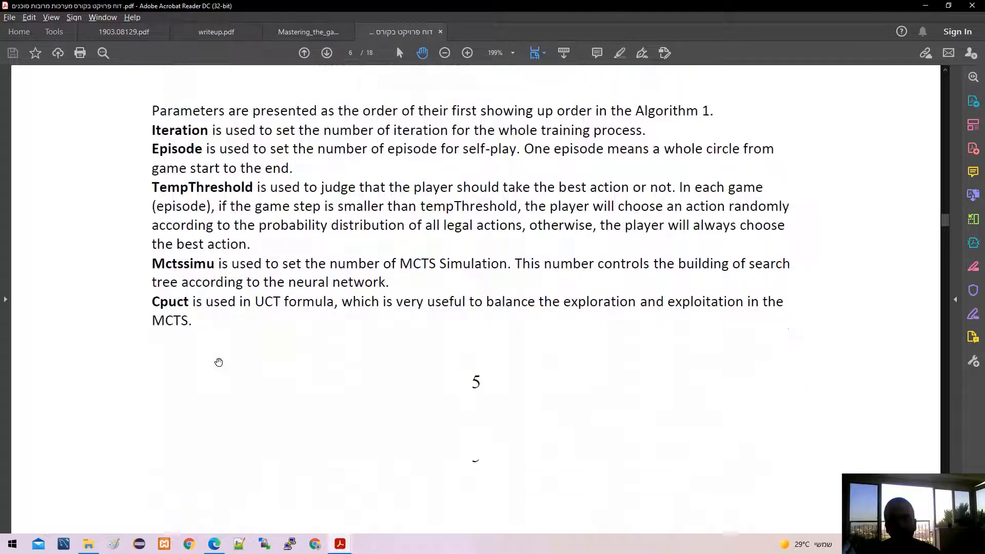
scroll(down, 3)
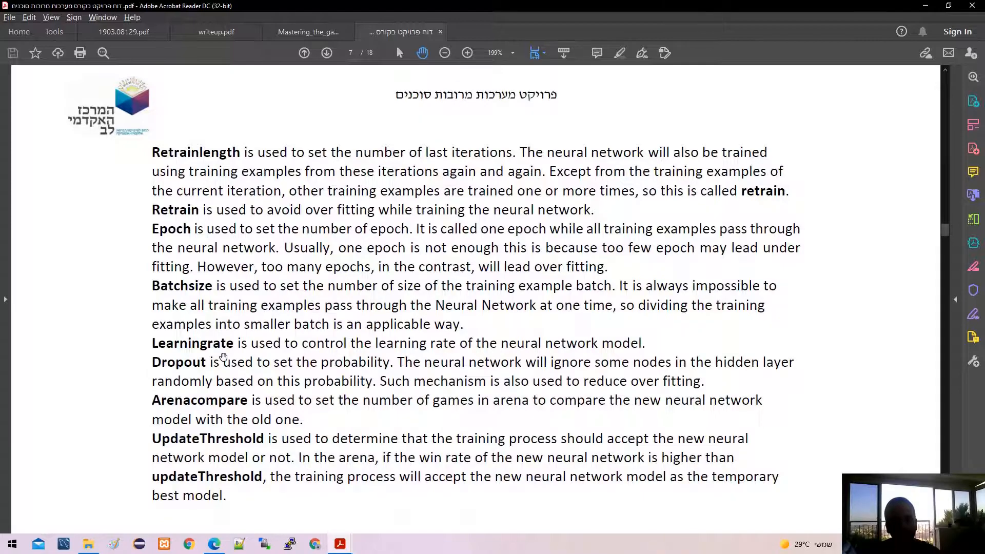
scroll(down, 3)
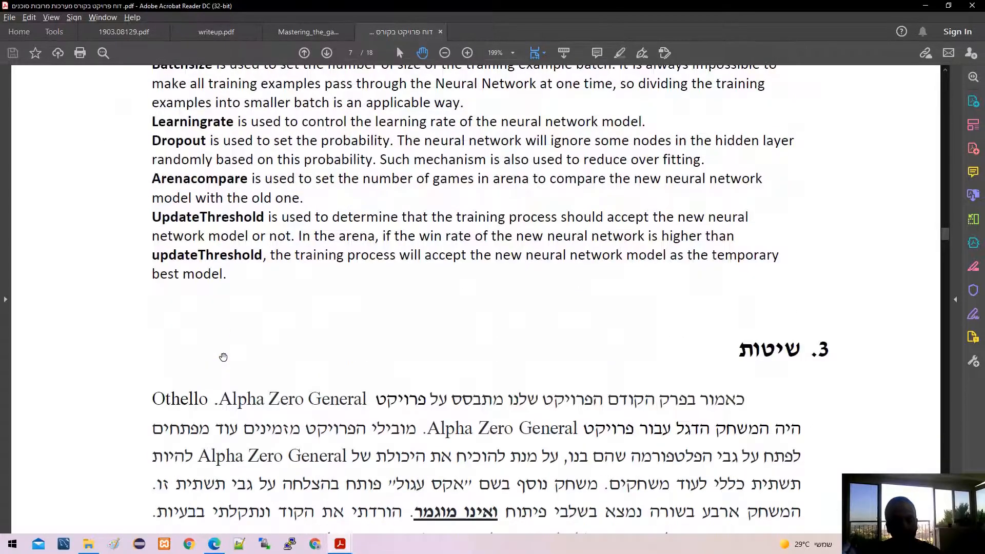
scroll(down, 3)
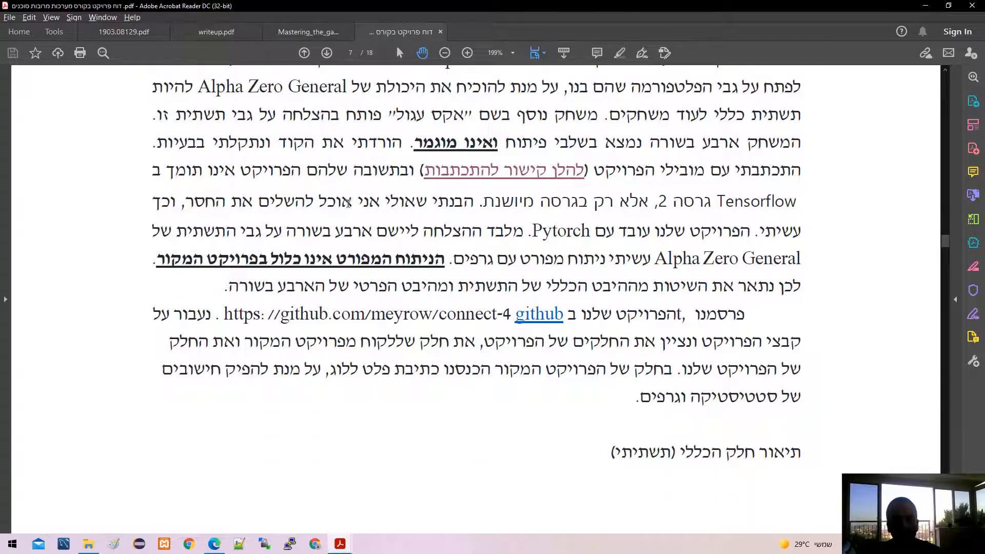
mouse_move(490, 170)
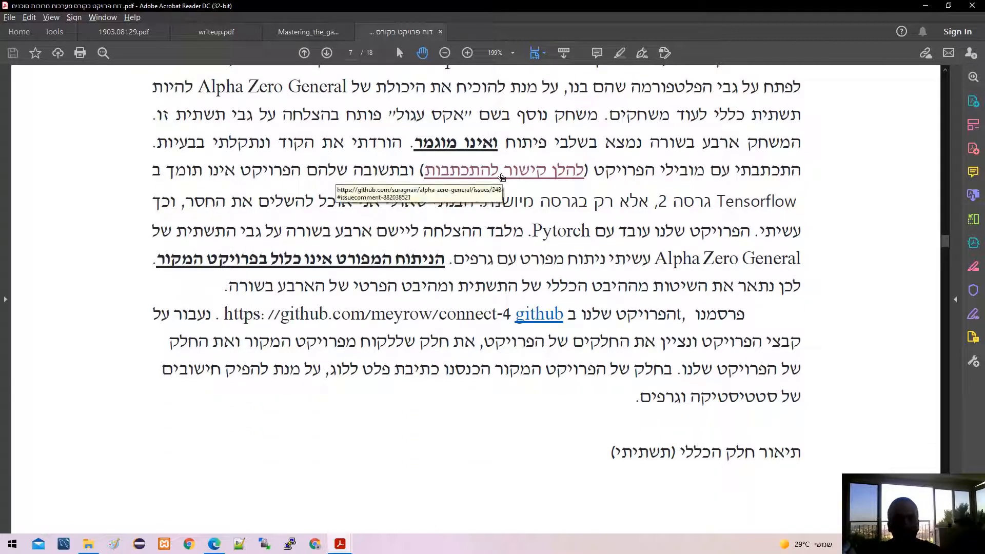
mouse_move(367, 211)
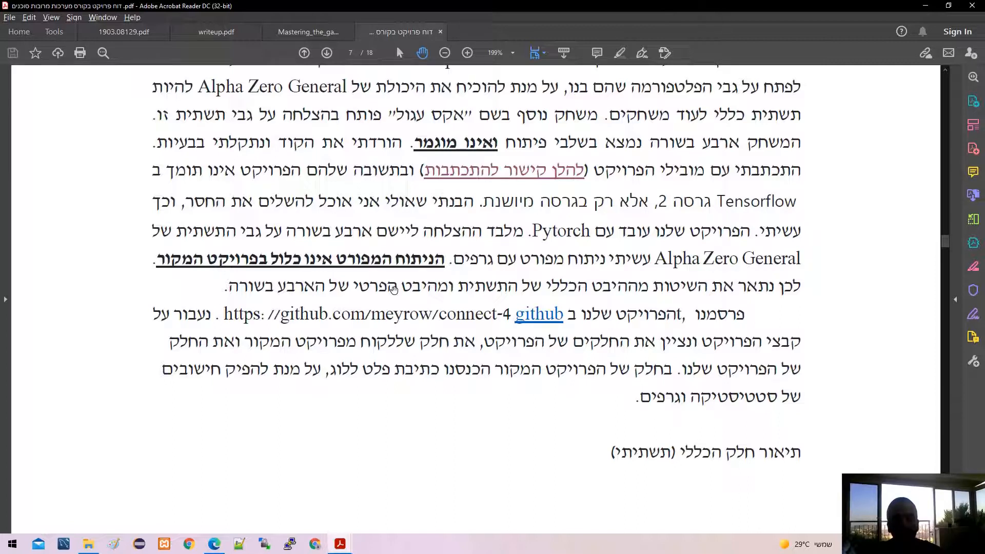
mouse_move(392, 289)
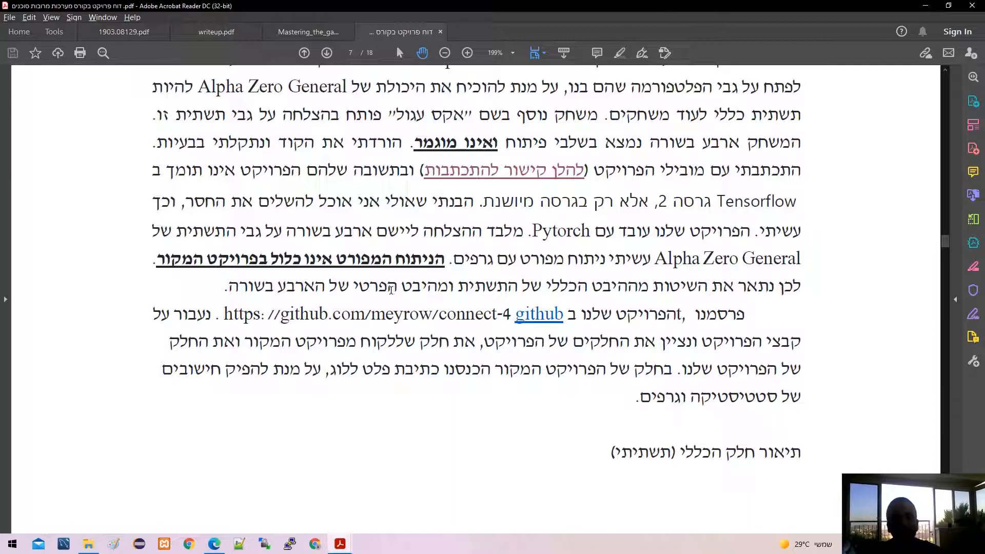
mouse_move(412, 277)
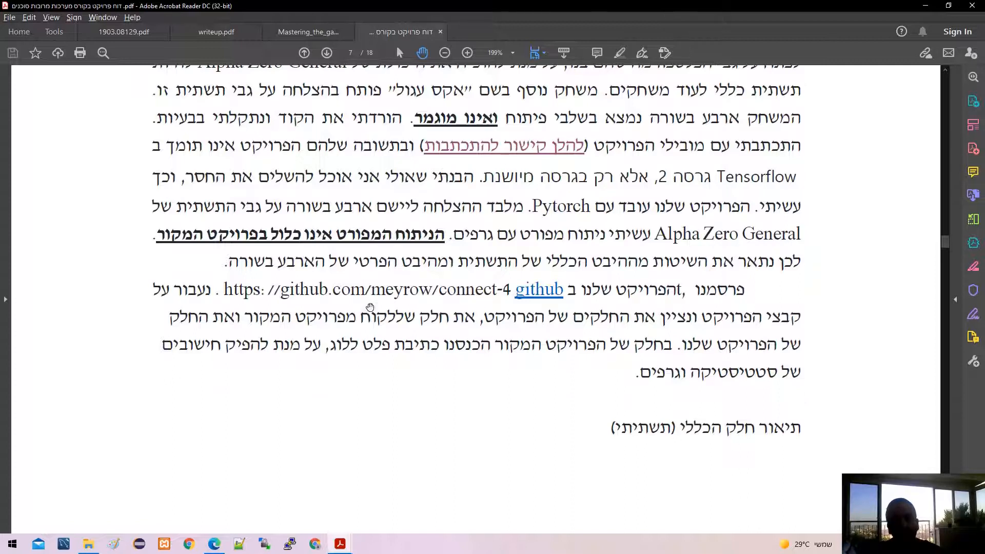
scroll(down, 3)
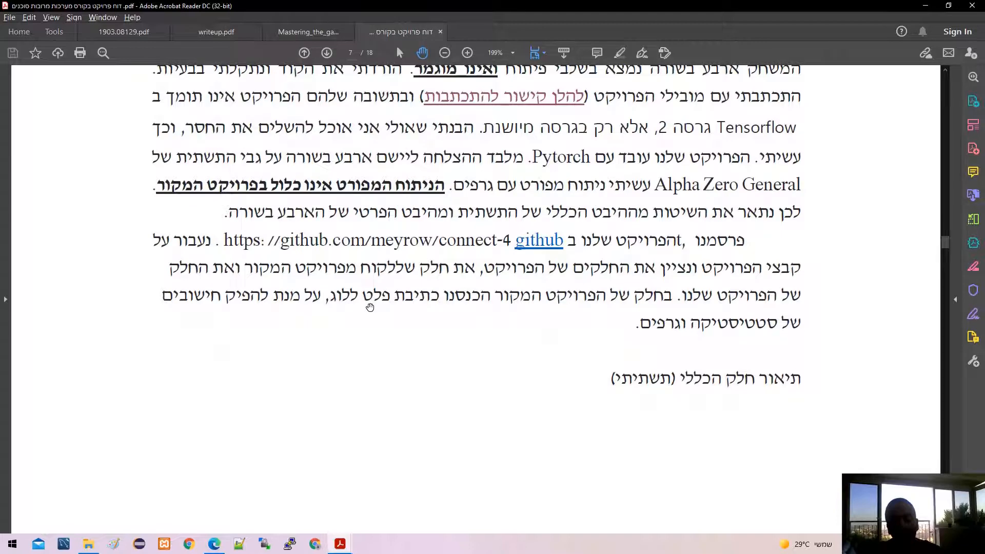
scroll(down, 3)
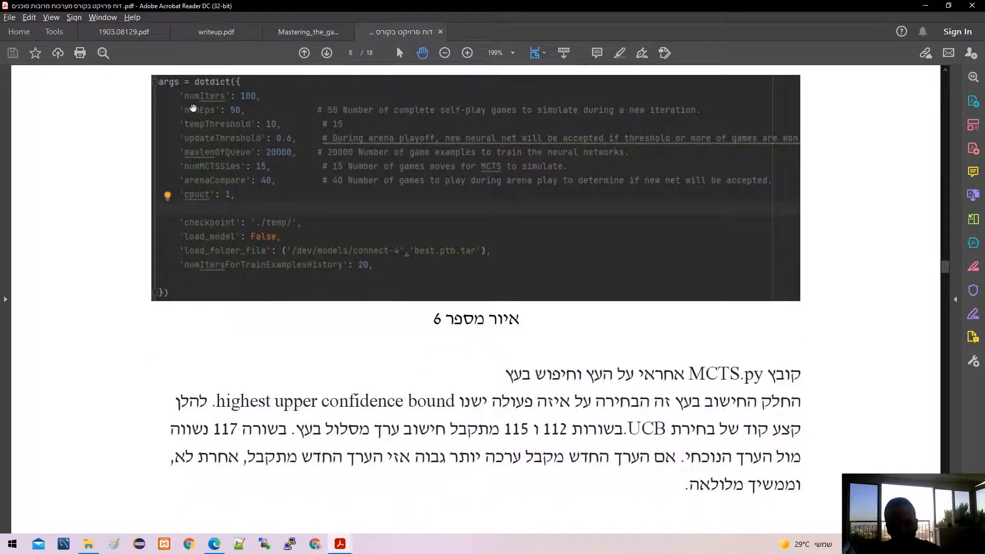
Scroll past figures 6, 7 and 8 to figure 9's arena game loop on page 10
scroll(down, 3)
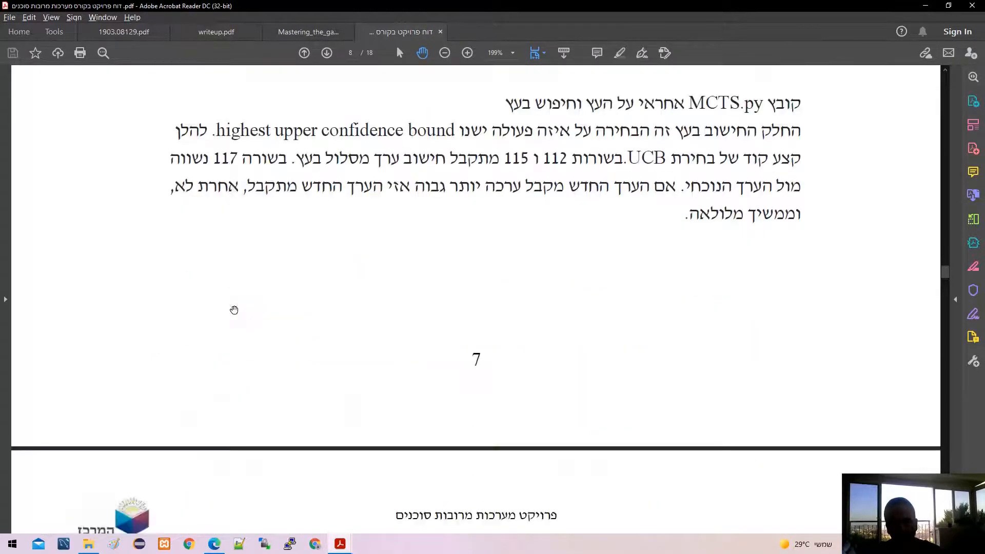
scroll(down, 3)
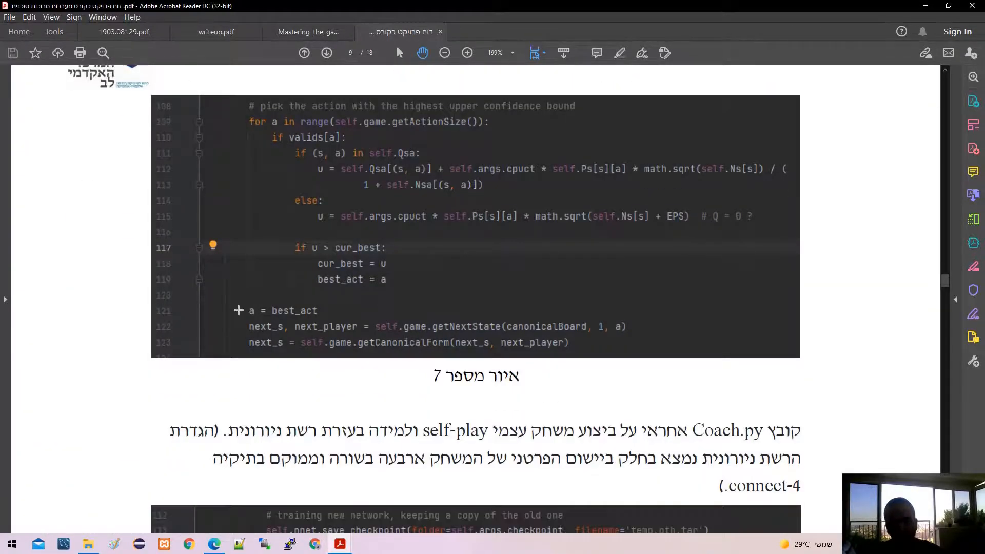
scroll(down, 3)
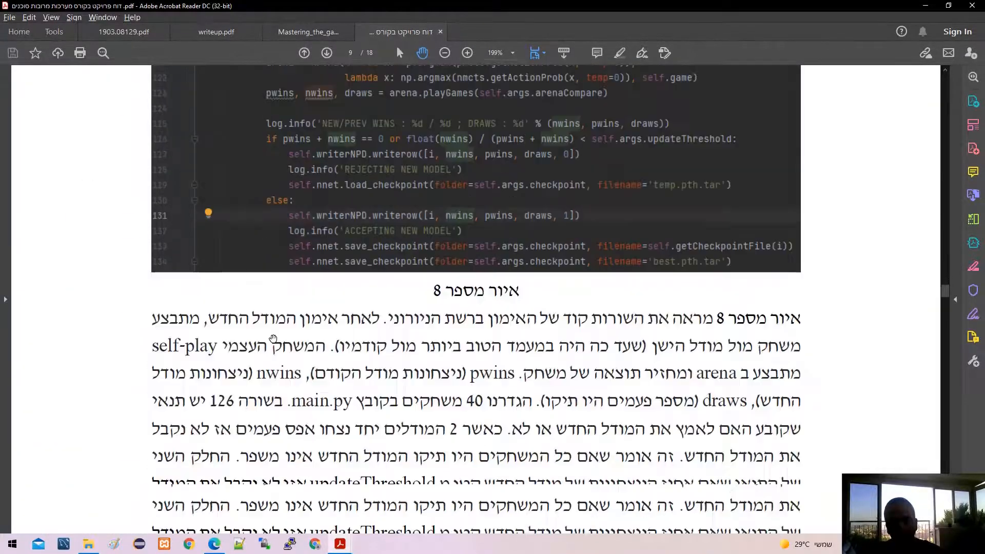
click(326, 53)
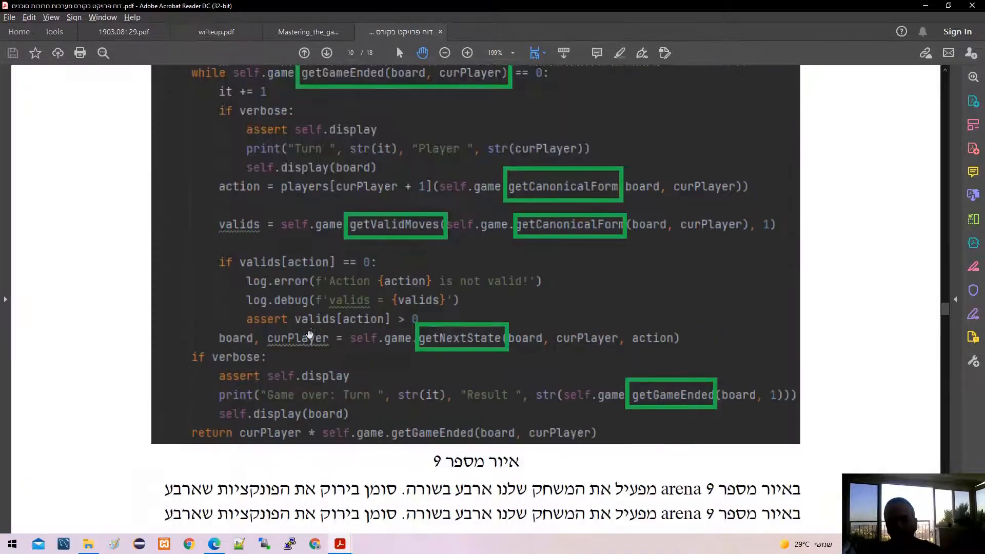
scroll(down, 3)
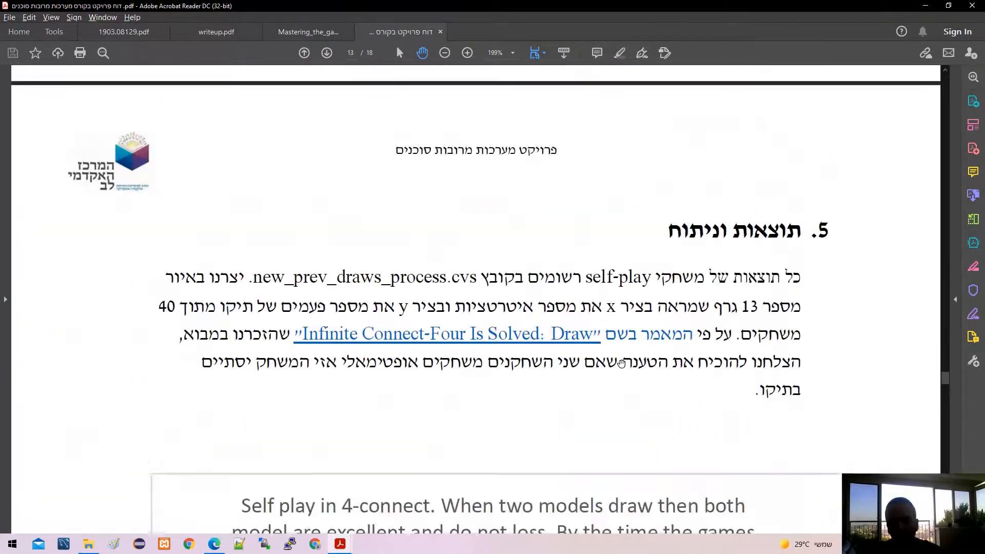
Scroll past section 5's draws chart (figure 13) to figure 14's wins chart on page 14
scroll(down, 3)
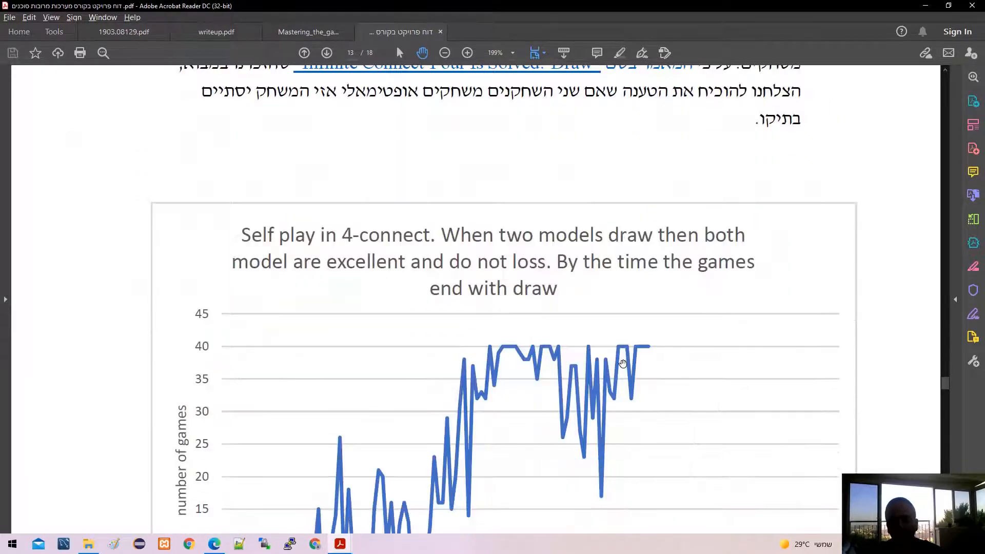
scroll(down, 3)
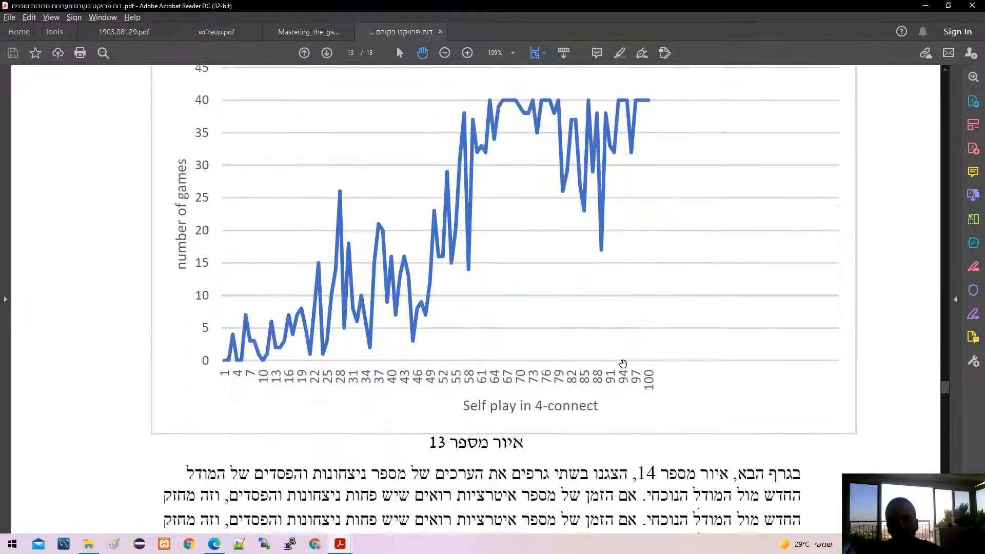
scroll(down, 3)
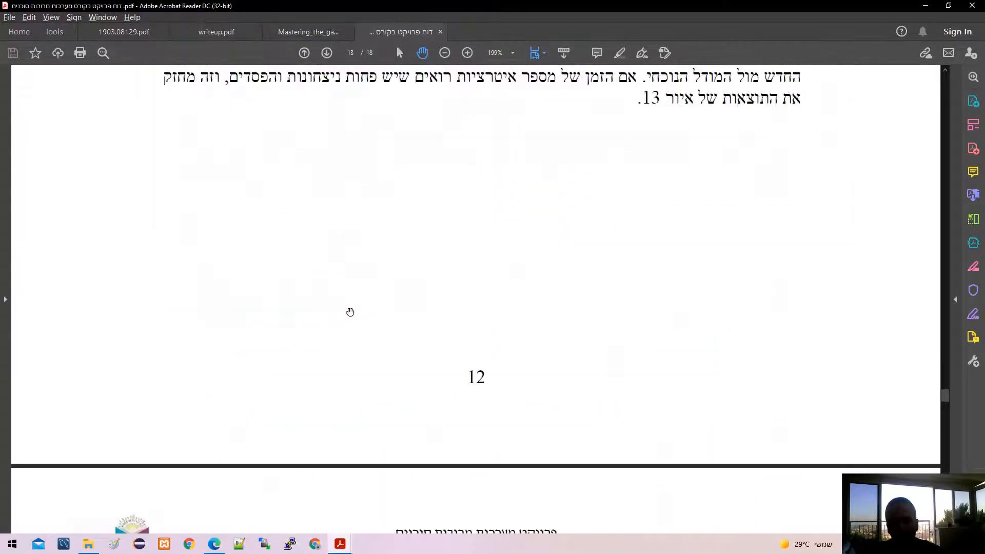
scroll(down, 3)
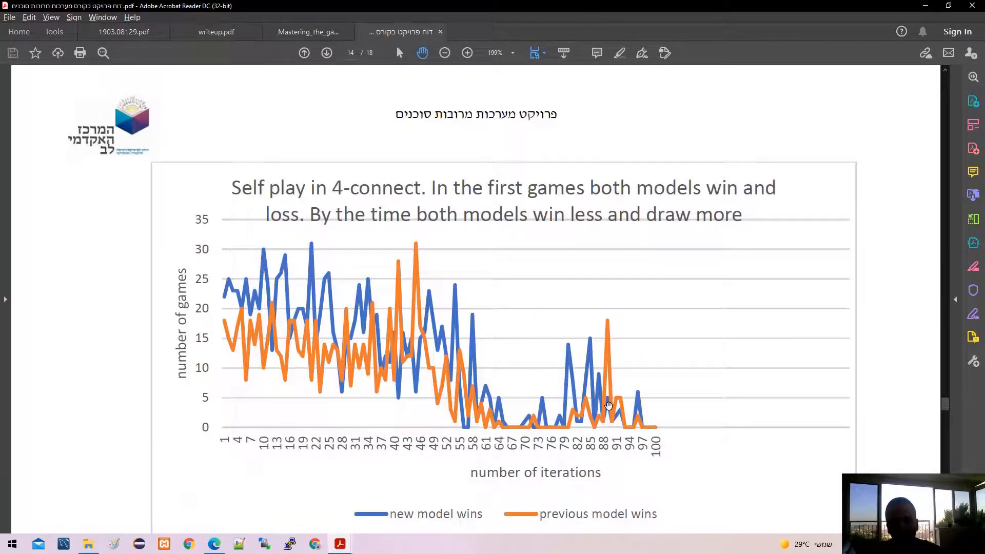
scroll(down, 3)
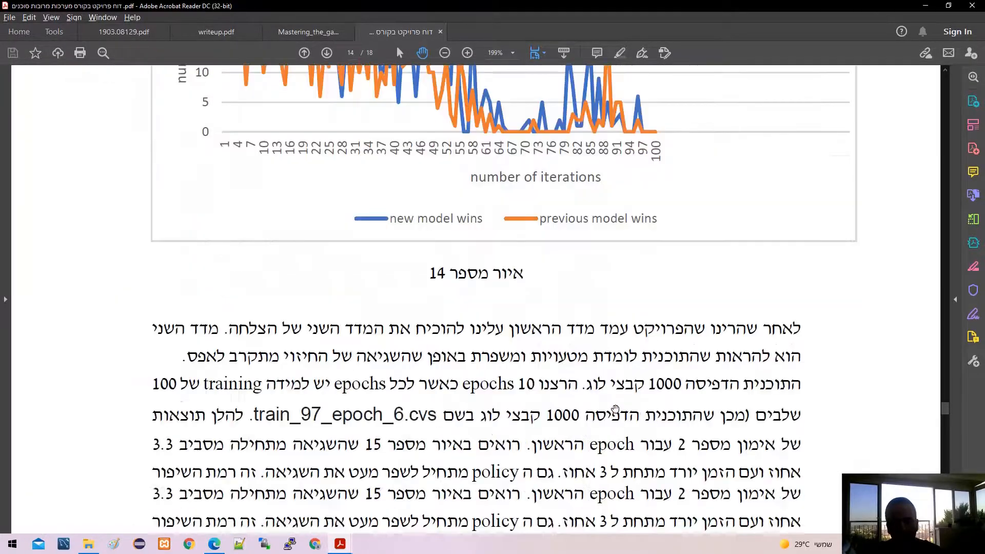
Scroll until figure 15's train_2_epoch_1 pi_losses and v_losses chart is fully visible
scroll(down, 3)
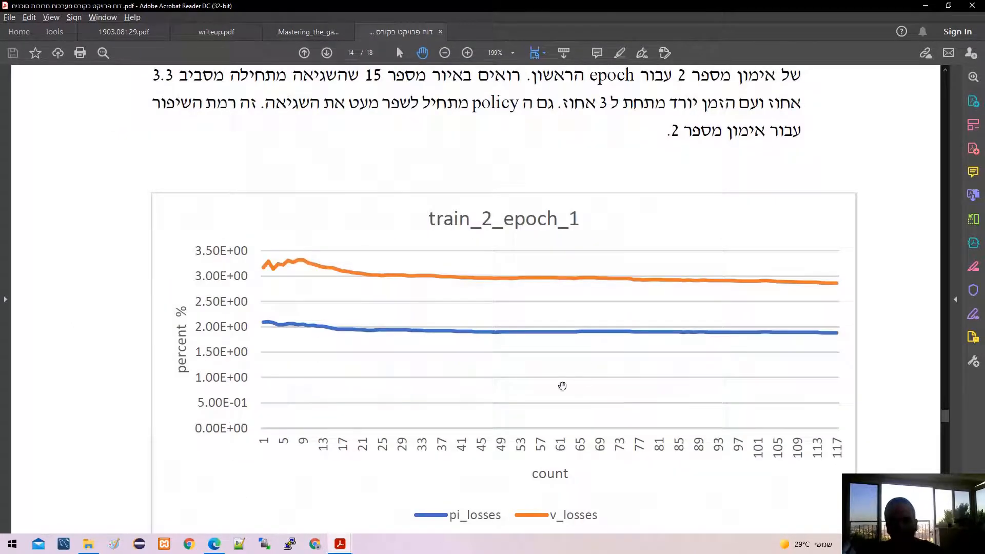
mouse_move(571, 378)
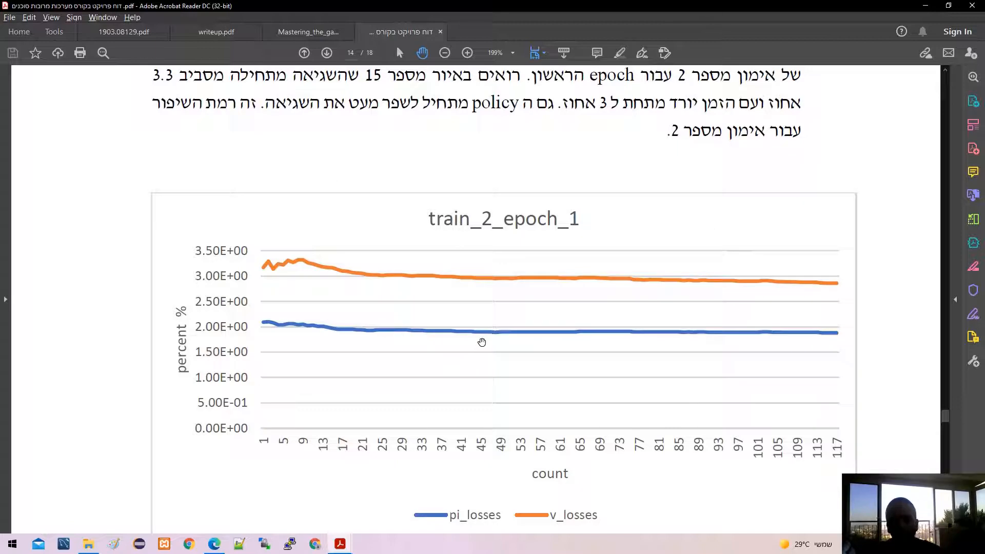
scroll(down, 3)
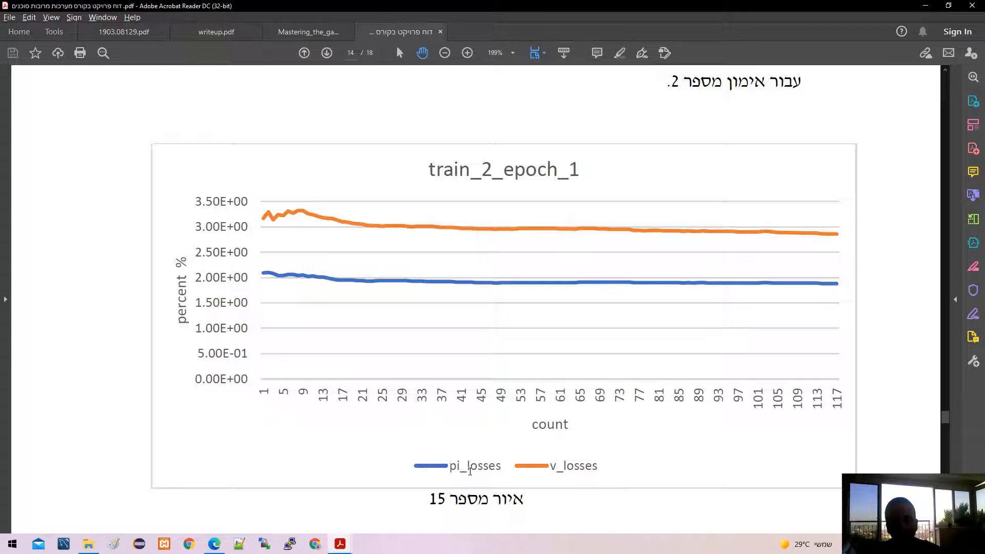
mouse_move(242, 268)
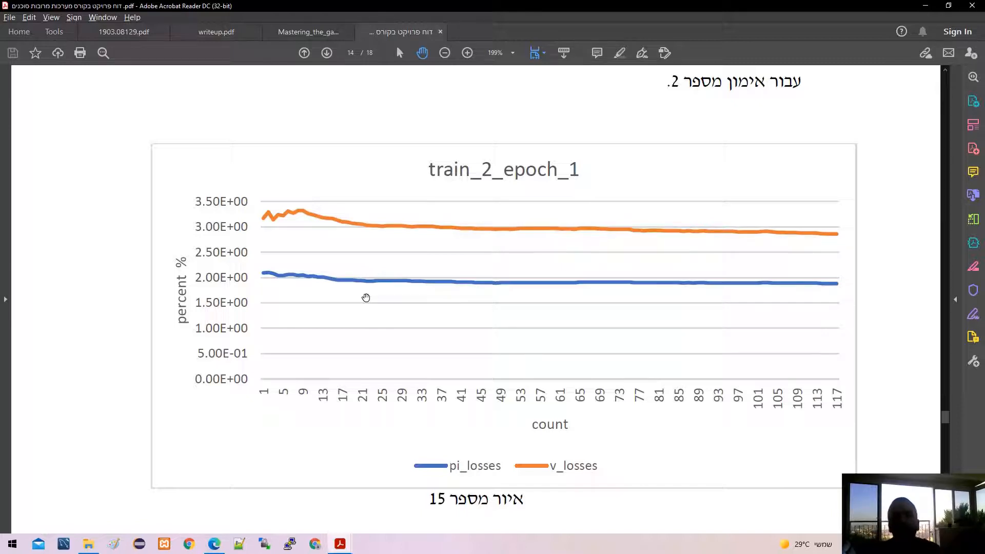
mouse_move(475, 176)
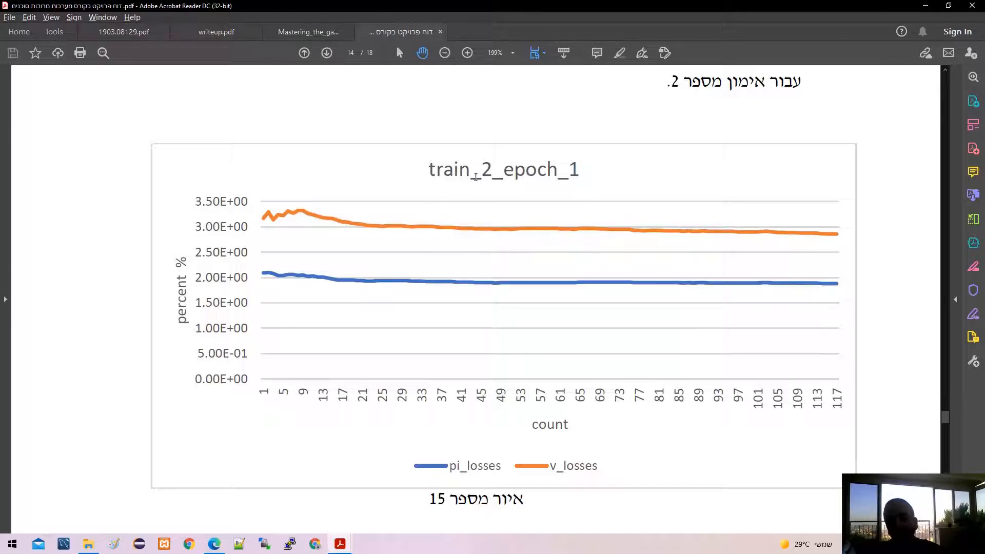
mouse_move(509, 195)
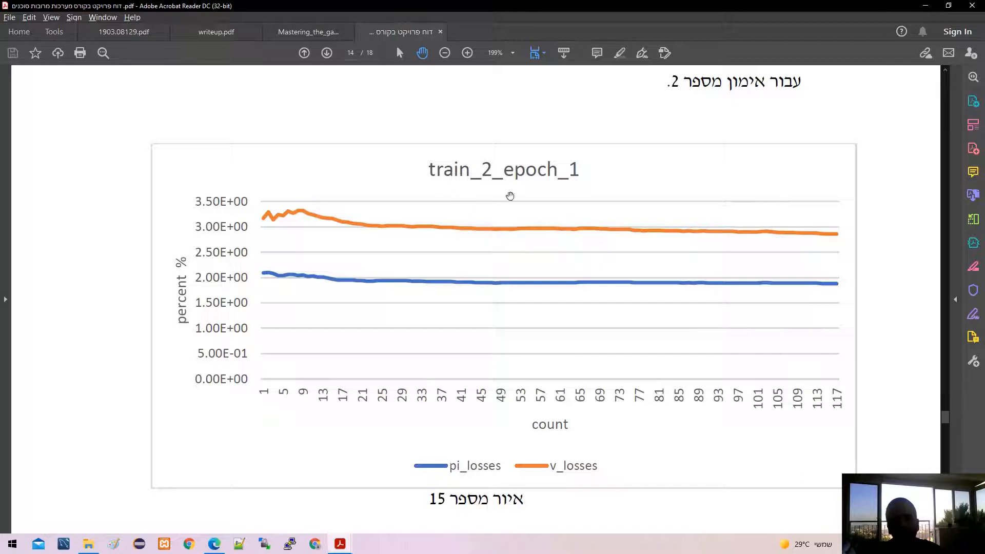
mouse_move(189, 294)
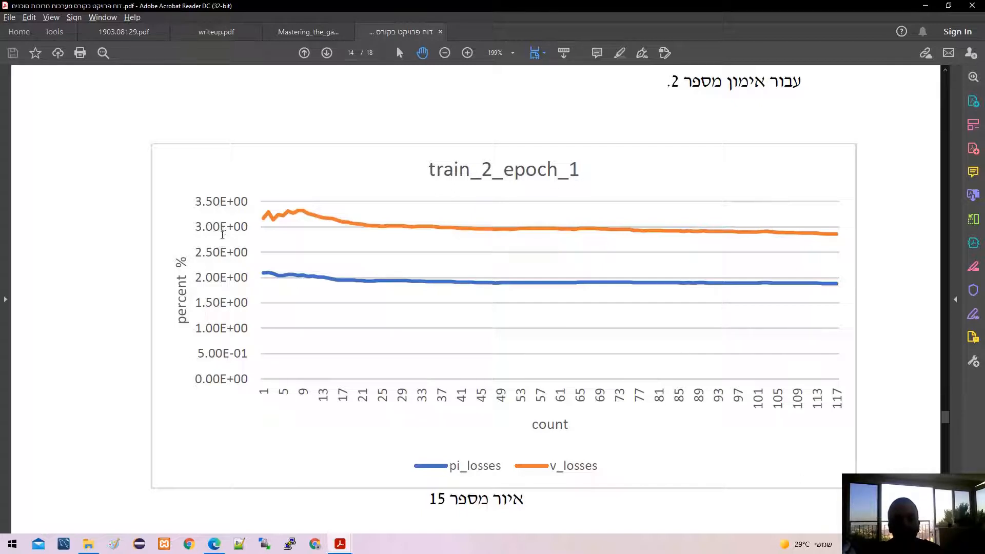
mouse_move(250, 288)
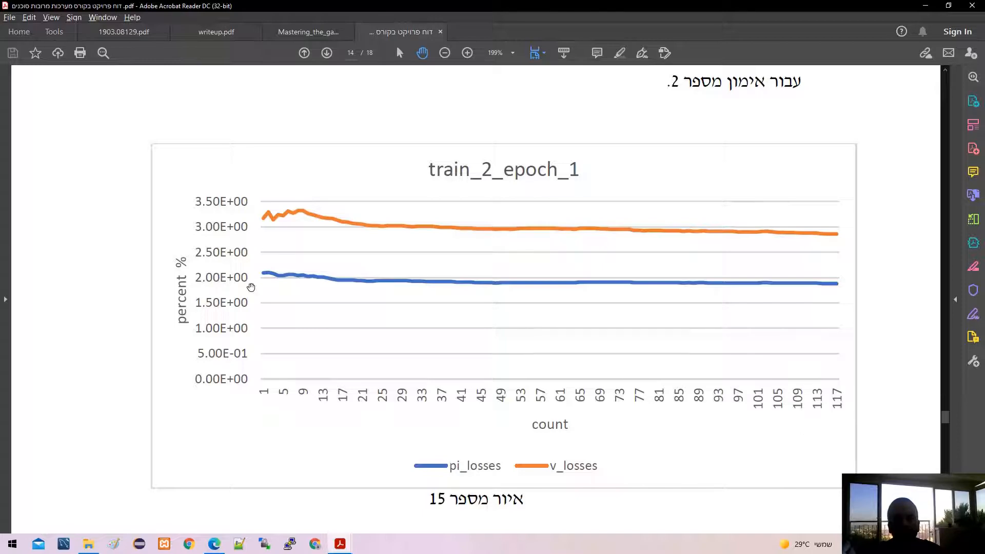
Scroll past the train_process_1 and train process 3 charts to 'train process 80' on page 16
scroll(down, 3)
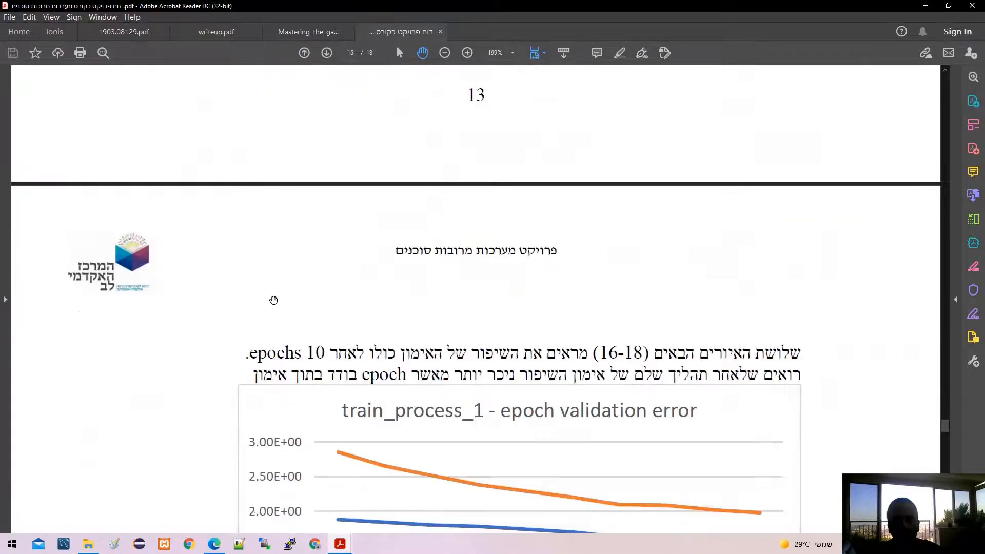
scroll(down, 3)
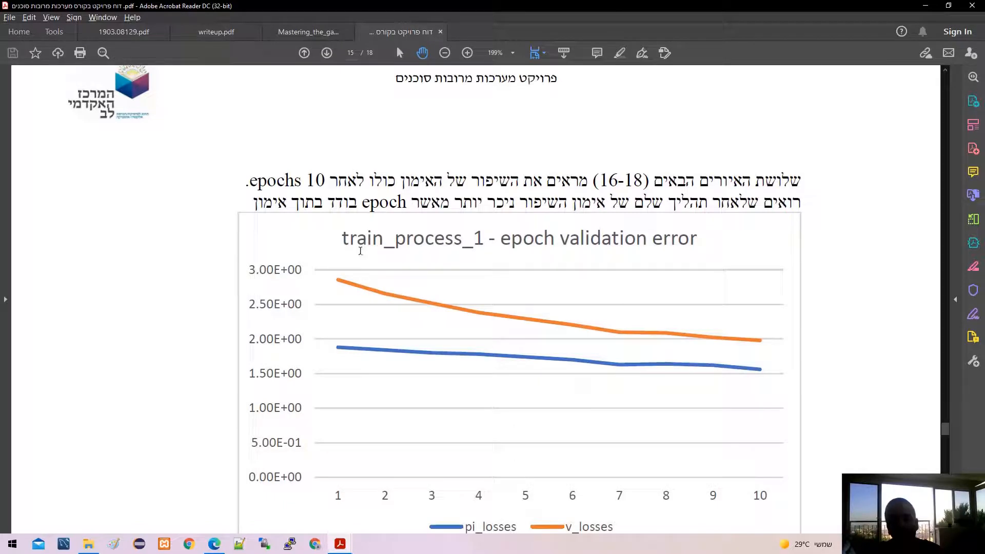
mouse_move(472, 226)
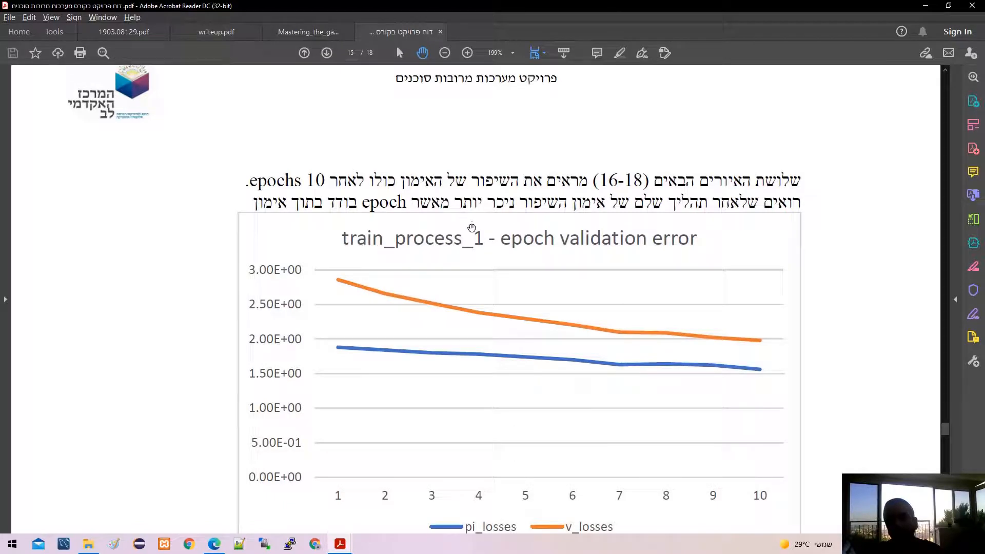
scroll(down, 3)
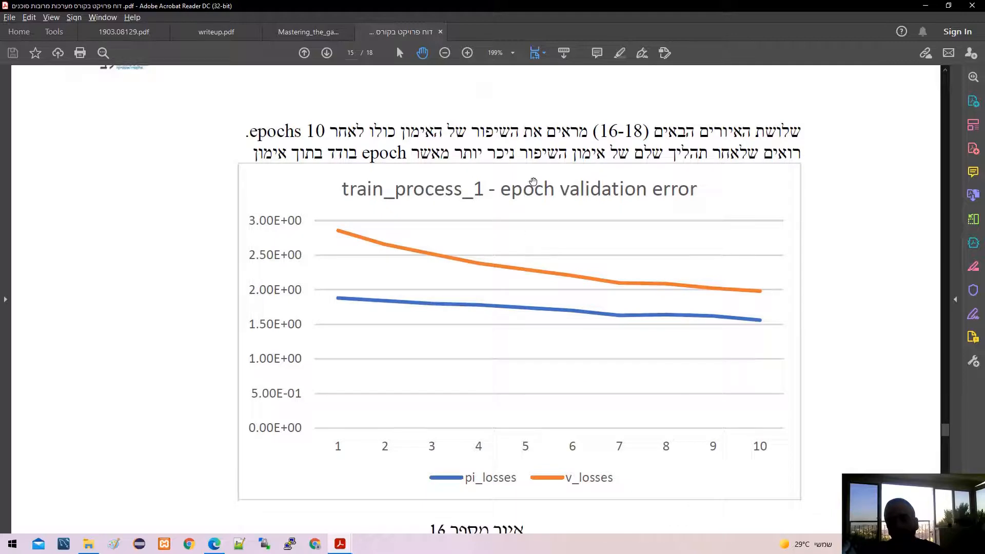
mouse_move(507, 265)
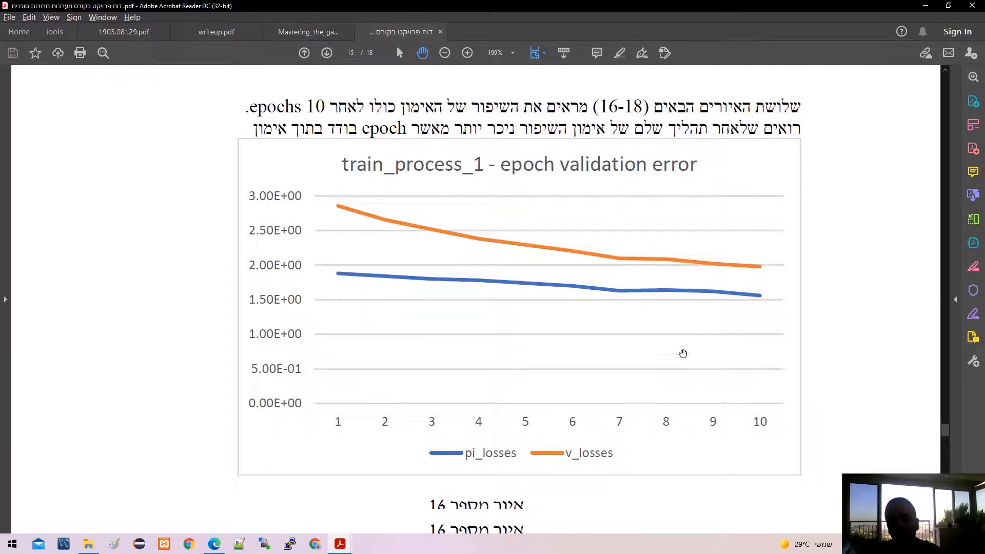
scroll(down, 3)
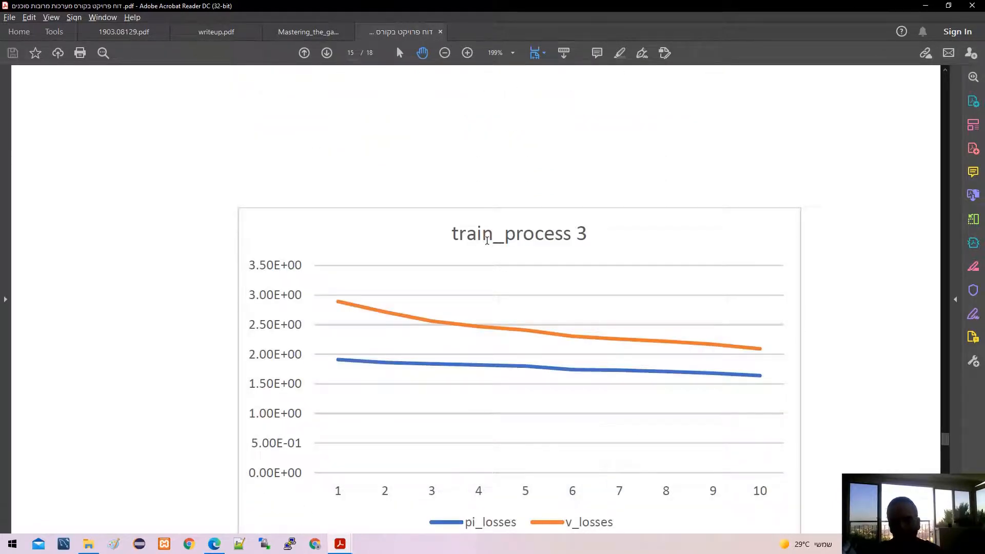
scroll(down, 3)
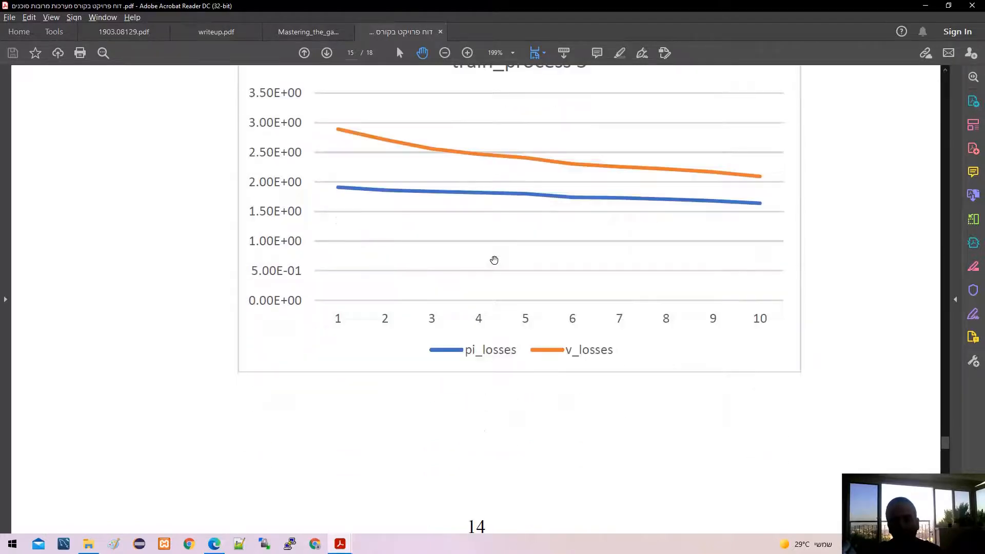
scroll(down, 3)
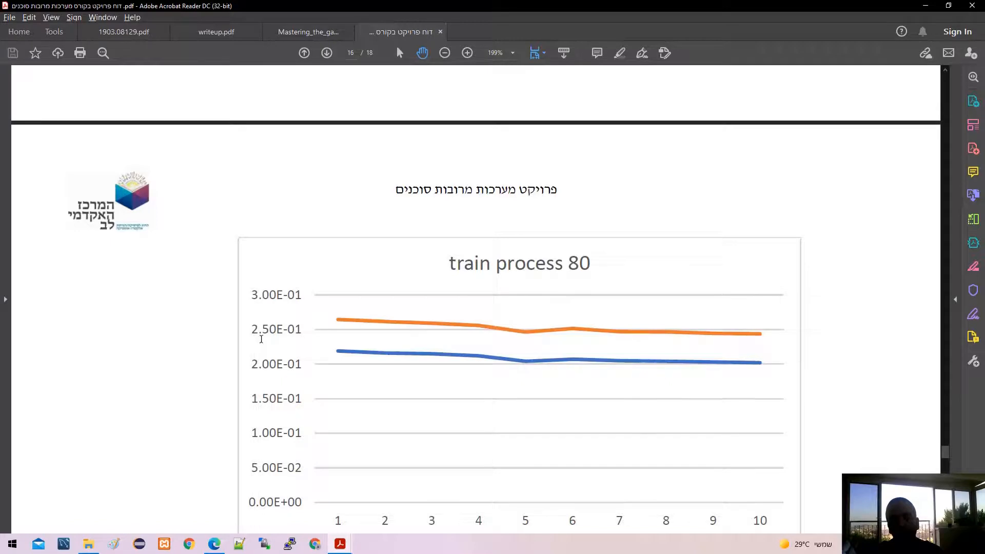
Scroll past the 'train process 80' chart to the figures 17–18 caption
scroll(down, 3)
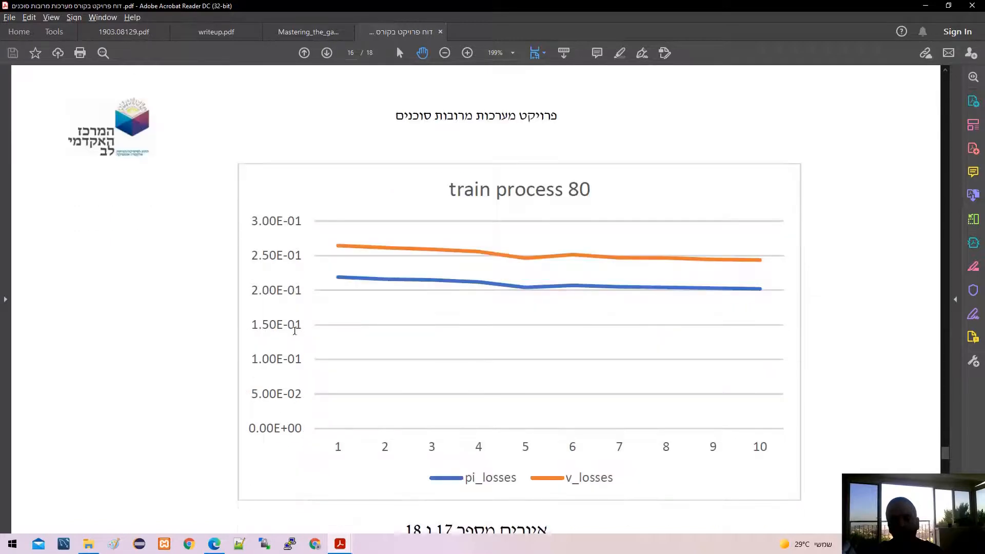
scroll(down, 3)
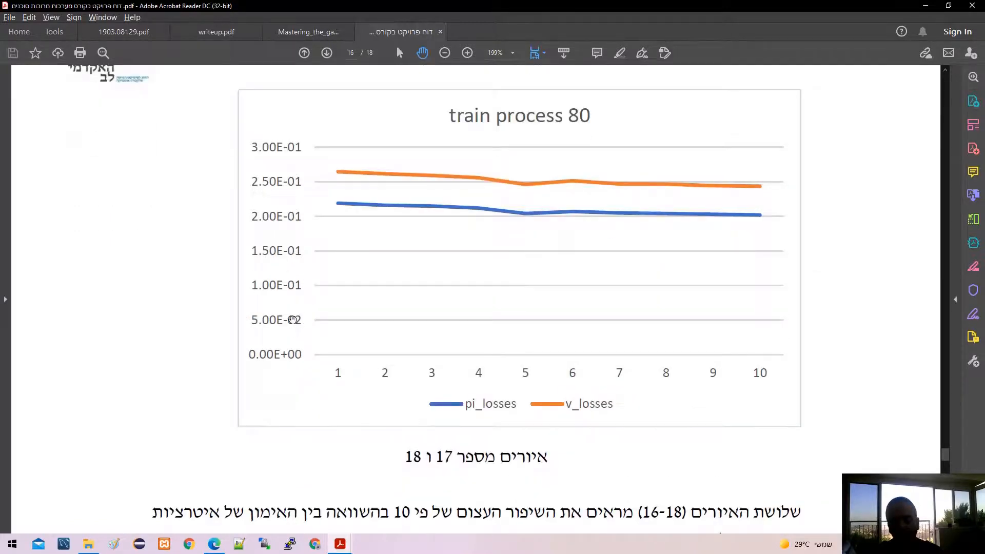
scroll(down, 3)
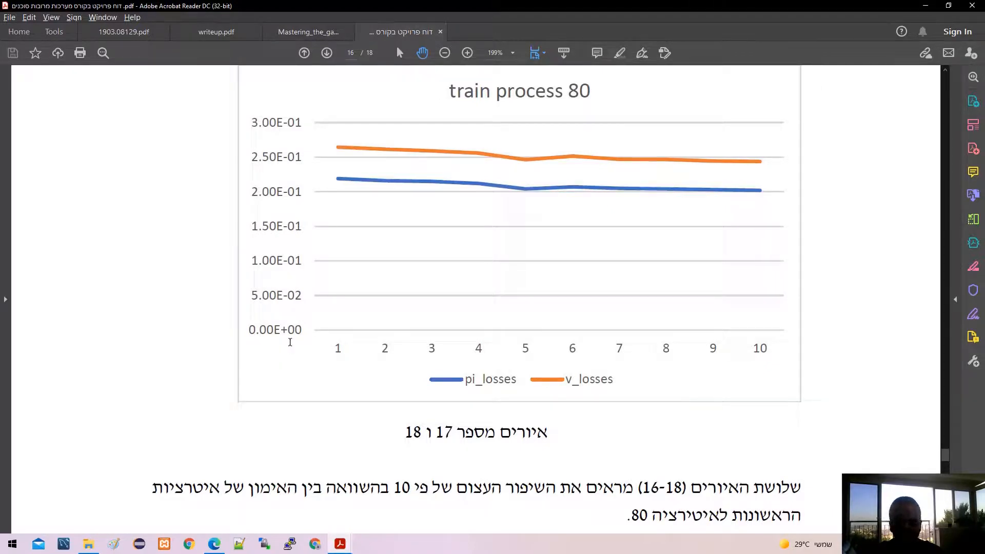
scroll(down, 3)
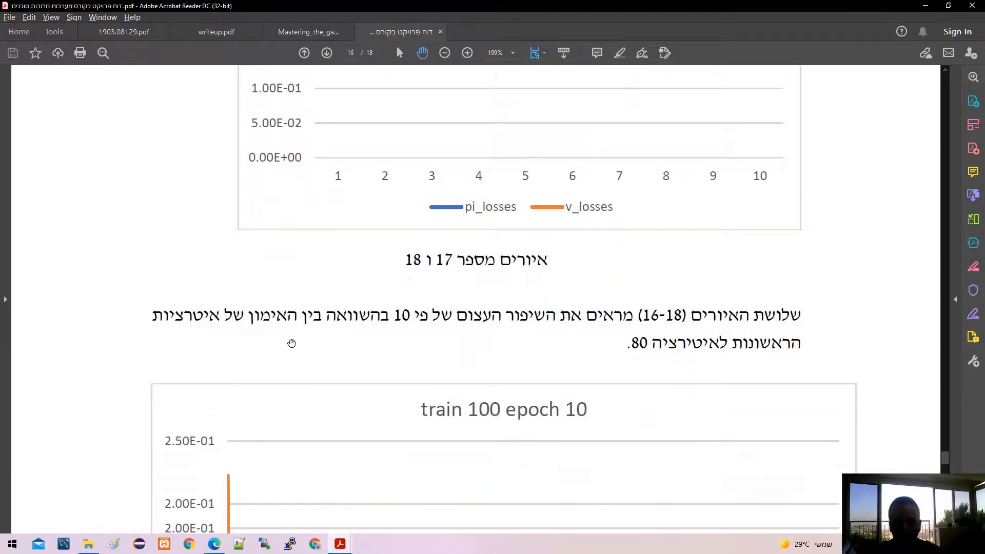
Scroll past the 'train 100 epoch 10' graph to the 'training process 100' chart on page 17
scroll(down, 3)
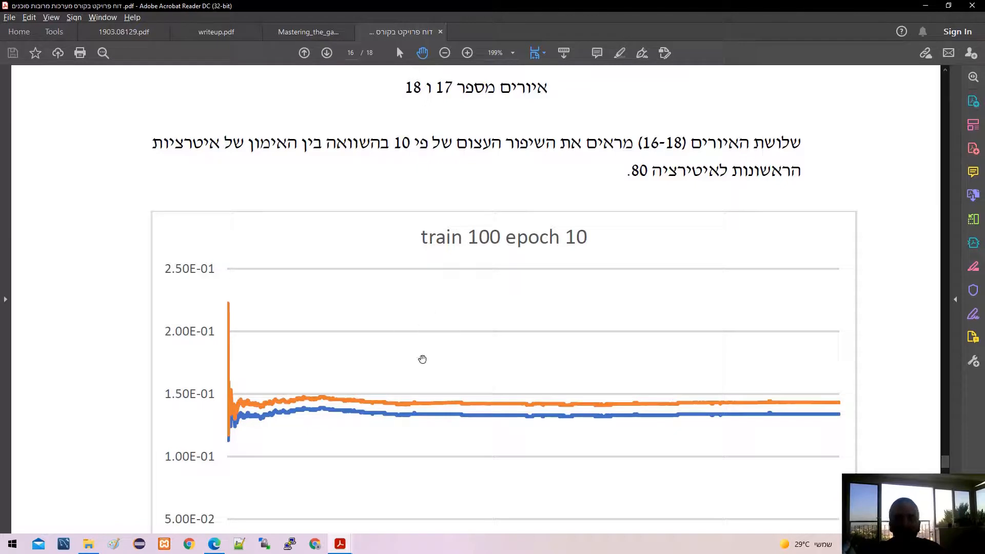
mouse_move(170, 400)
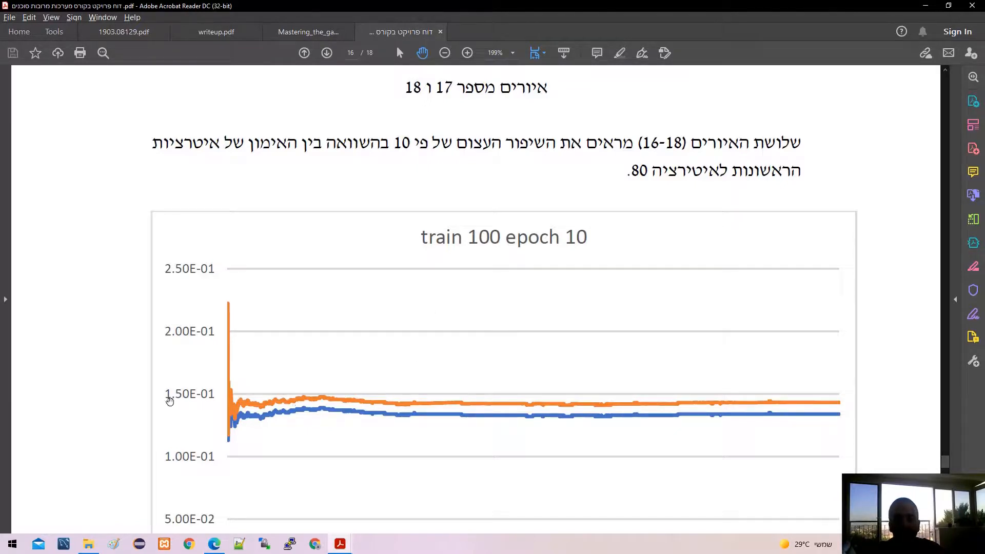
mouse_move(178, 415)
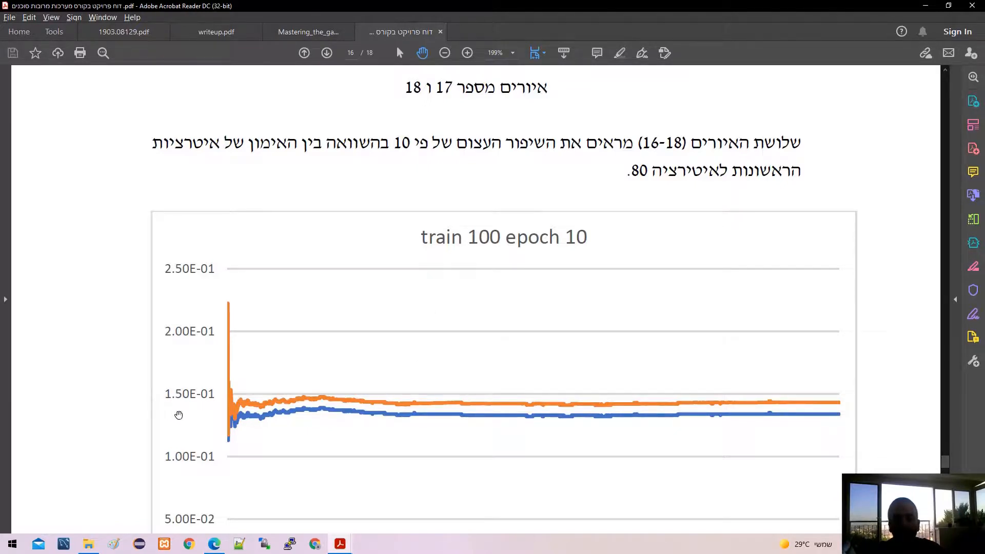
mouse_move(547, 419)
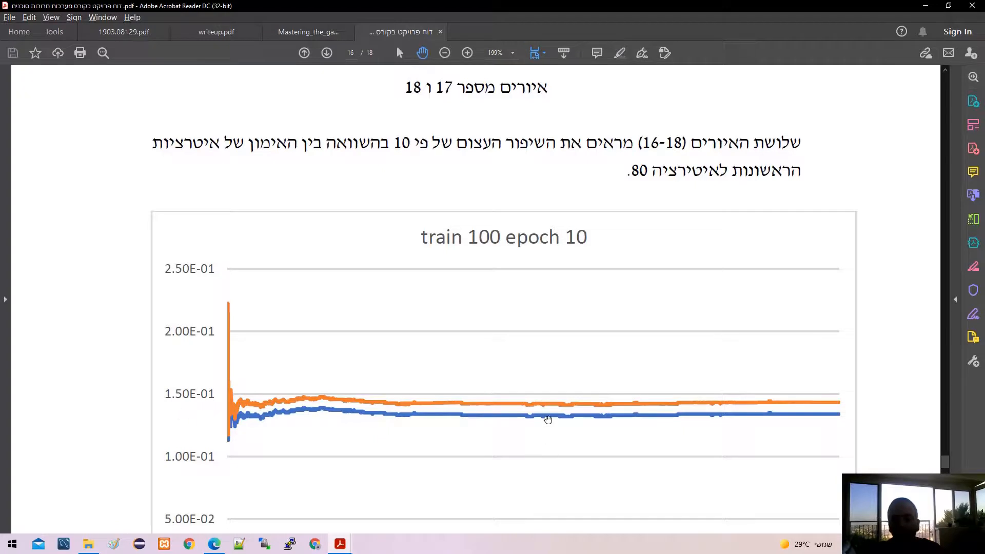
mouse_move(586, 413)
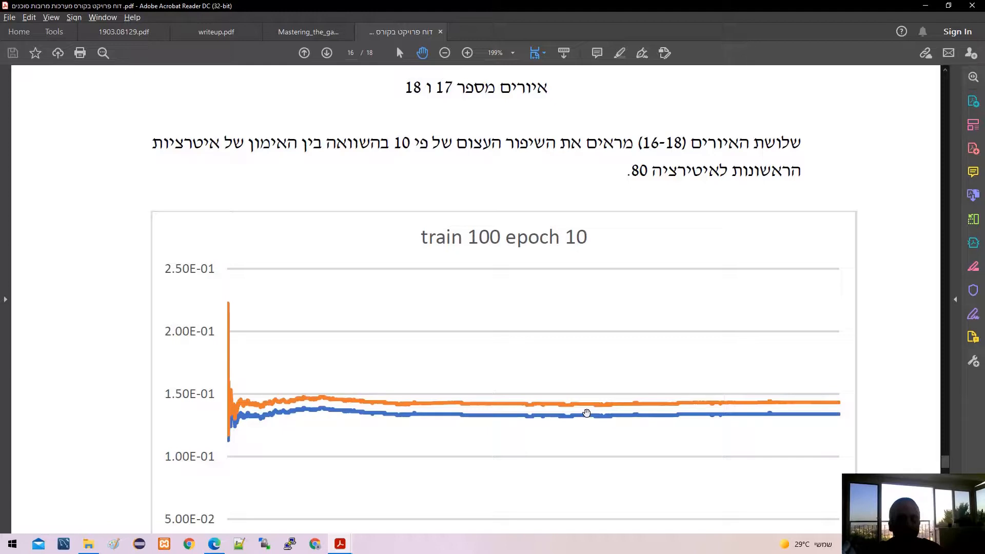
mouse_move(615, 402)
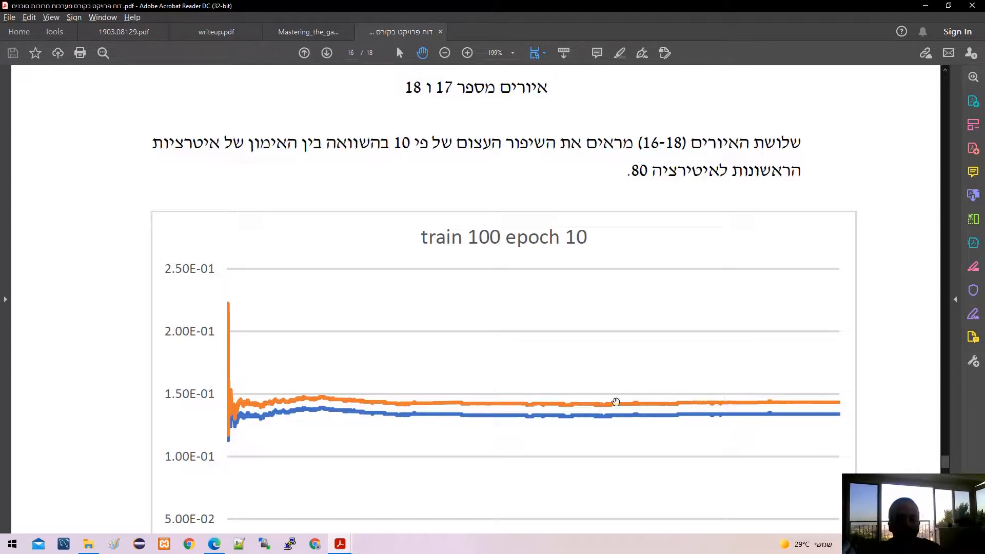
mouse_move(631, 403)
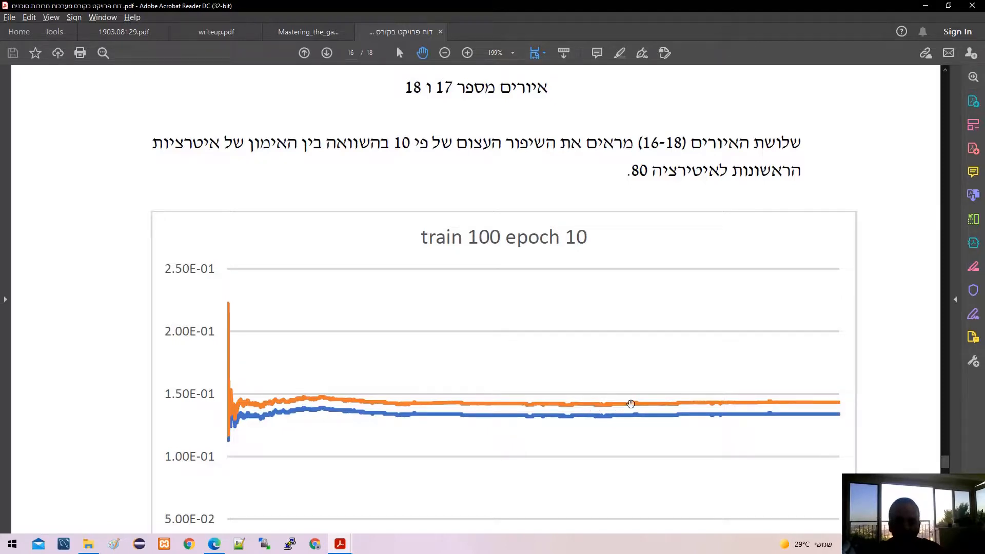
mouse_move(724, 404)
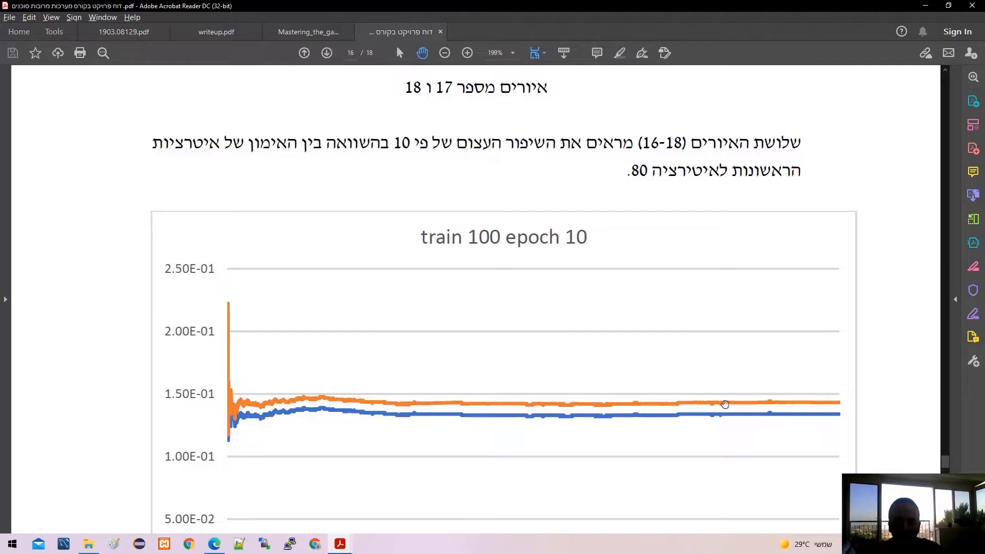
mouse_move(753, 407)
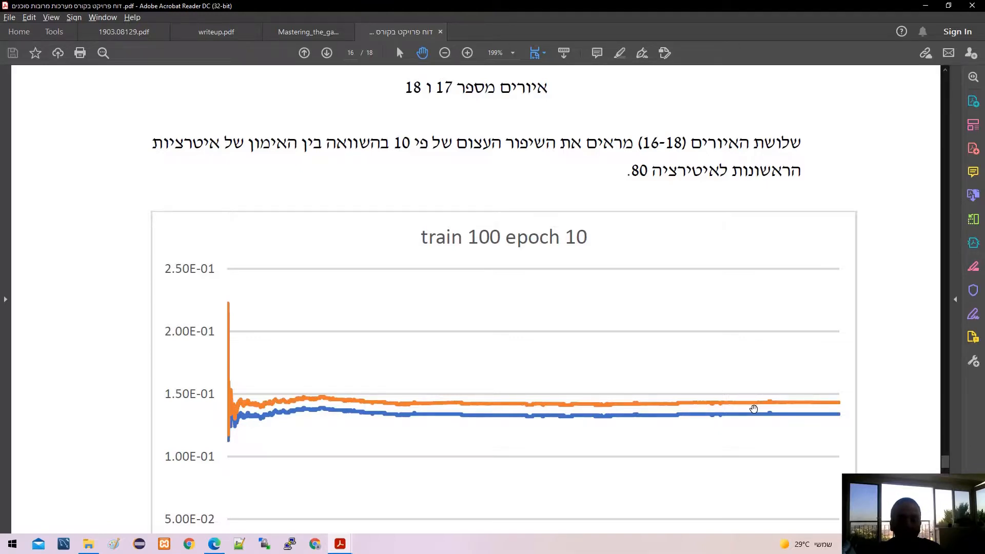
mouse_move(490, 344)
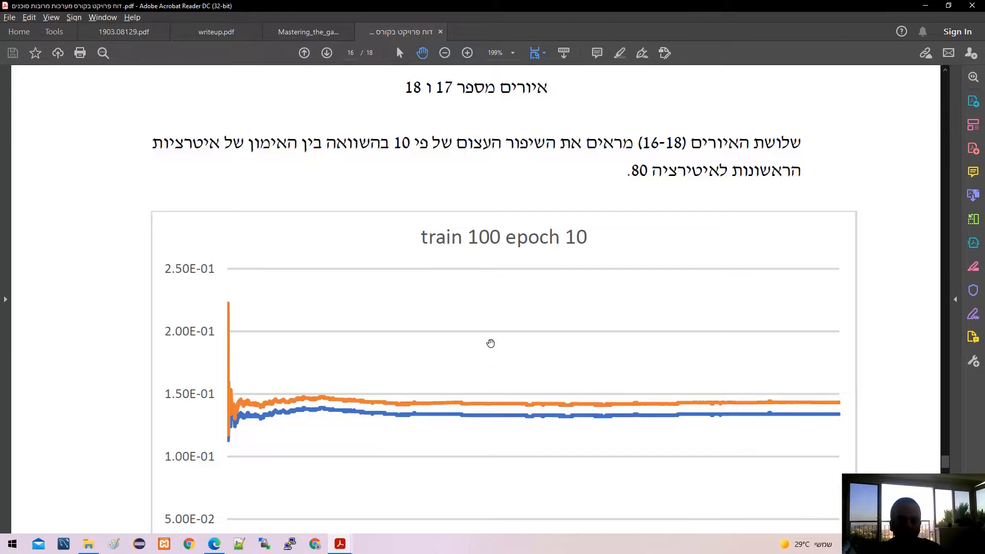
scroll(down, 3)
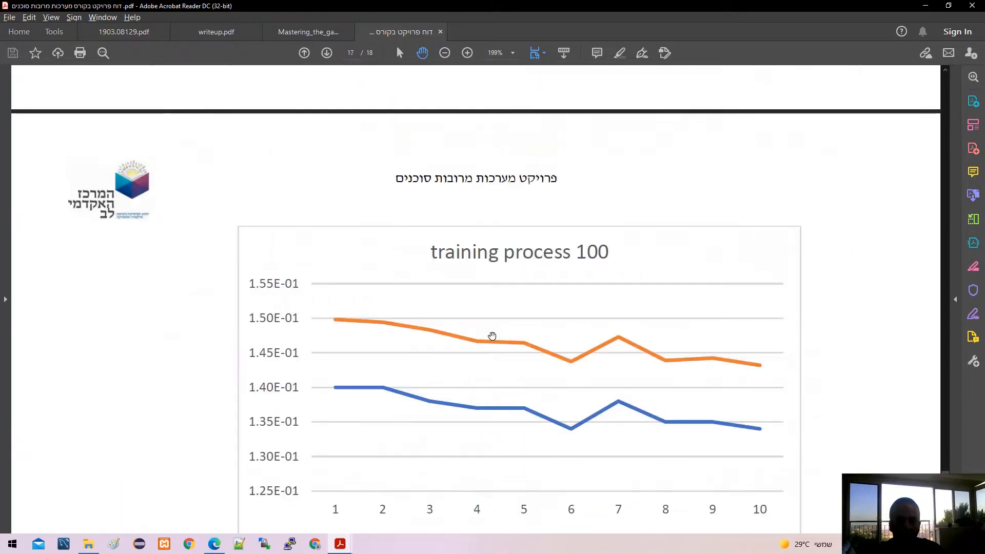
Scroll to the figures 19–20 error-reduction paragraph and the start of section 6, Critique
scroll(down, 3)
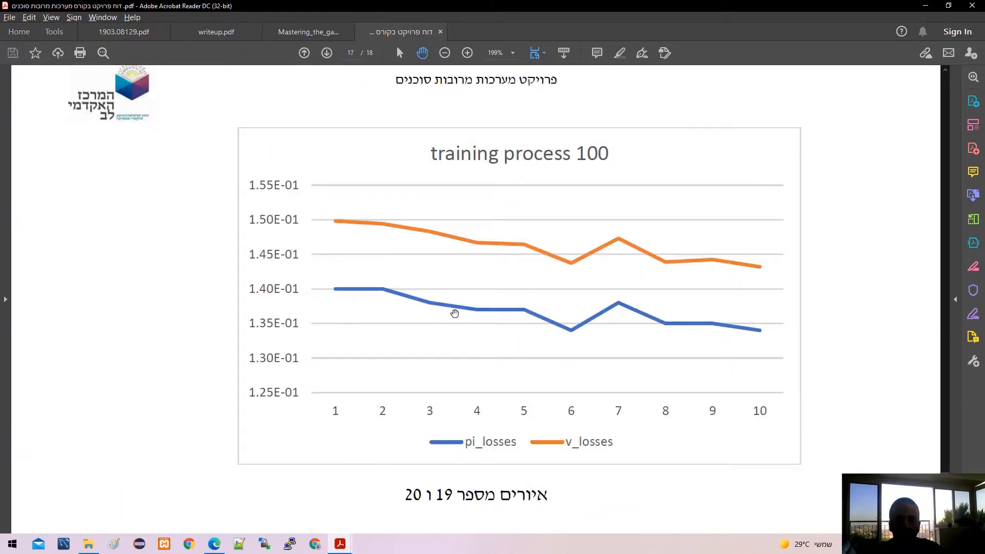
scroll(down, 3)
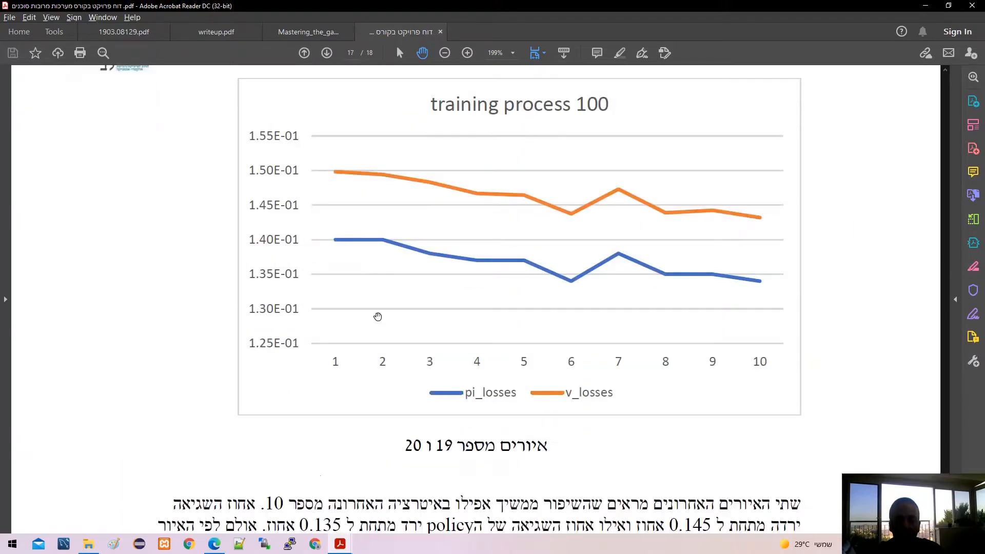
scroll(down, 3)
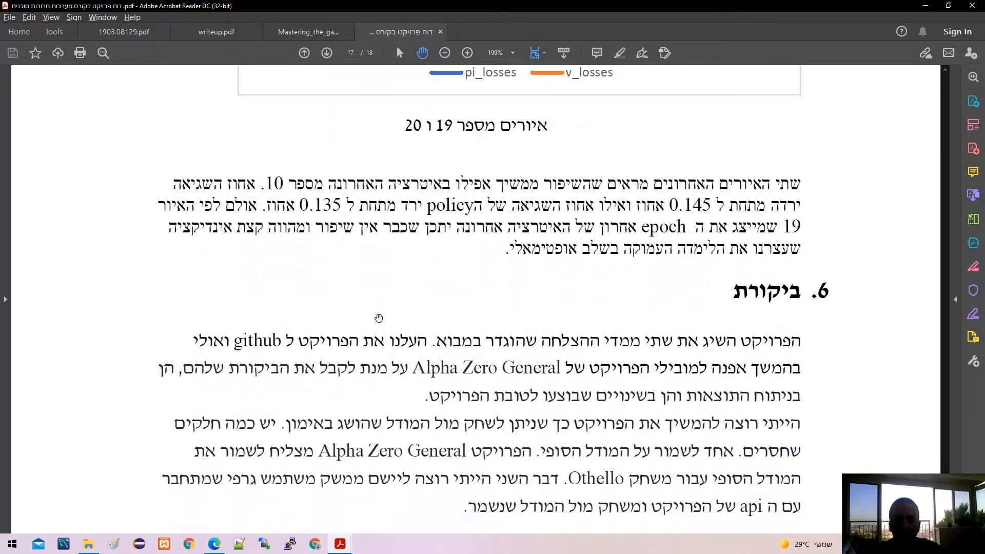